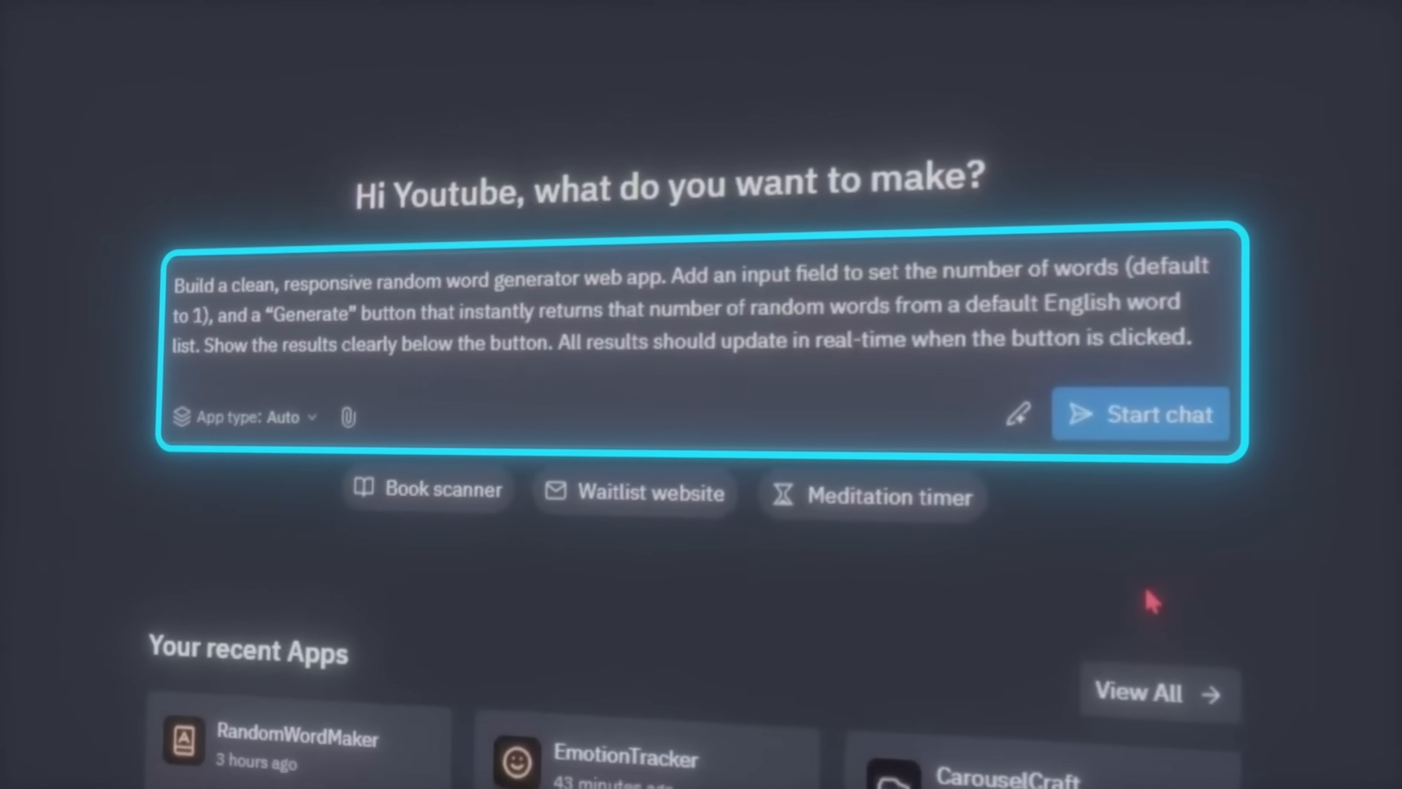
Submit the word generator prompt, then generate one word and a batch of 12
click(1140, 414)
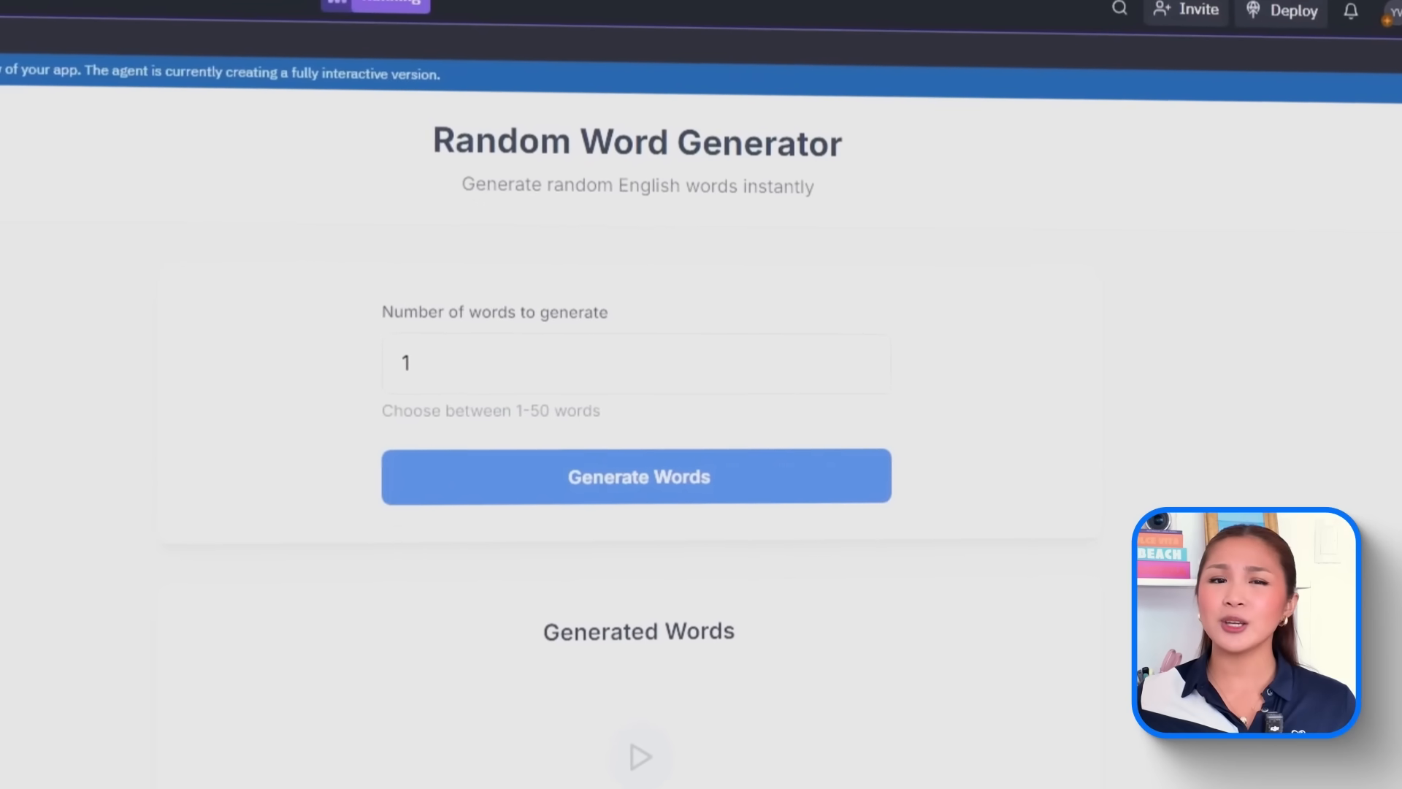
click(636, 475)
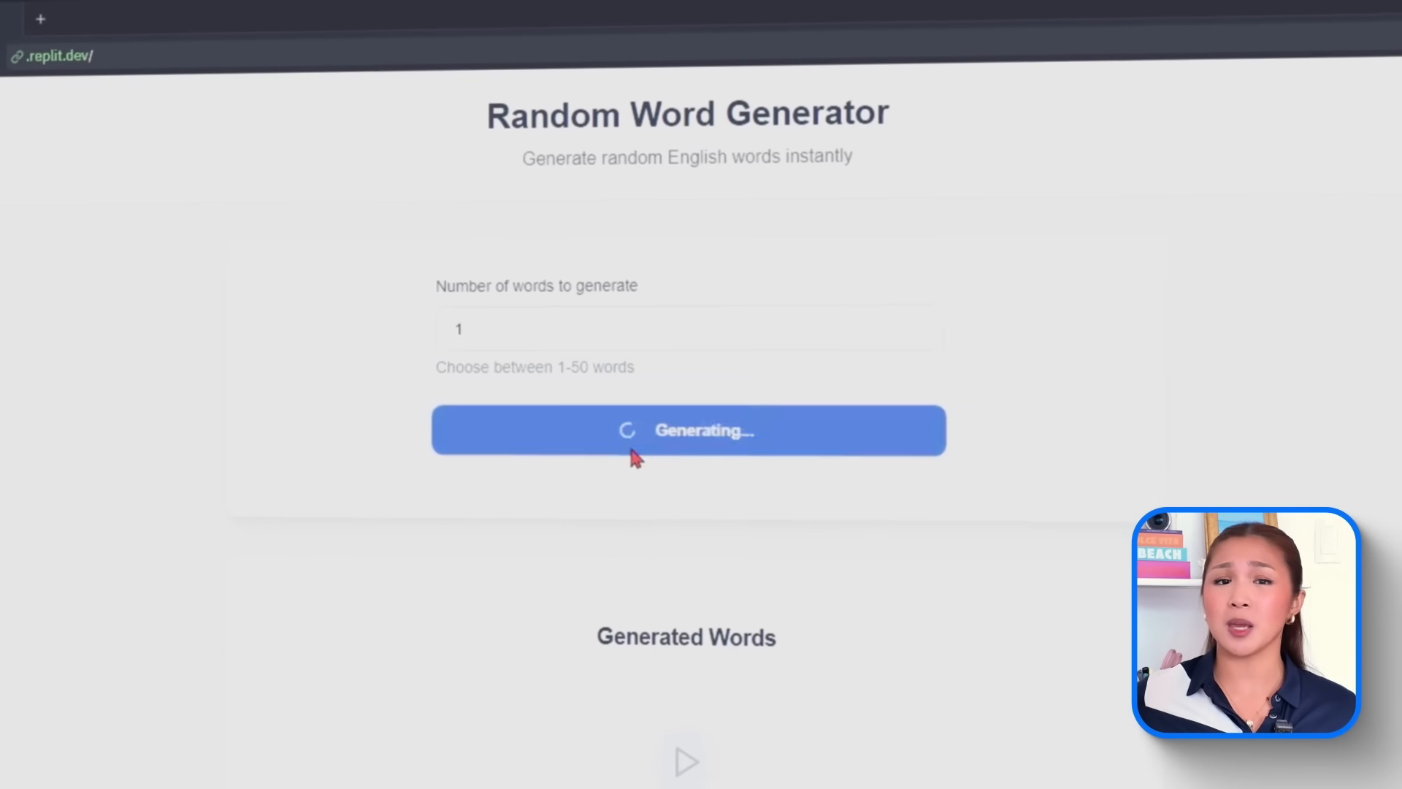
click(686, 430)
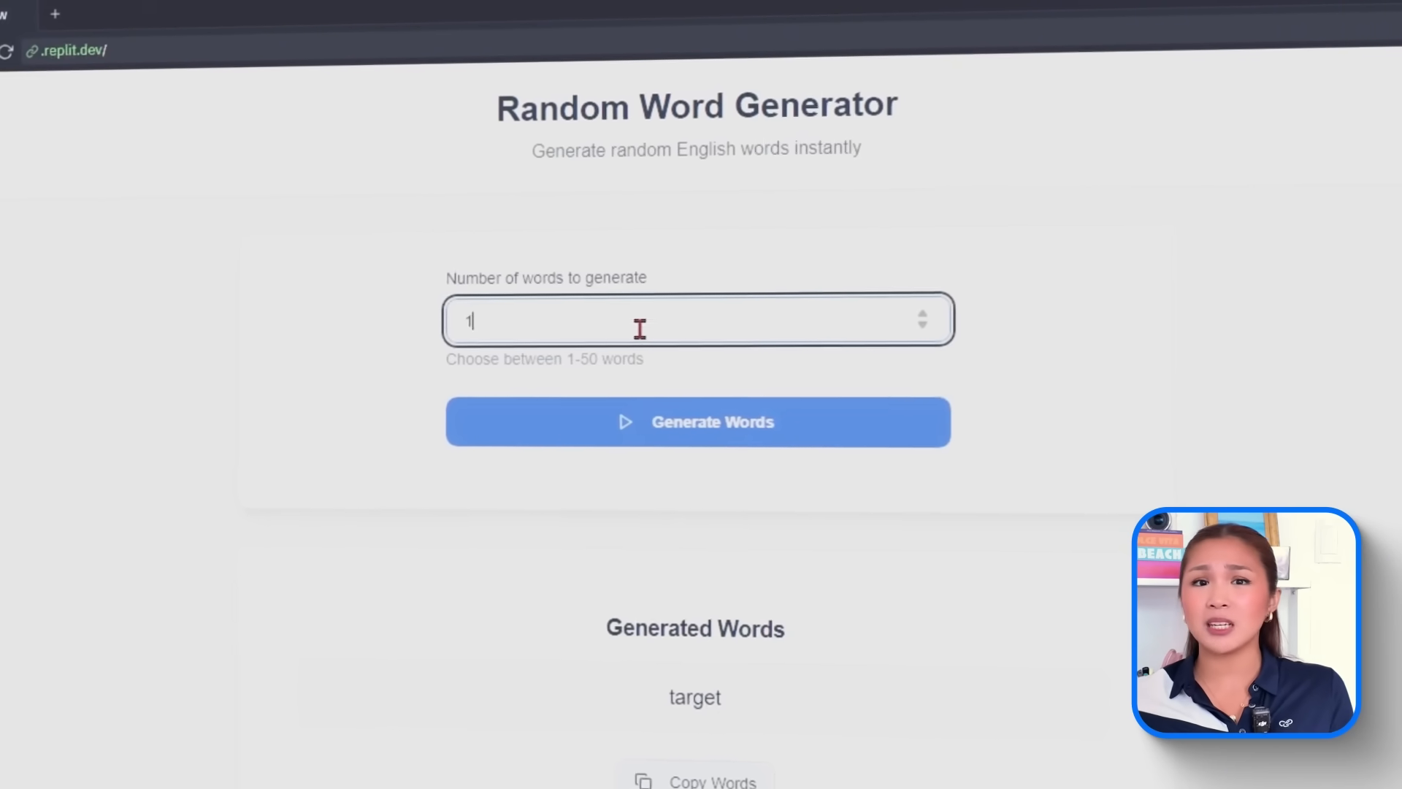
click(697, 423)
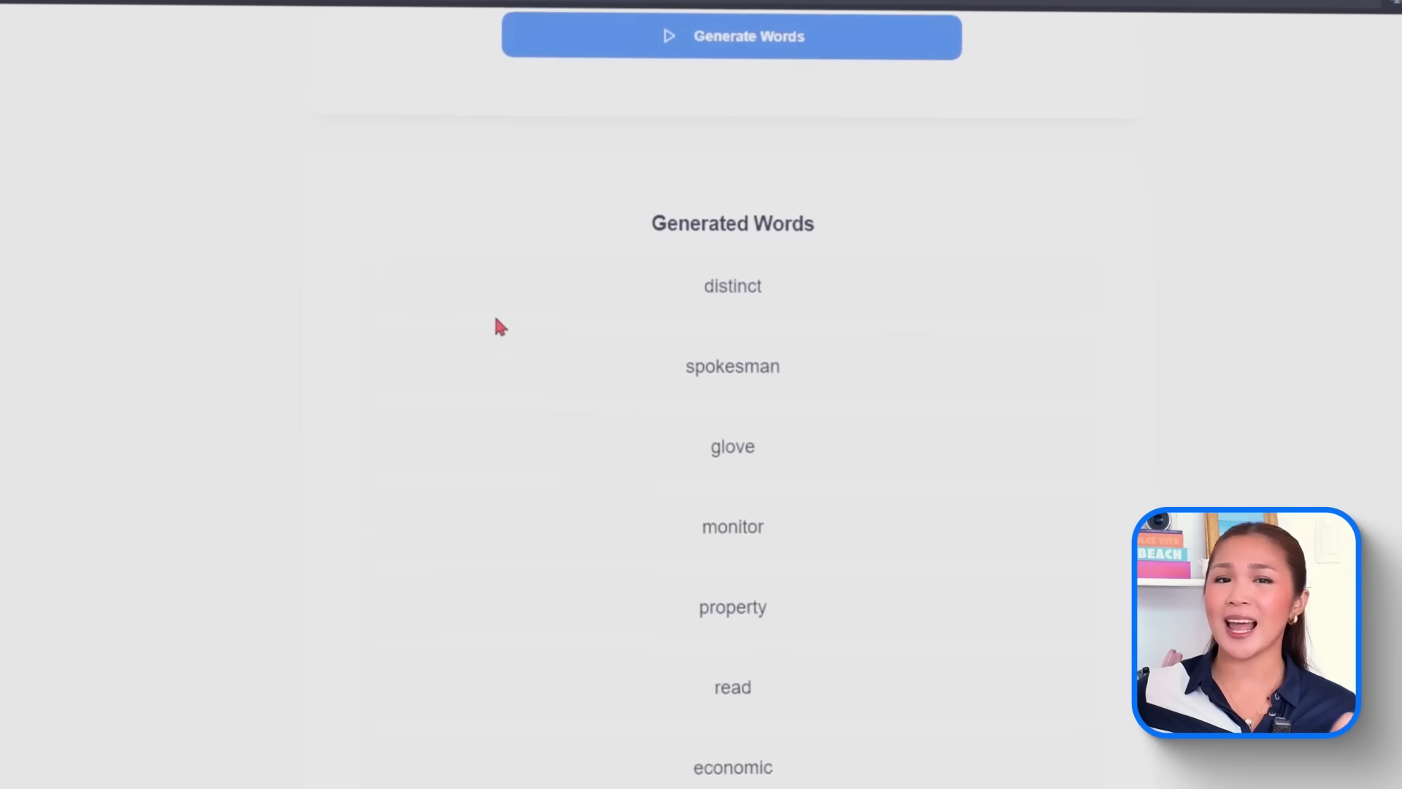
scroll(down, 3)
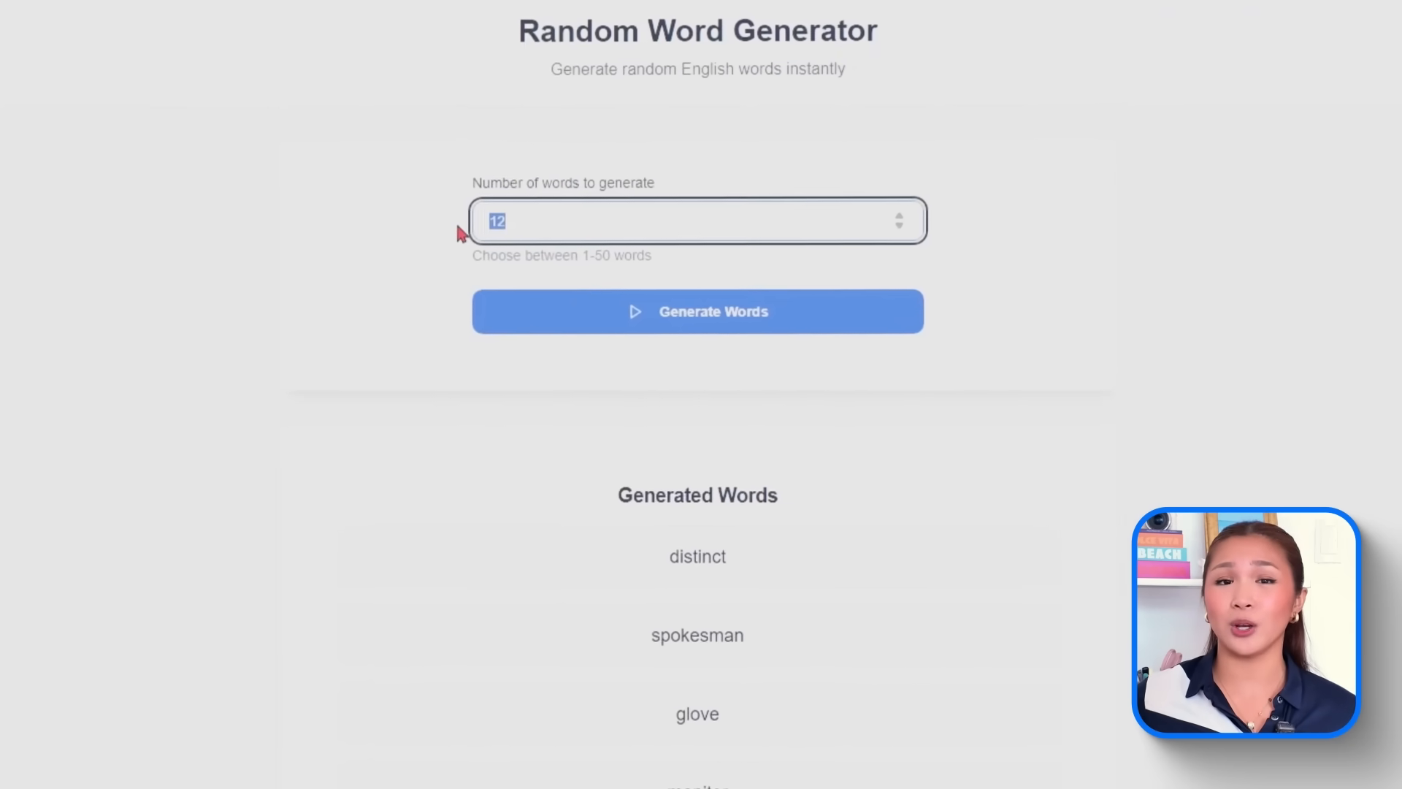
scroll(down, 3)
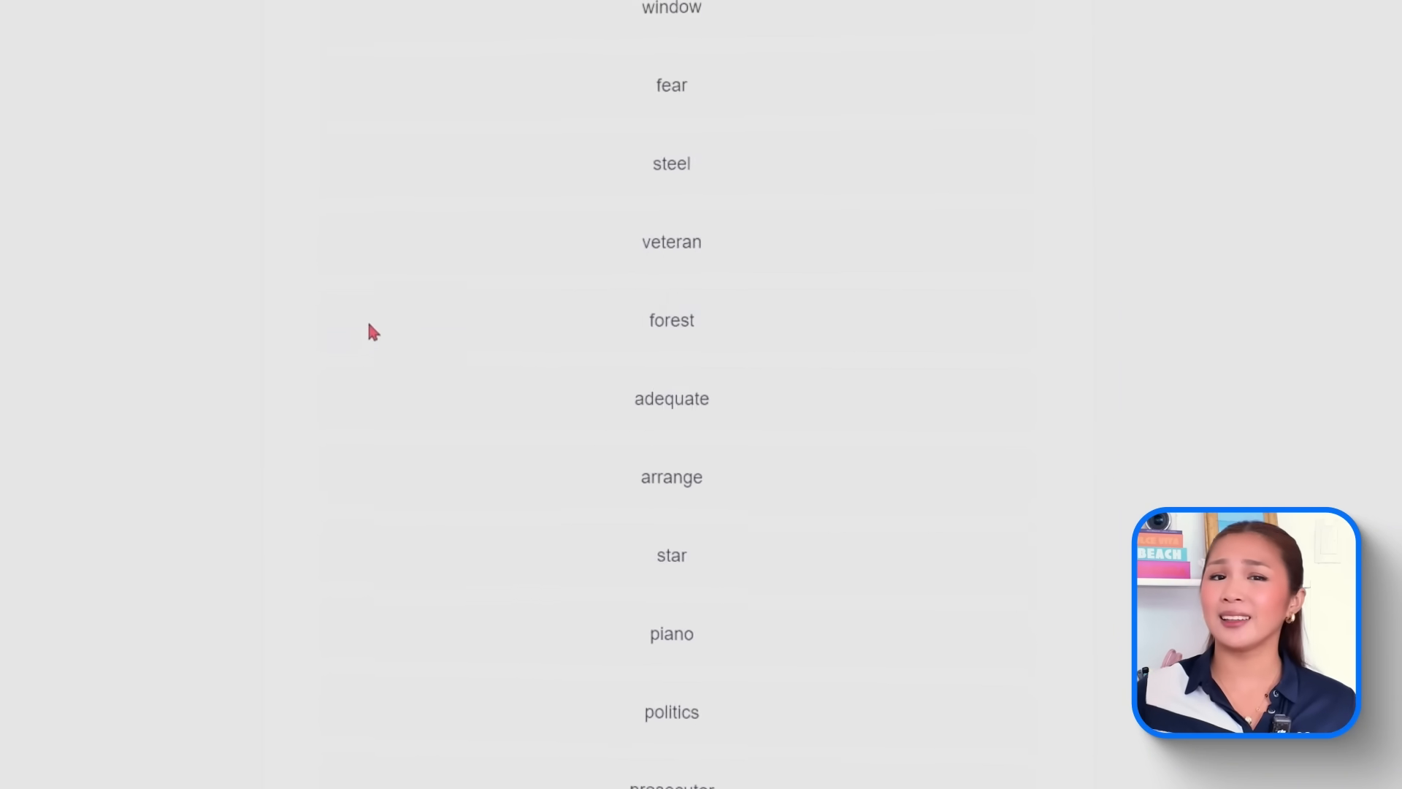
scroll(down, 3)
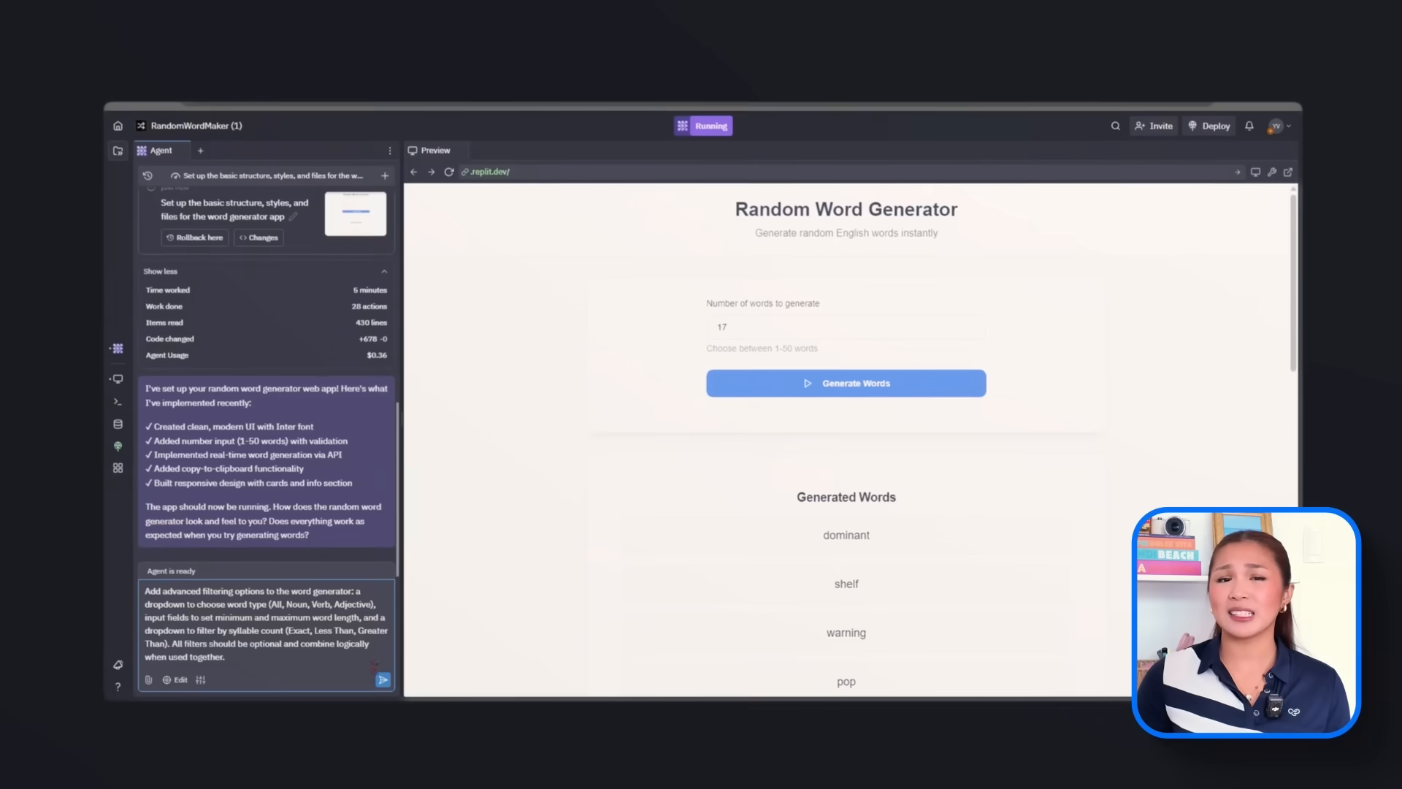
Send the agent a request for word type, word length and syllable count filters
click(382, 680)
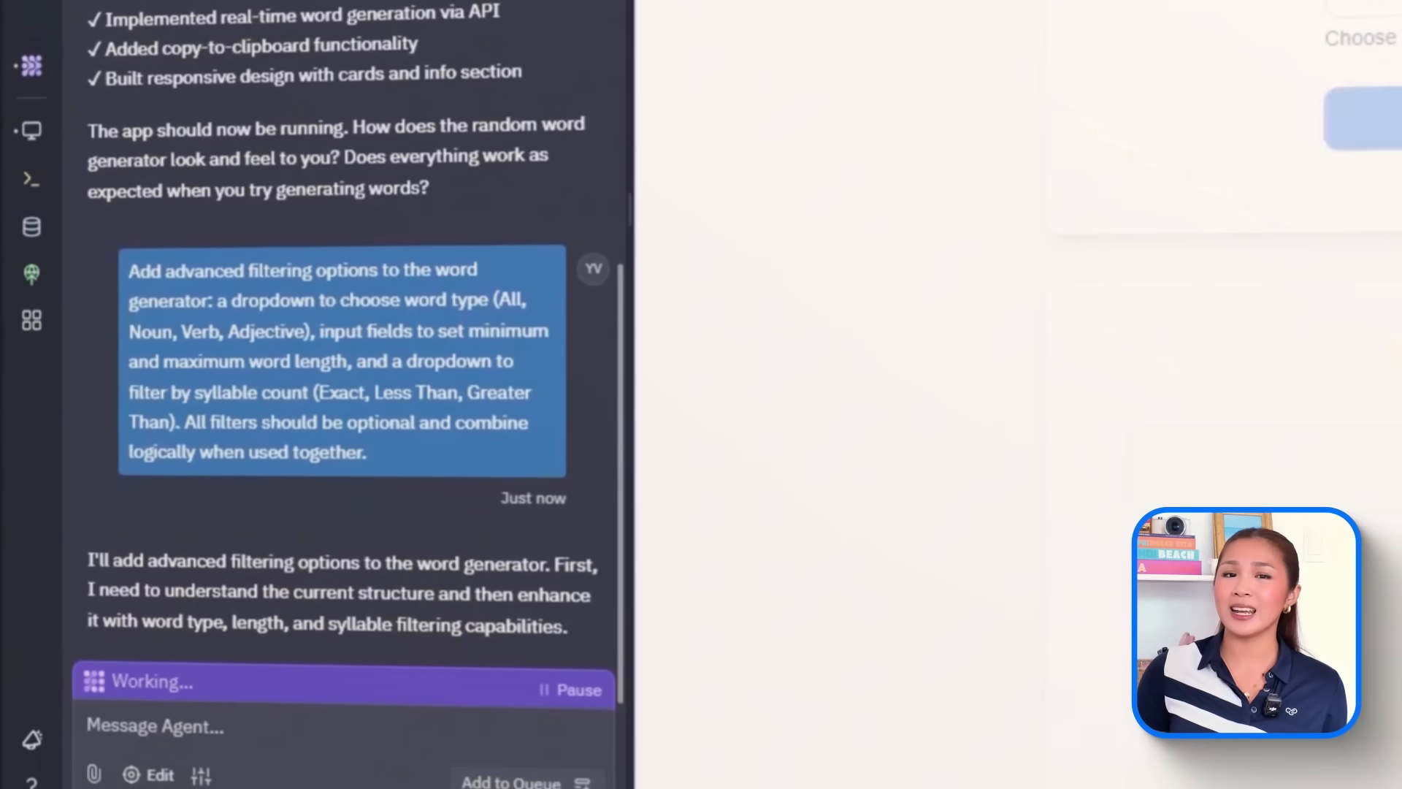
scroll(down, 3)
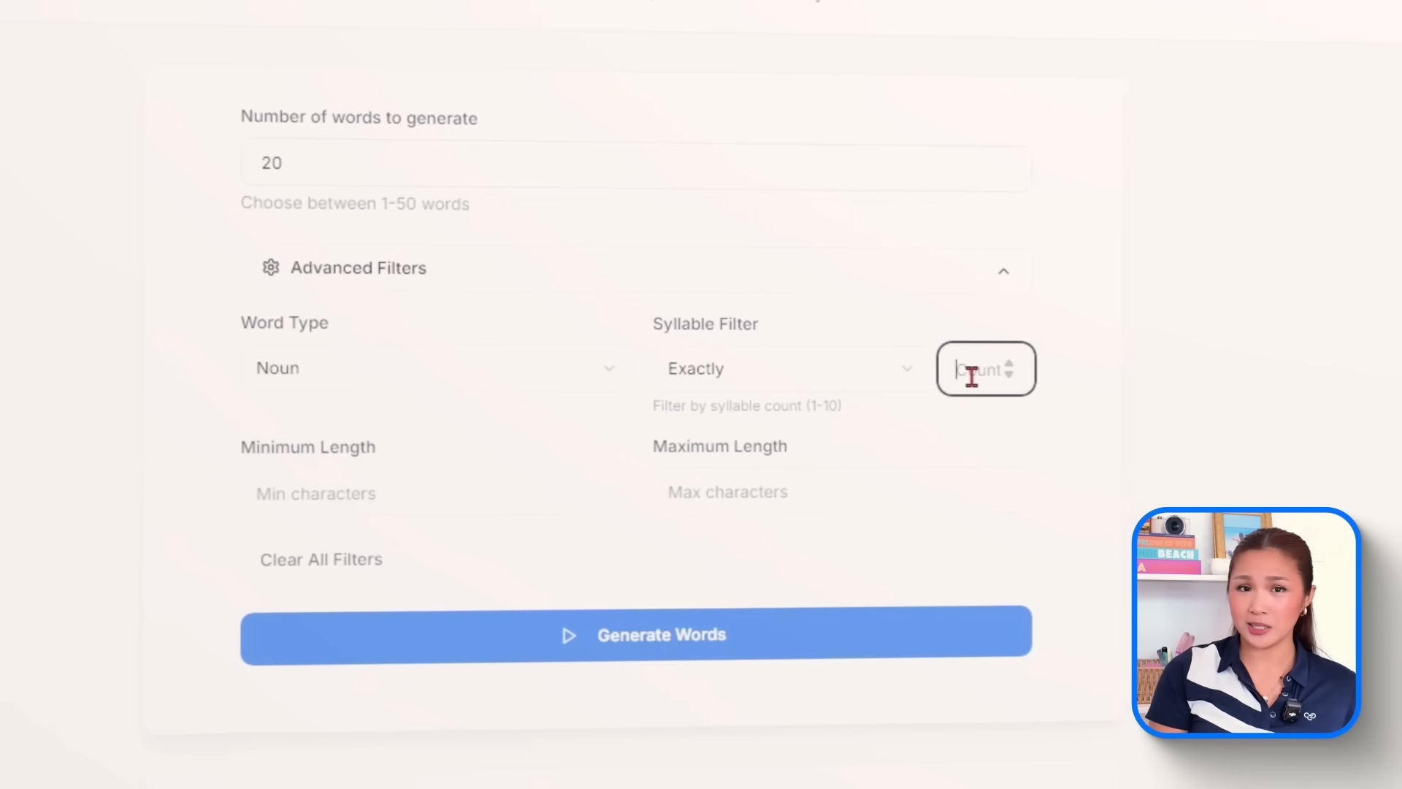
Try filter combinations, ending on Adjective with more than 2 syllables, then select the word count
click(636, 634)
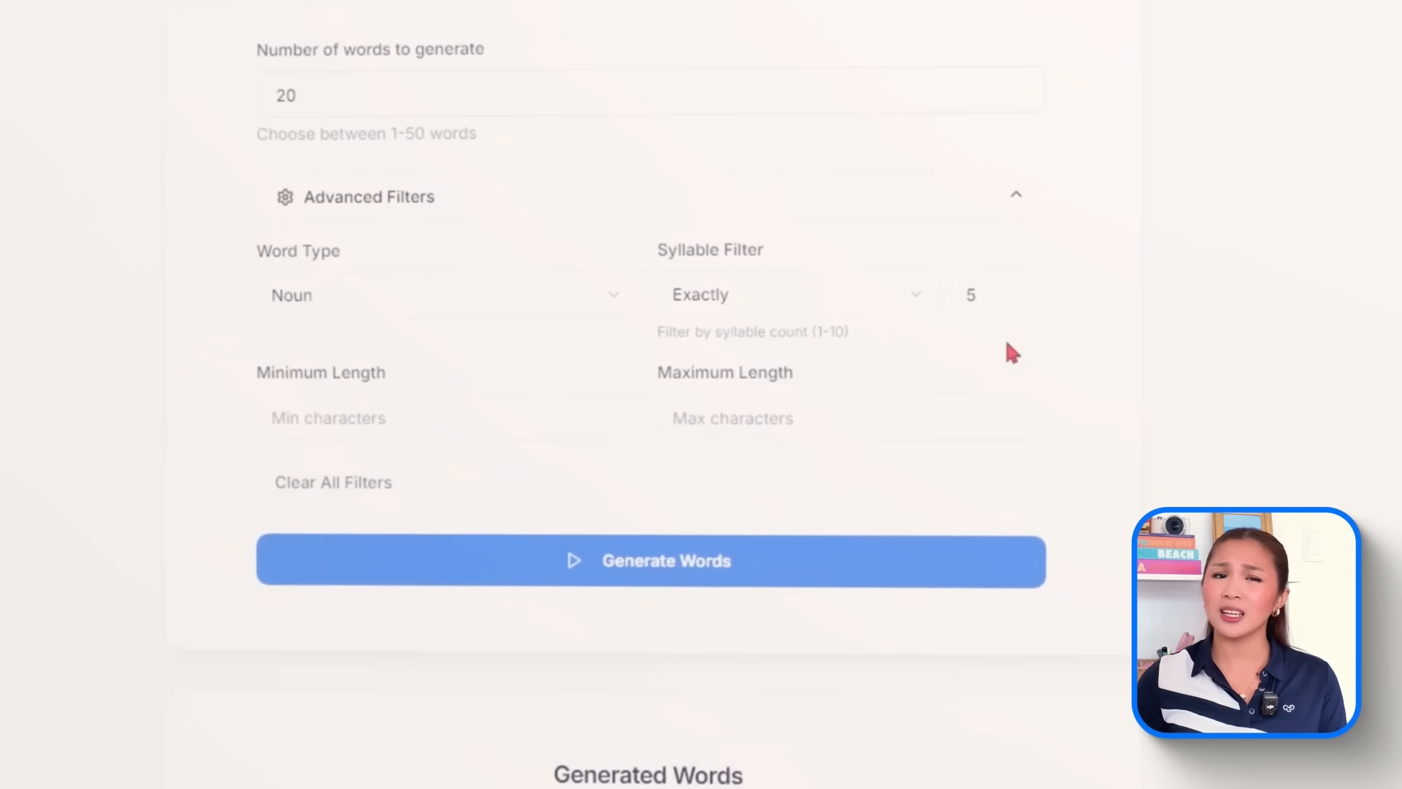
click(650, 561)
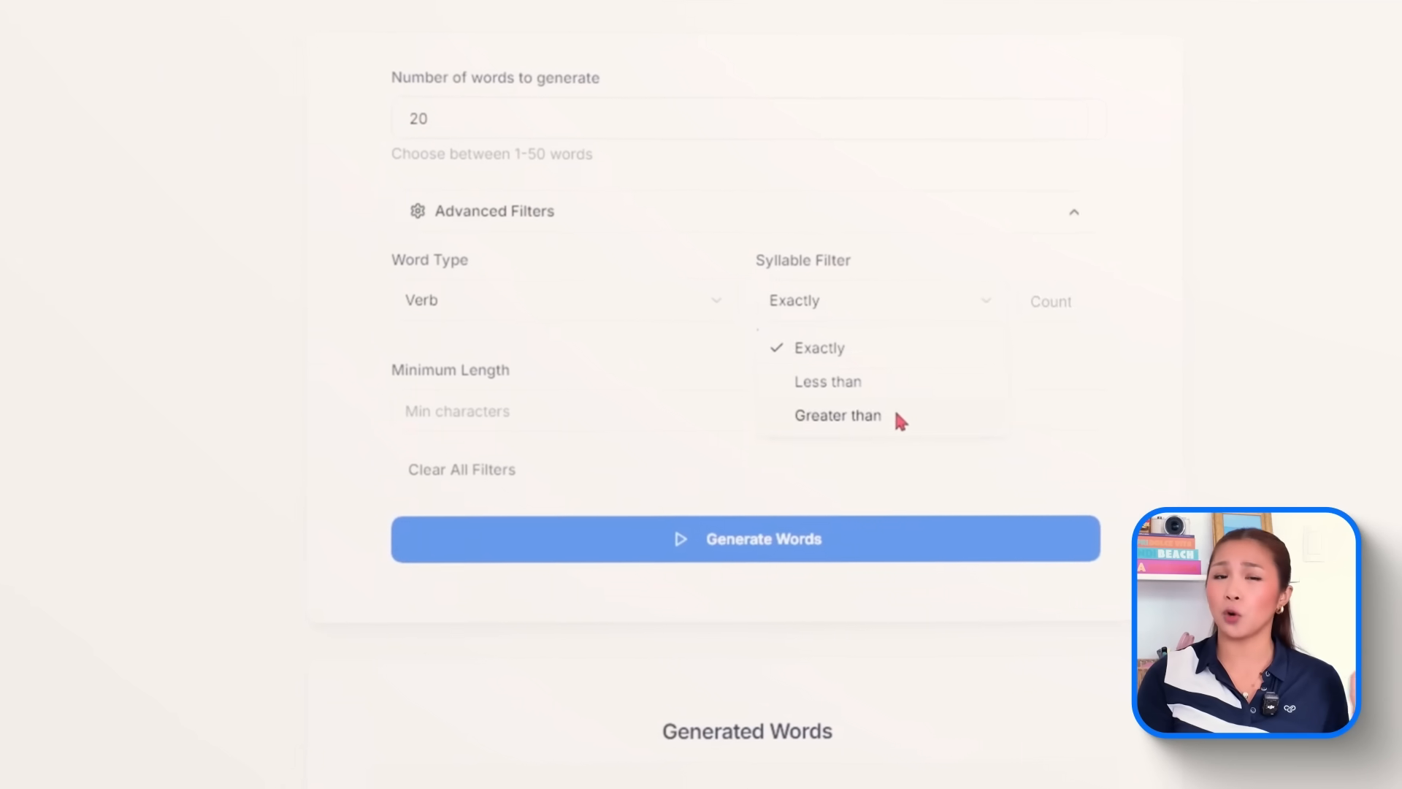
click(746, 538)
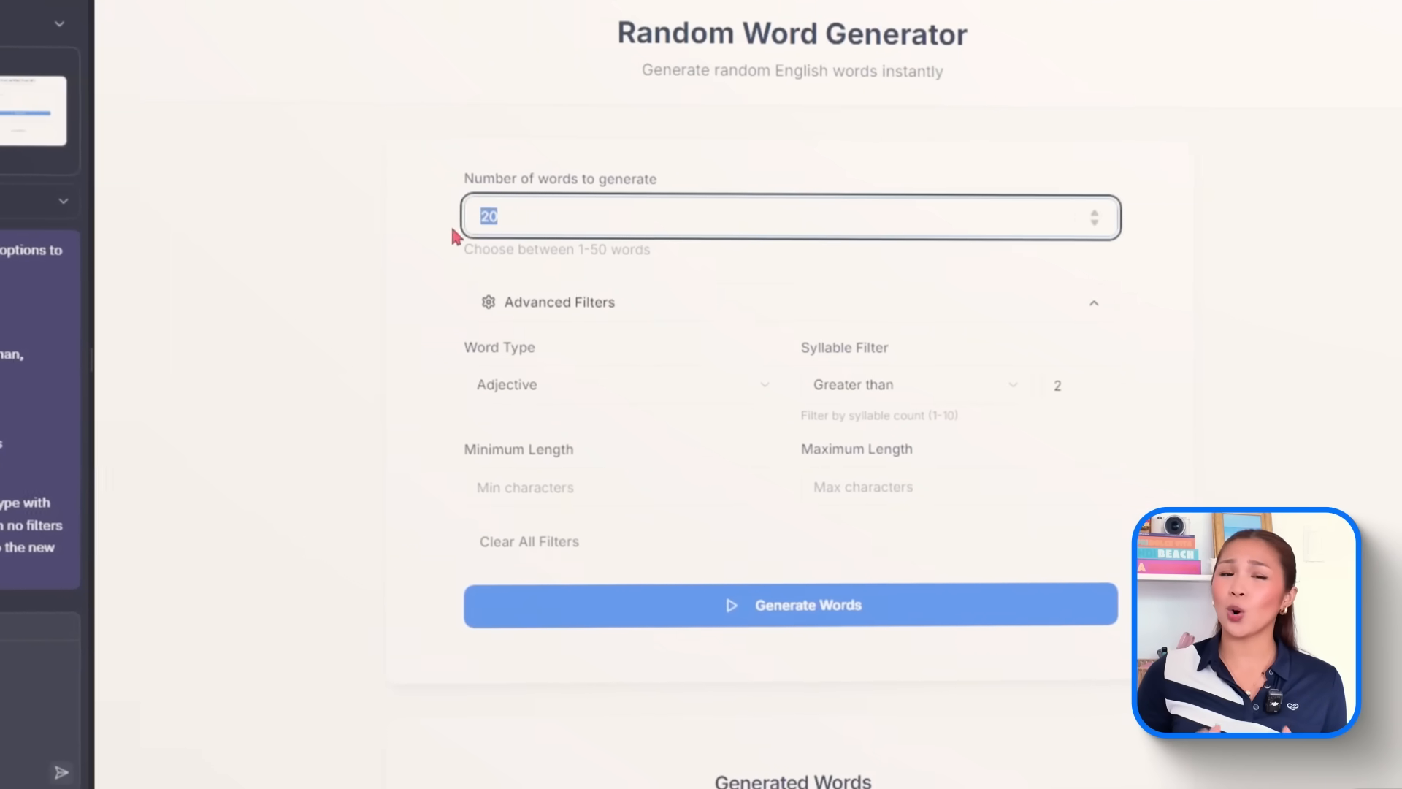
click(790, 604)
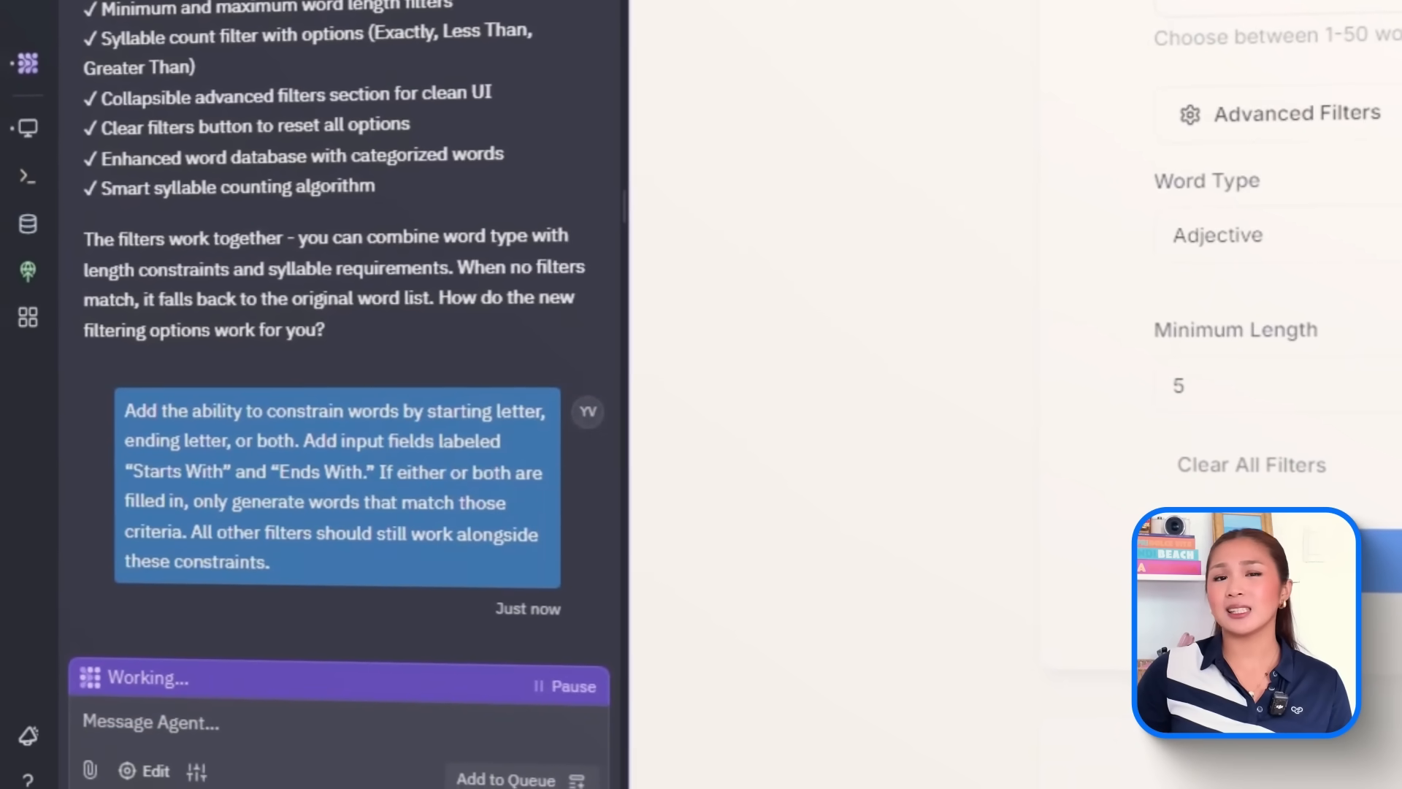
Scroll the Agent chat after sending the Starts With and Ends With request
scroll(down, 3)
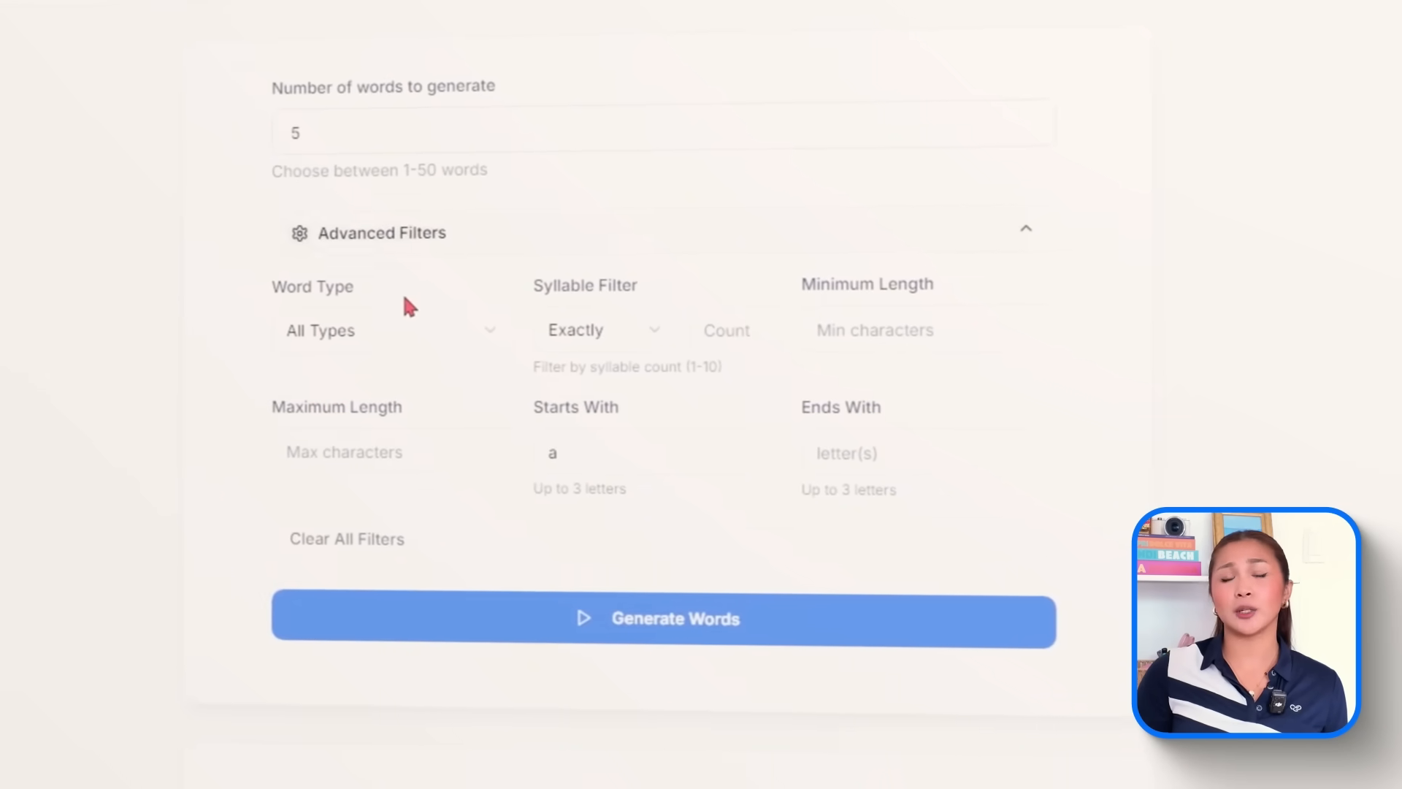
Set Word Type to Verb and Starts With to 'd', then generate five words
click(662, 618)
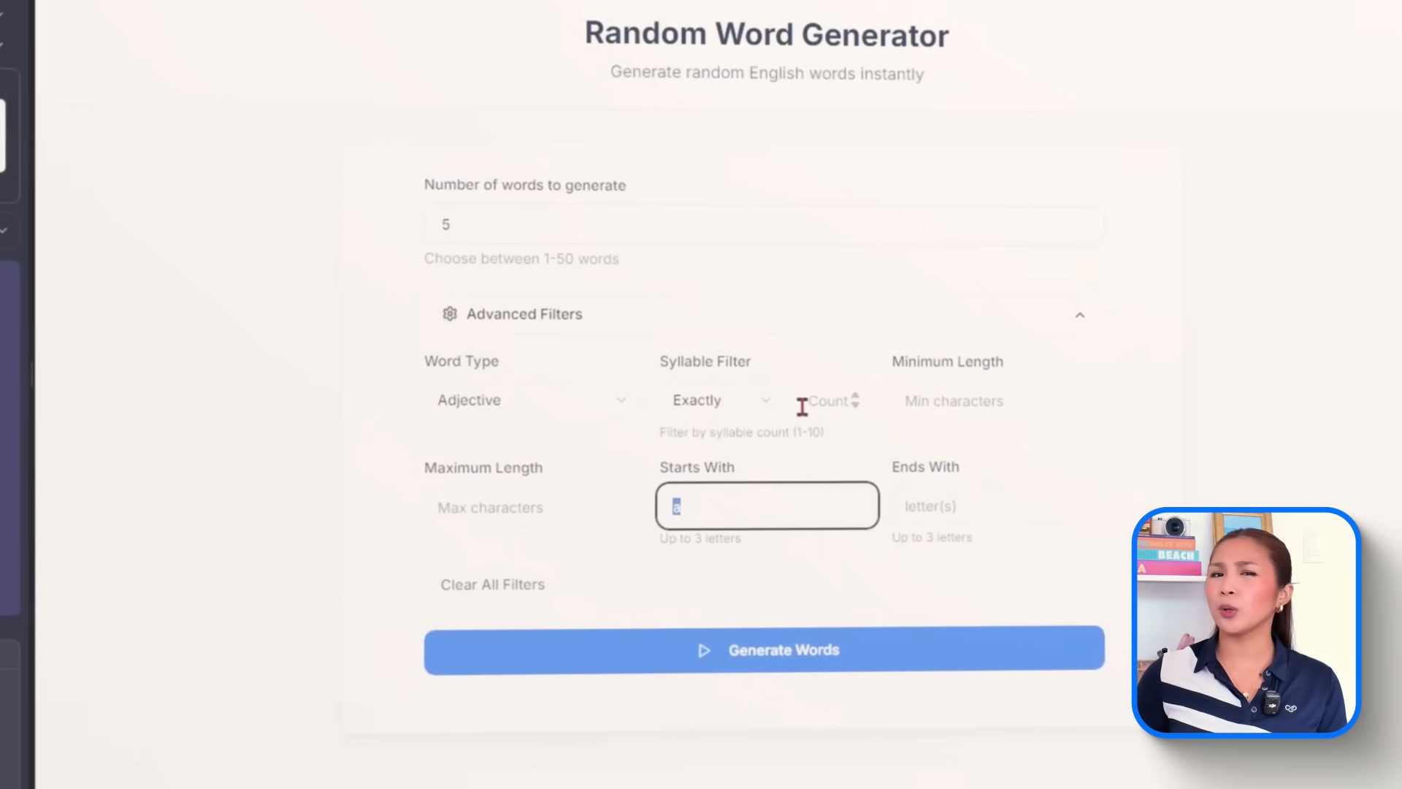
click(766, 650)
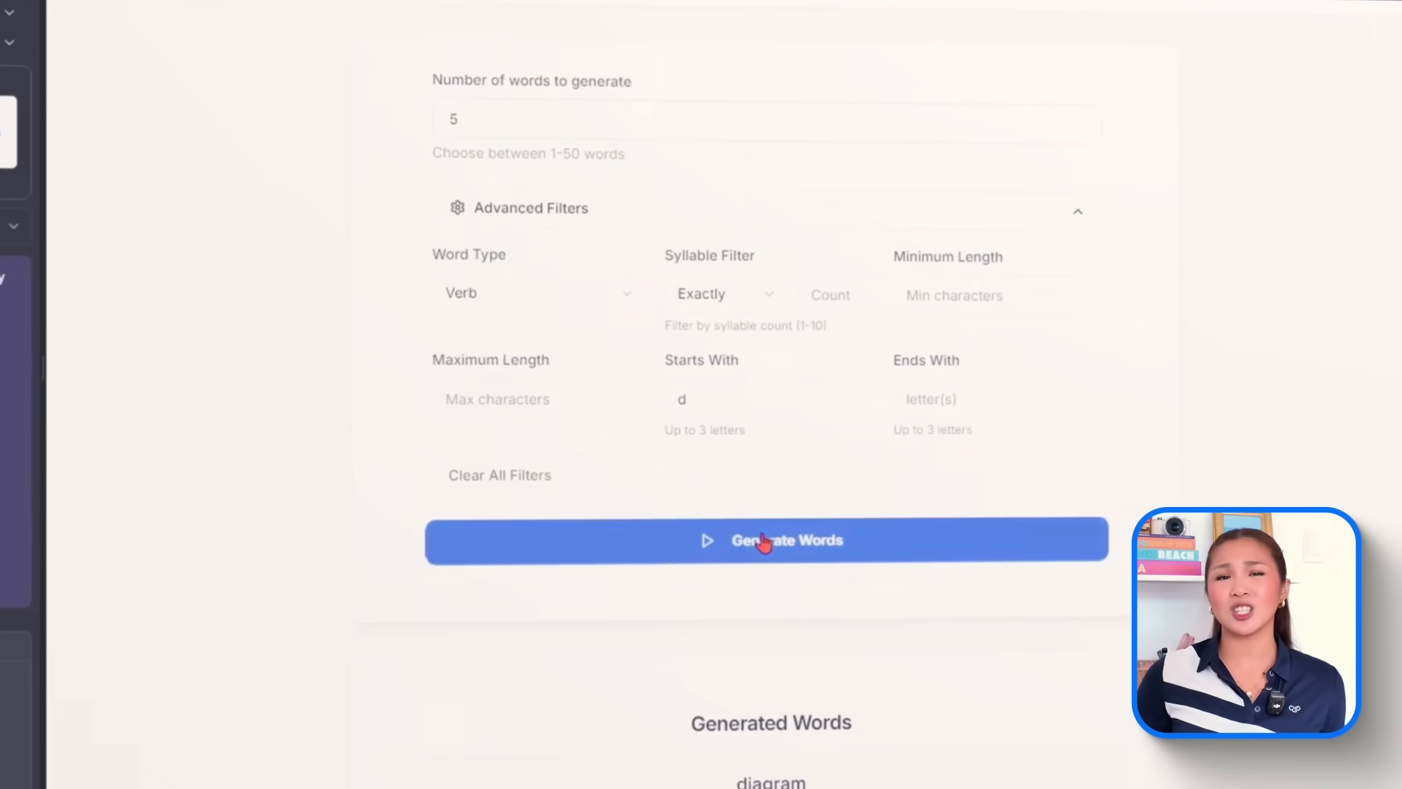
scroll(down, 3)
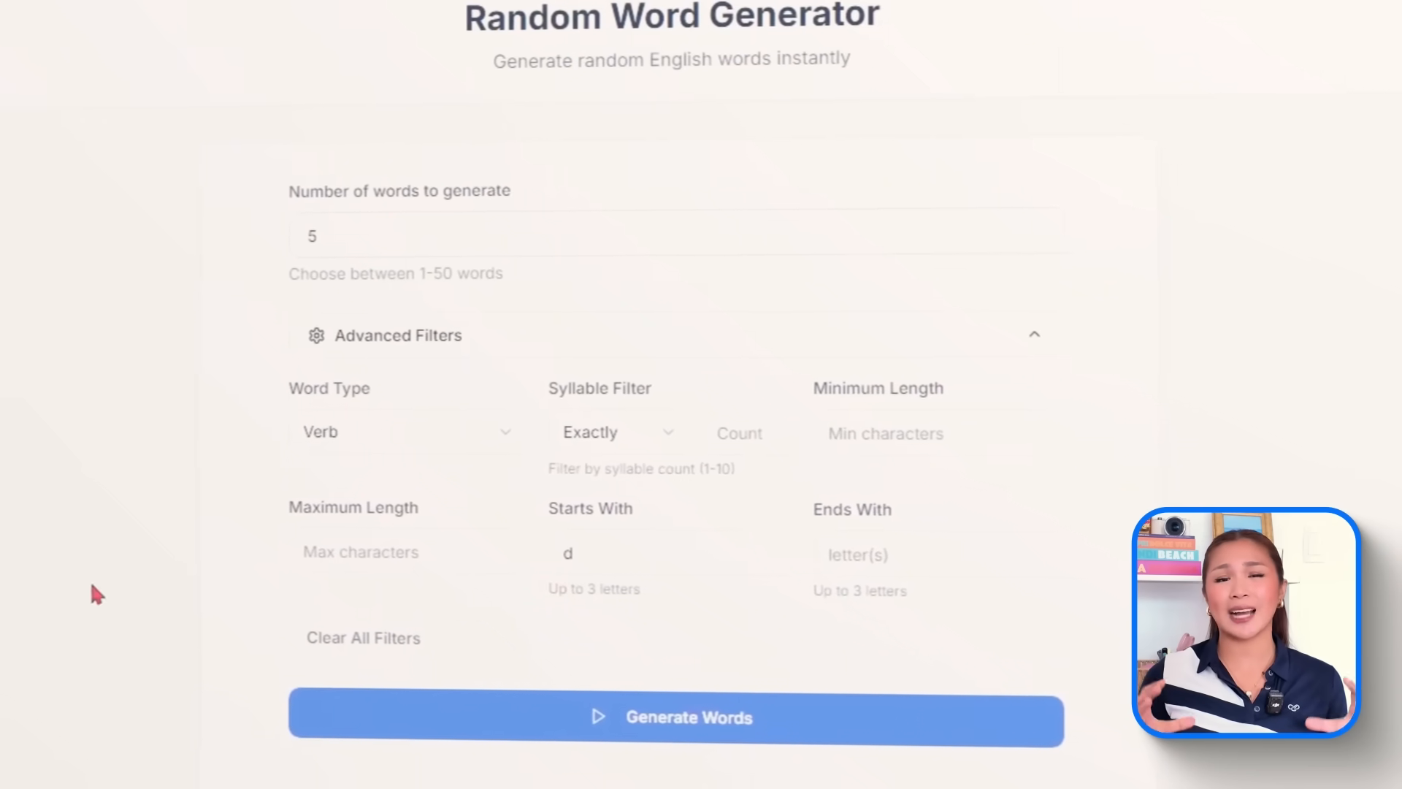
scroll(down, 3)
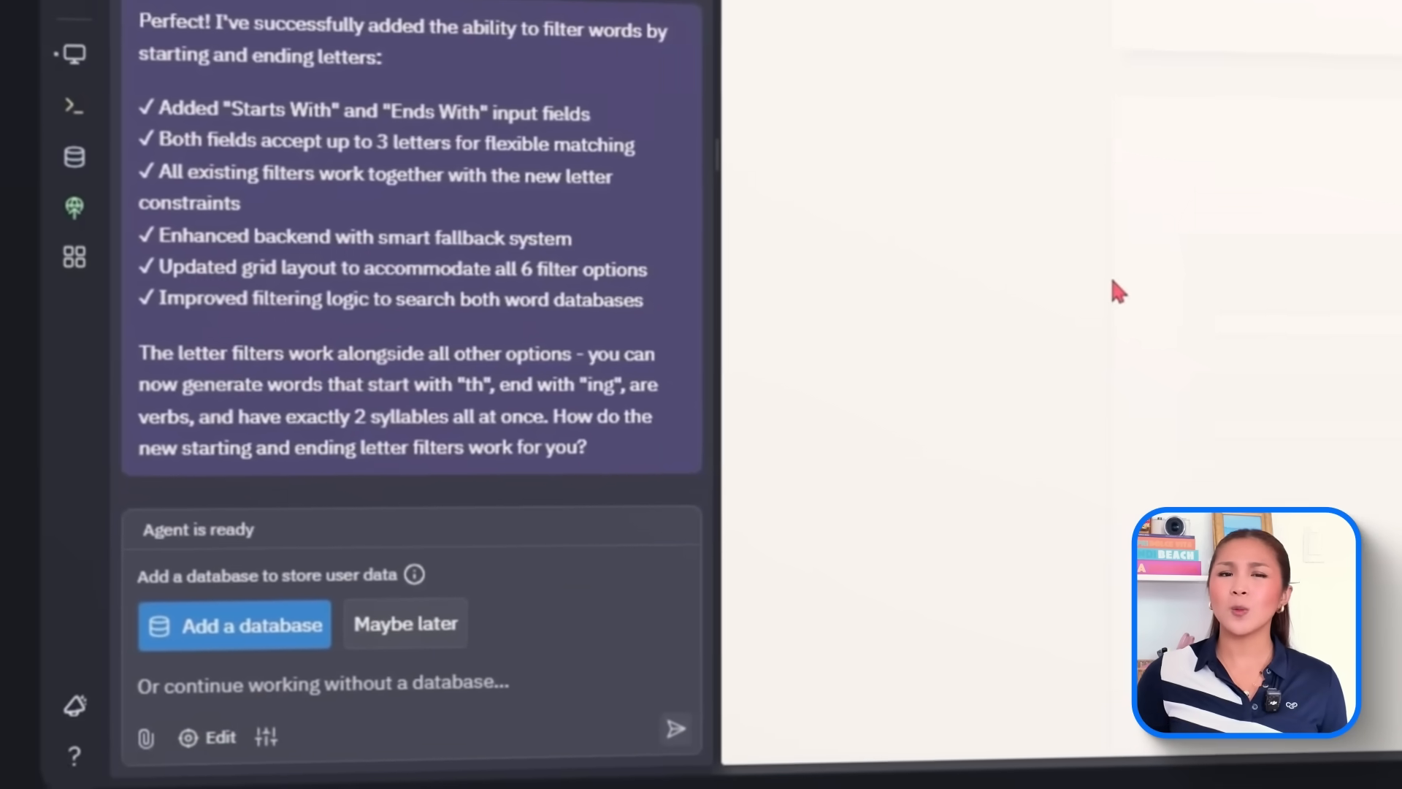
Tell the agent the generated words repeat and should be unique
text(the wor)
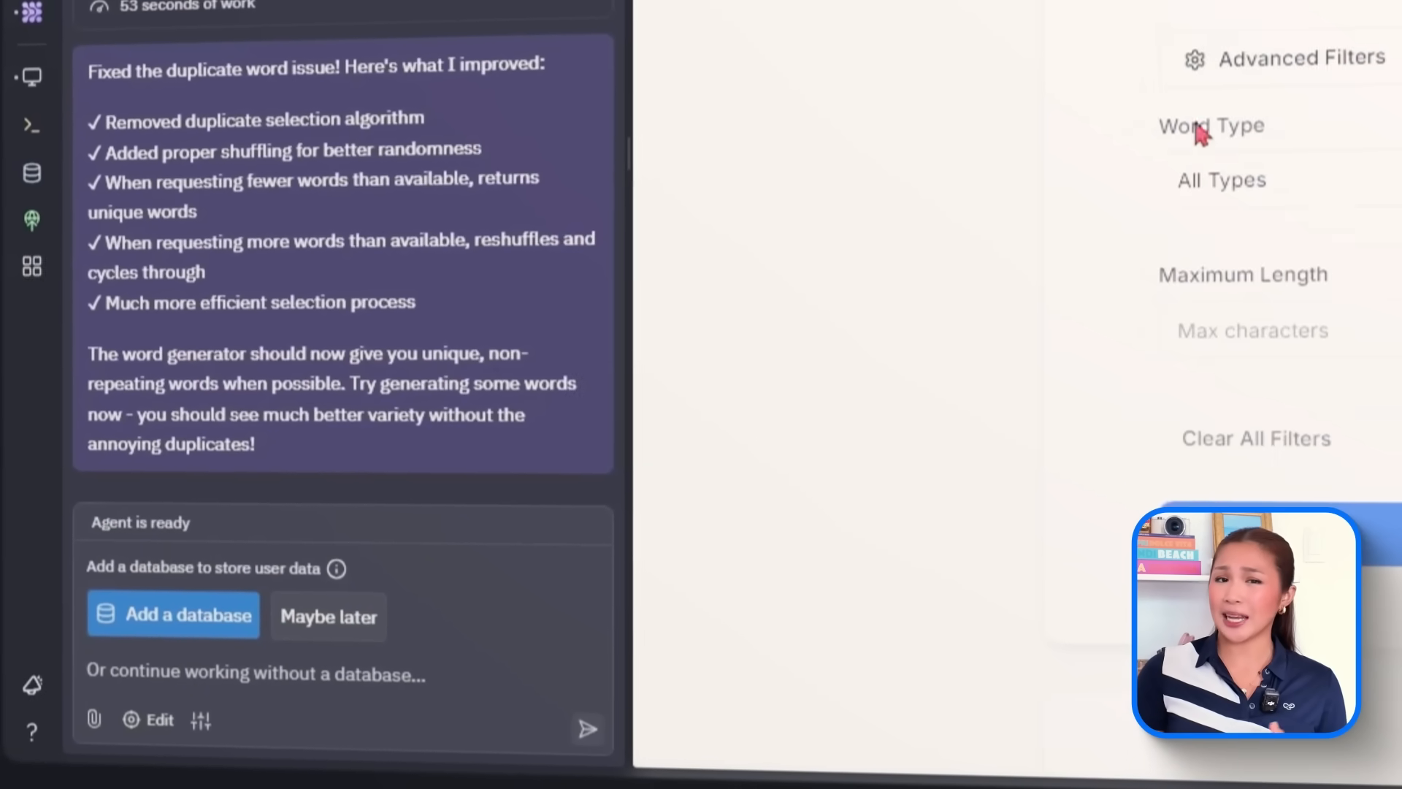
text(500,000 words. The switch)
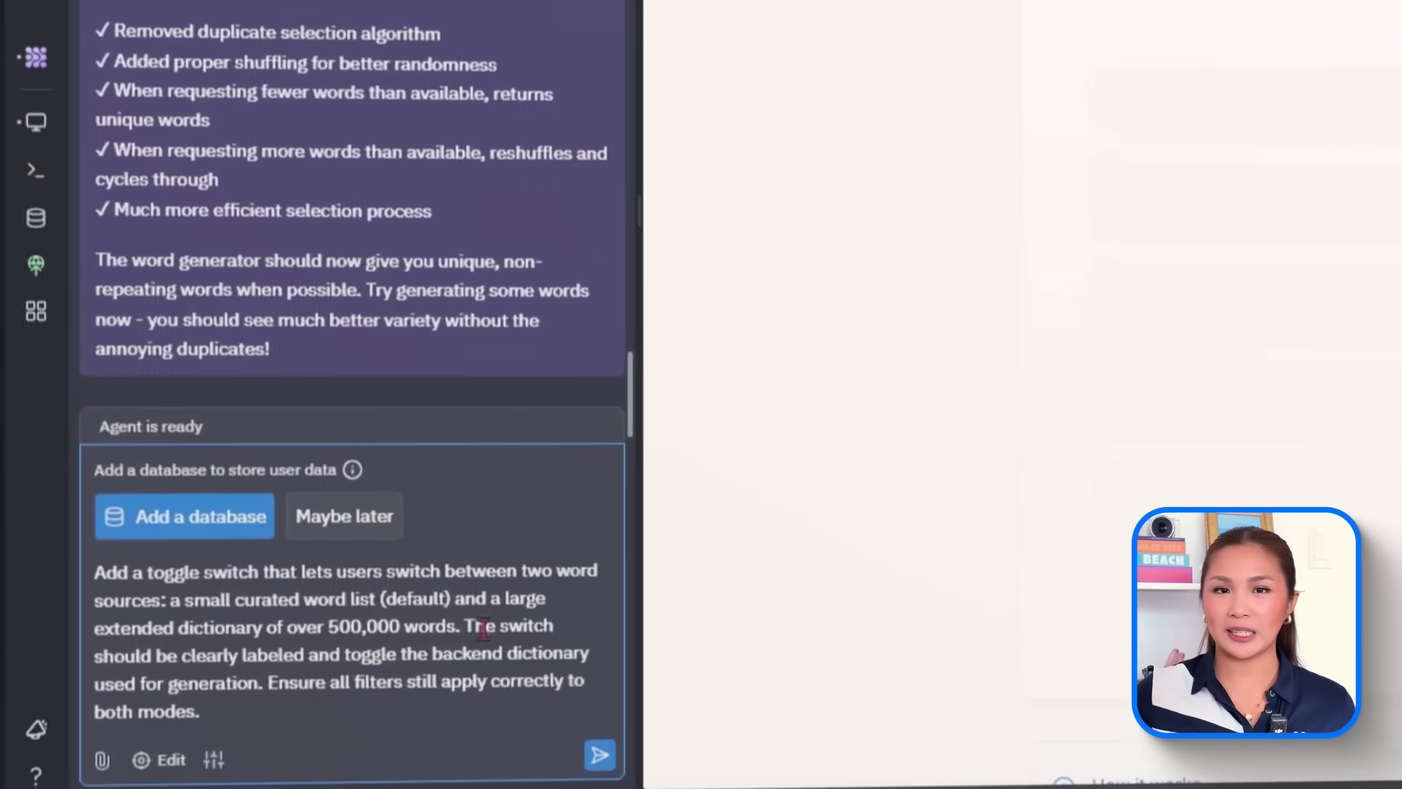
Send the agent a request for a curated-versus-extended dictionary switch
click(598, 754)
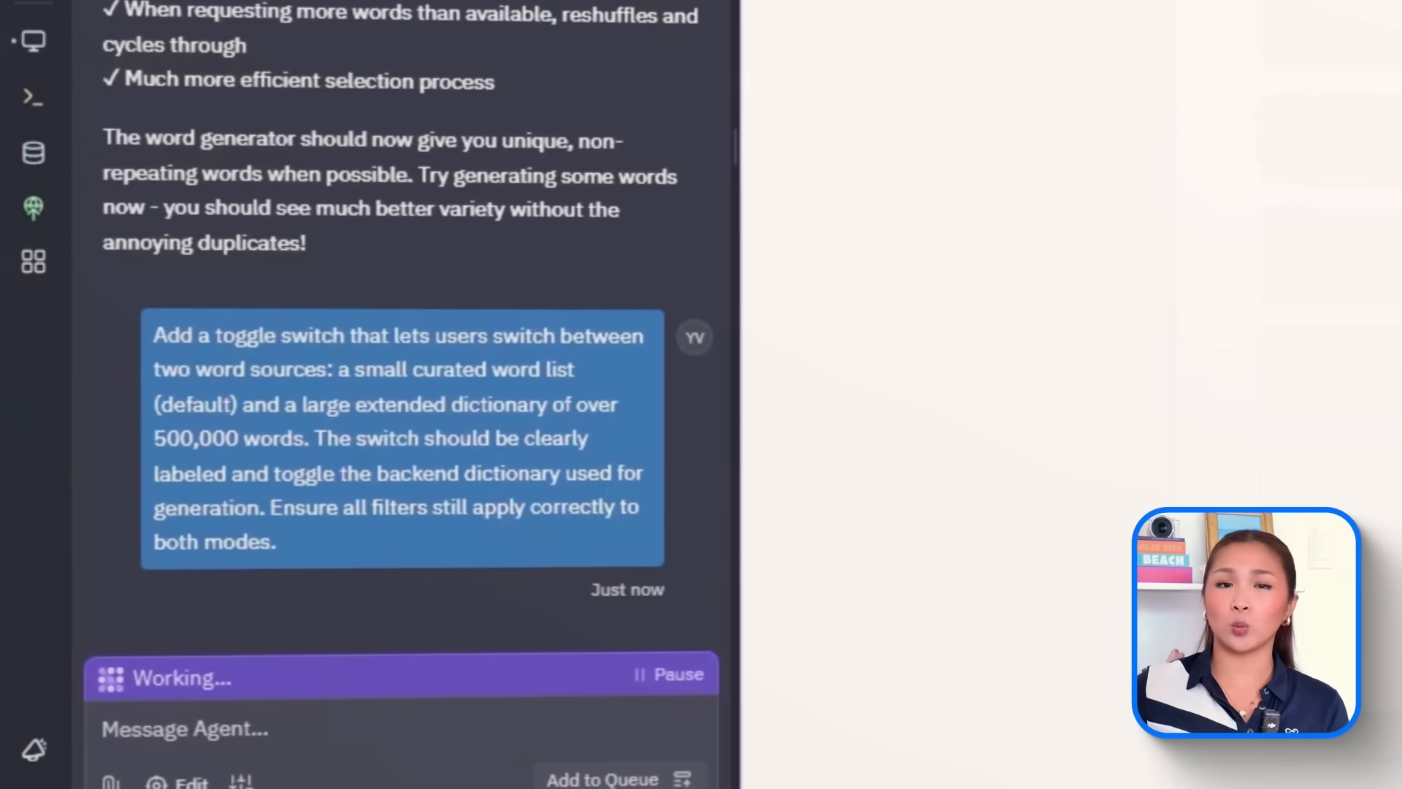
scroll(down, 3)
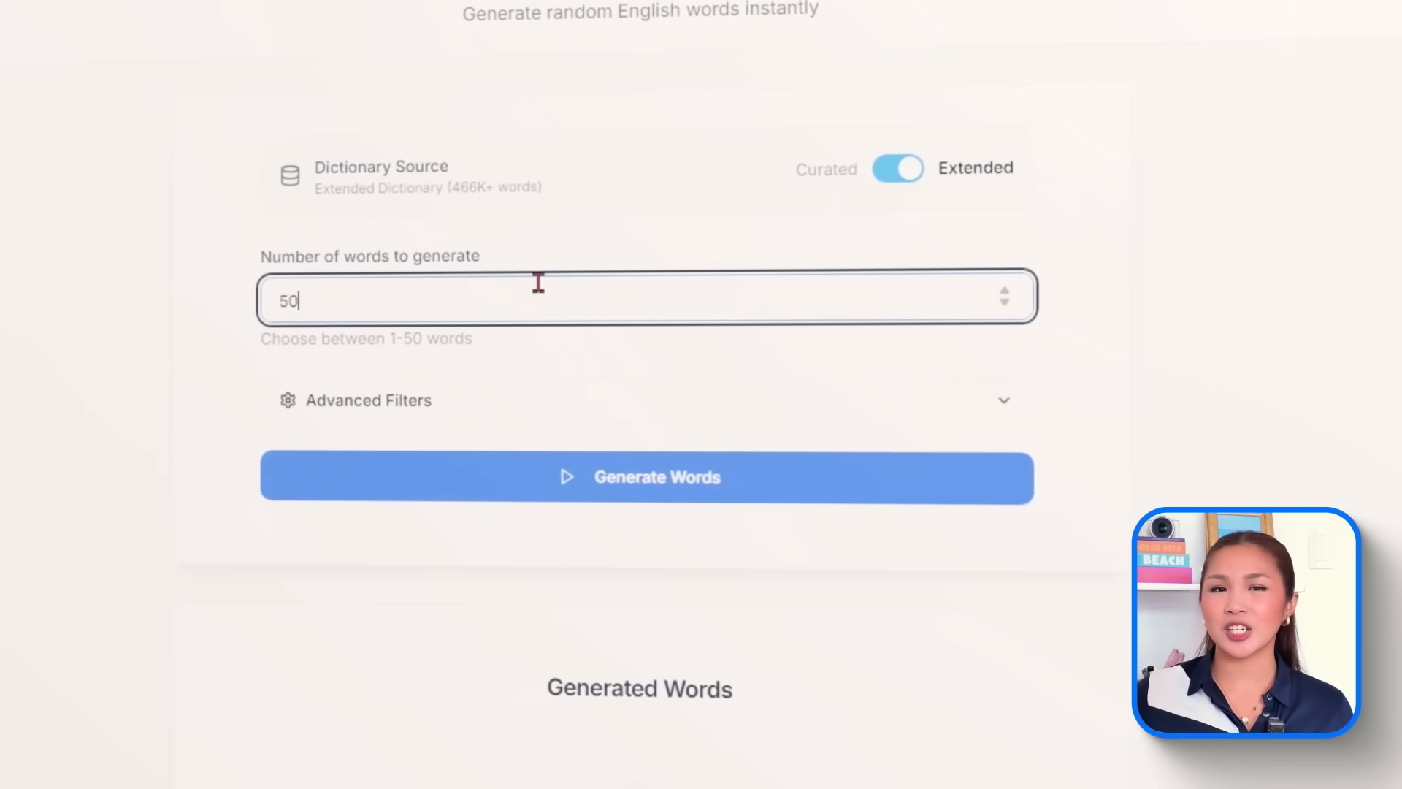
Generate Extended-dictionary words using syllable, length, 'ty' starting letters and ending-letter filters
click(367, 400)
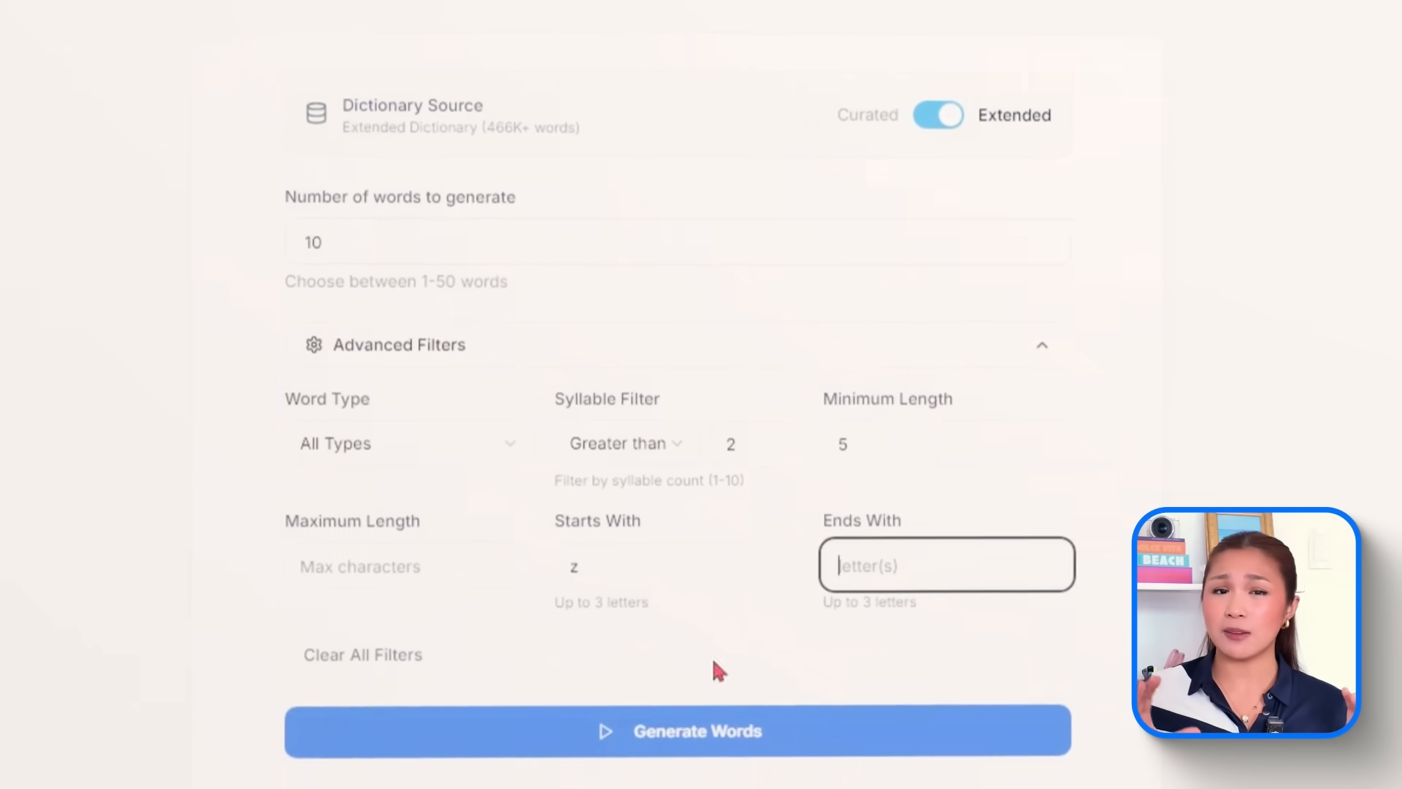
click(697, 730)
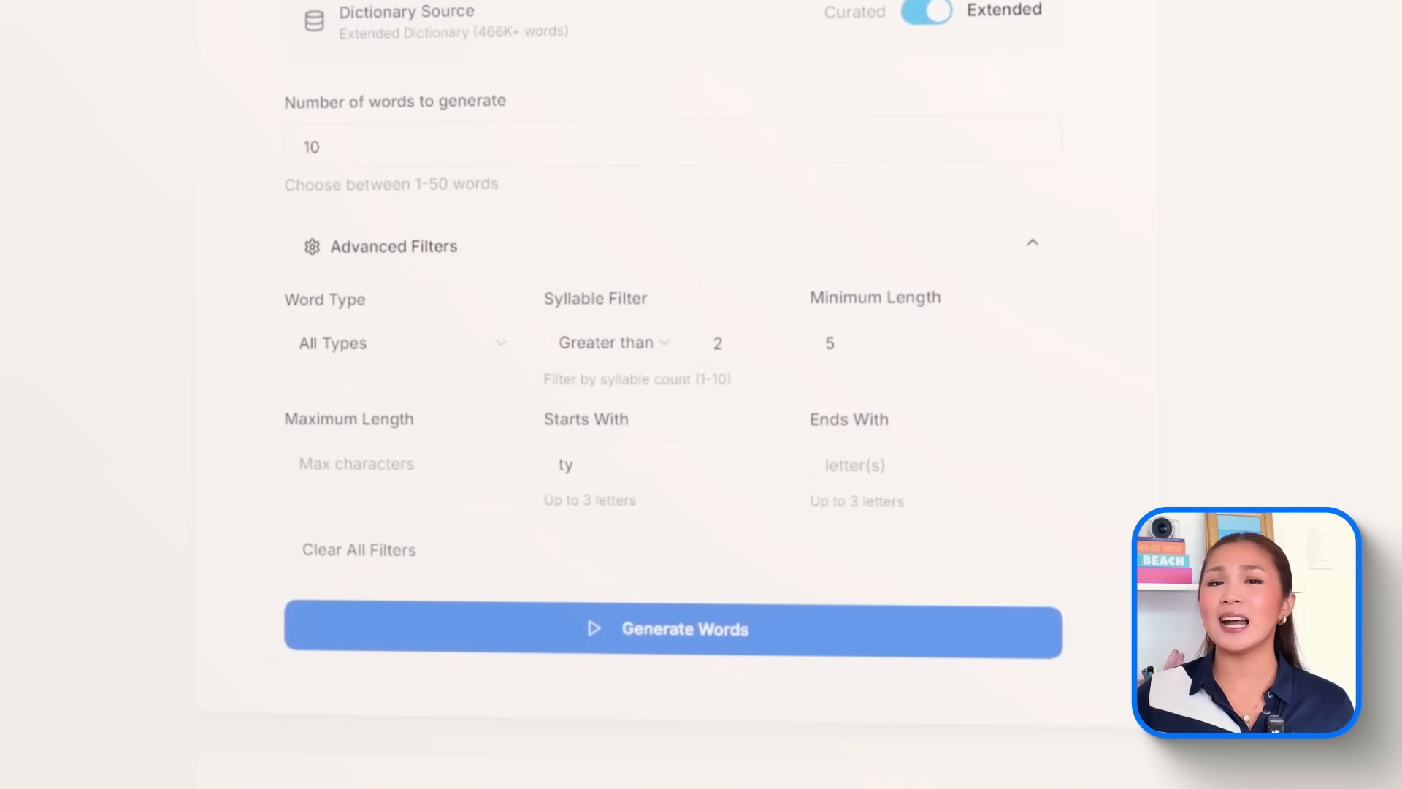
click(672, 629)
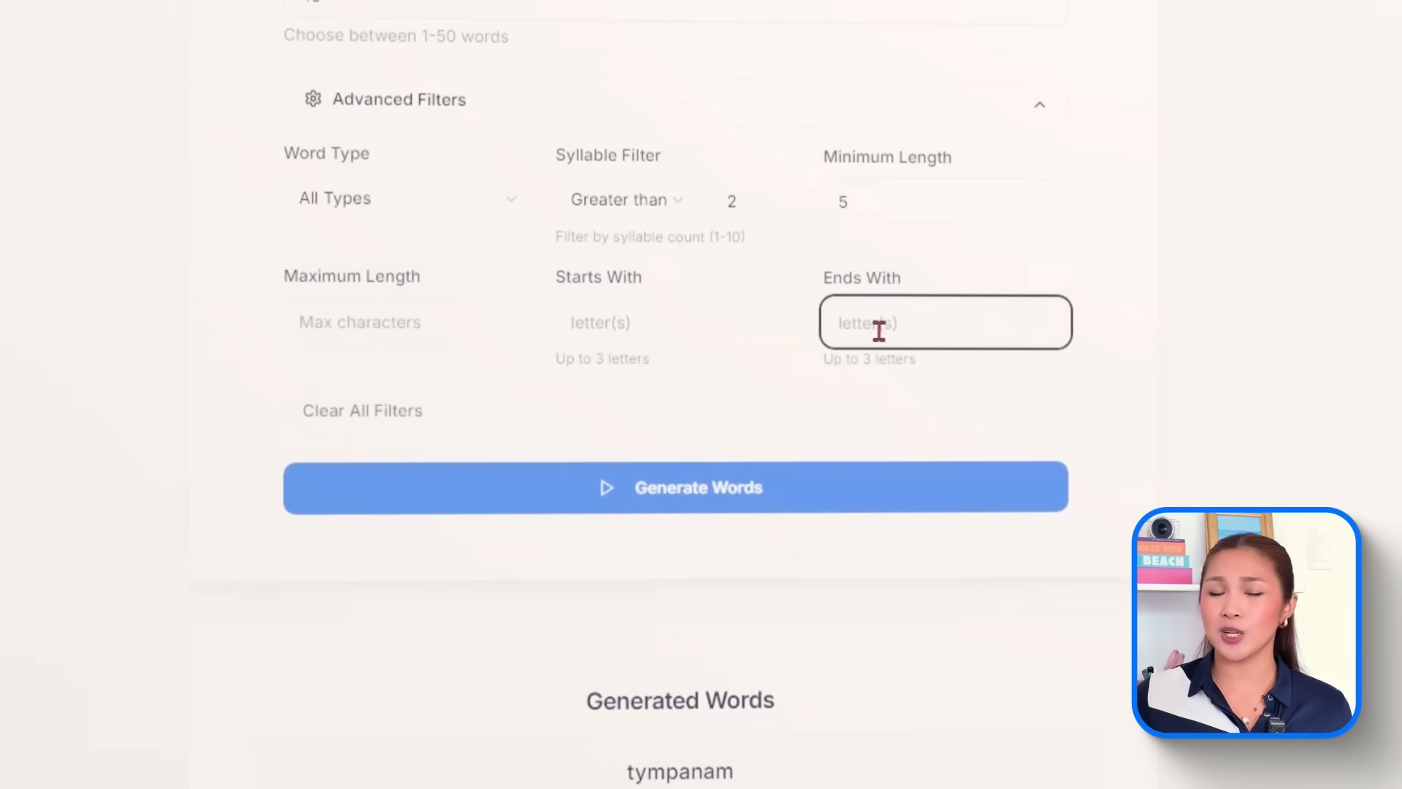
click(697, 486)
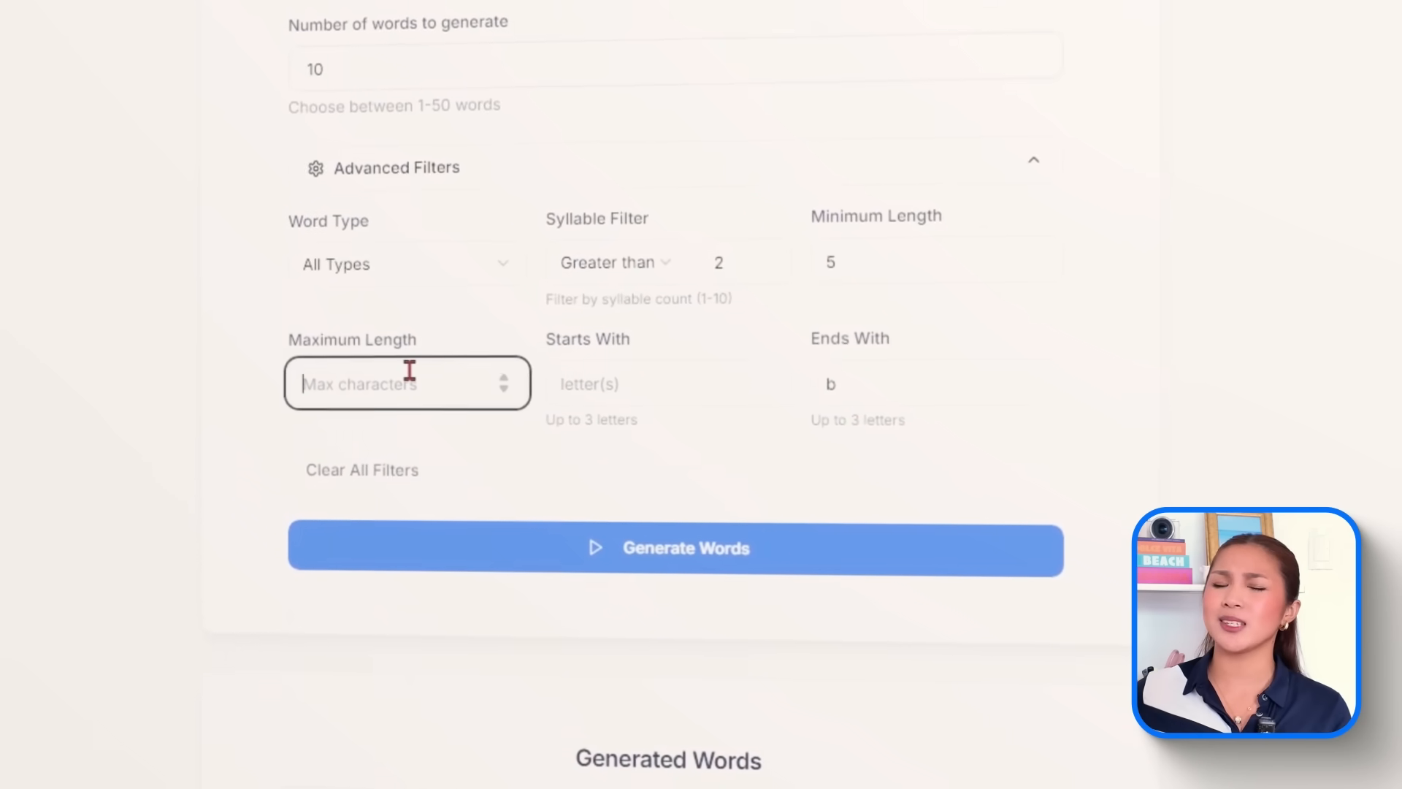
click(674, 546)
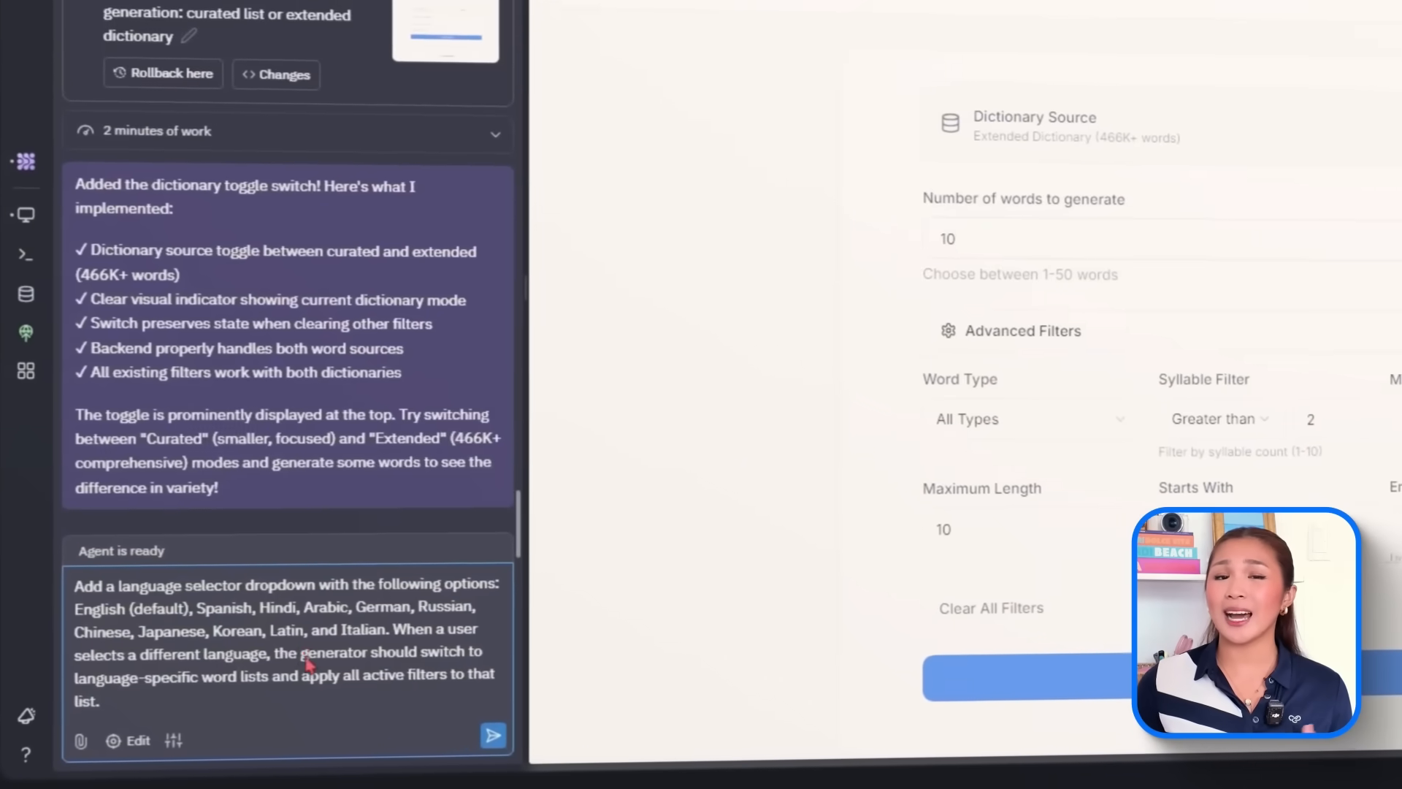
Send the agent a language dropdown request covering English, Spanish, Hindi, Arabic, German and others
click(493, 736)
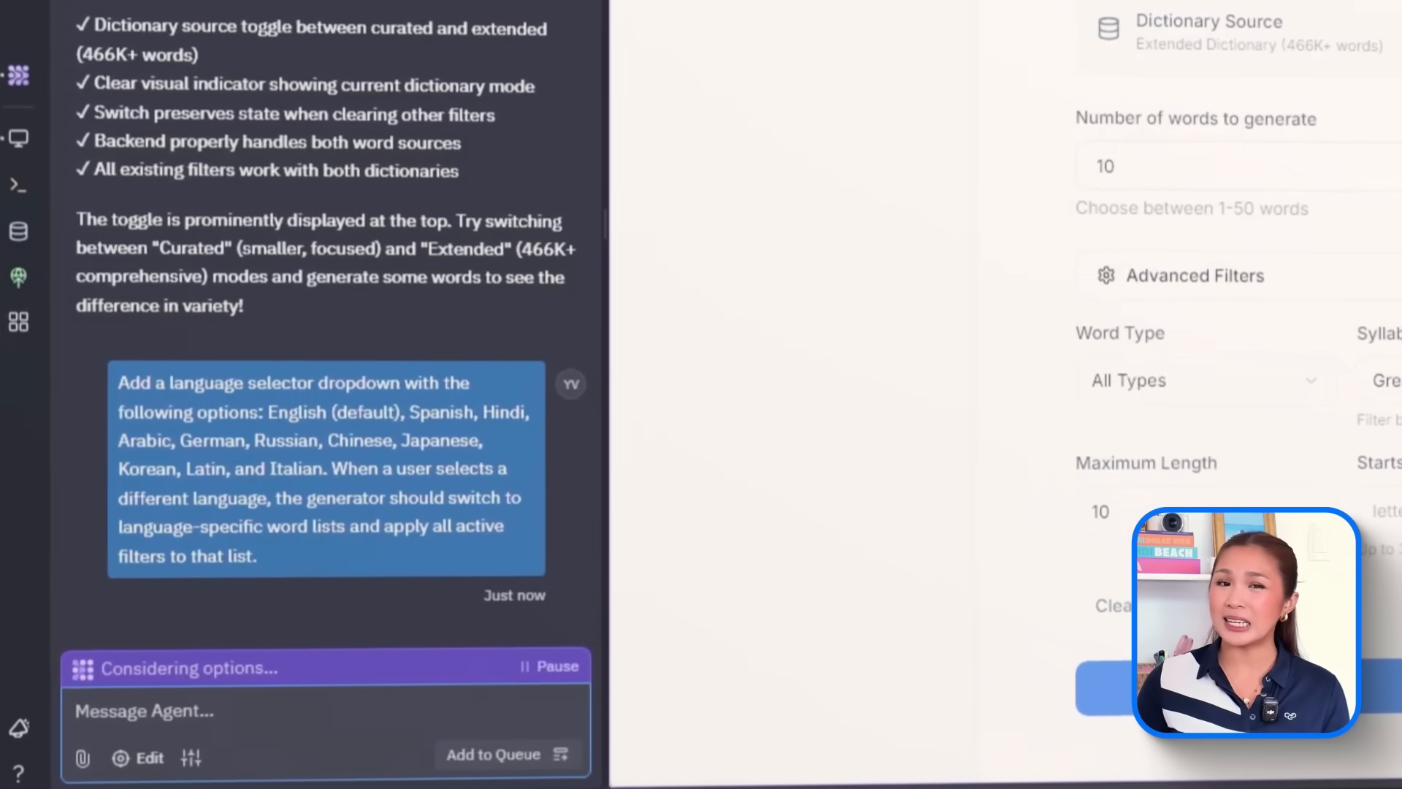
scroll(down, 3)
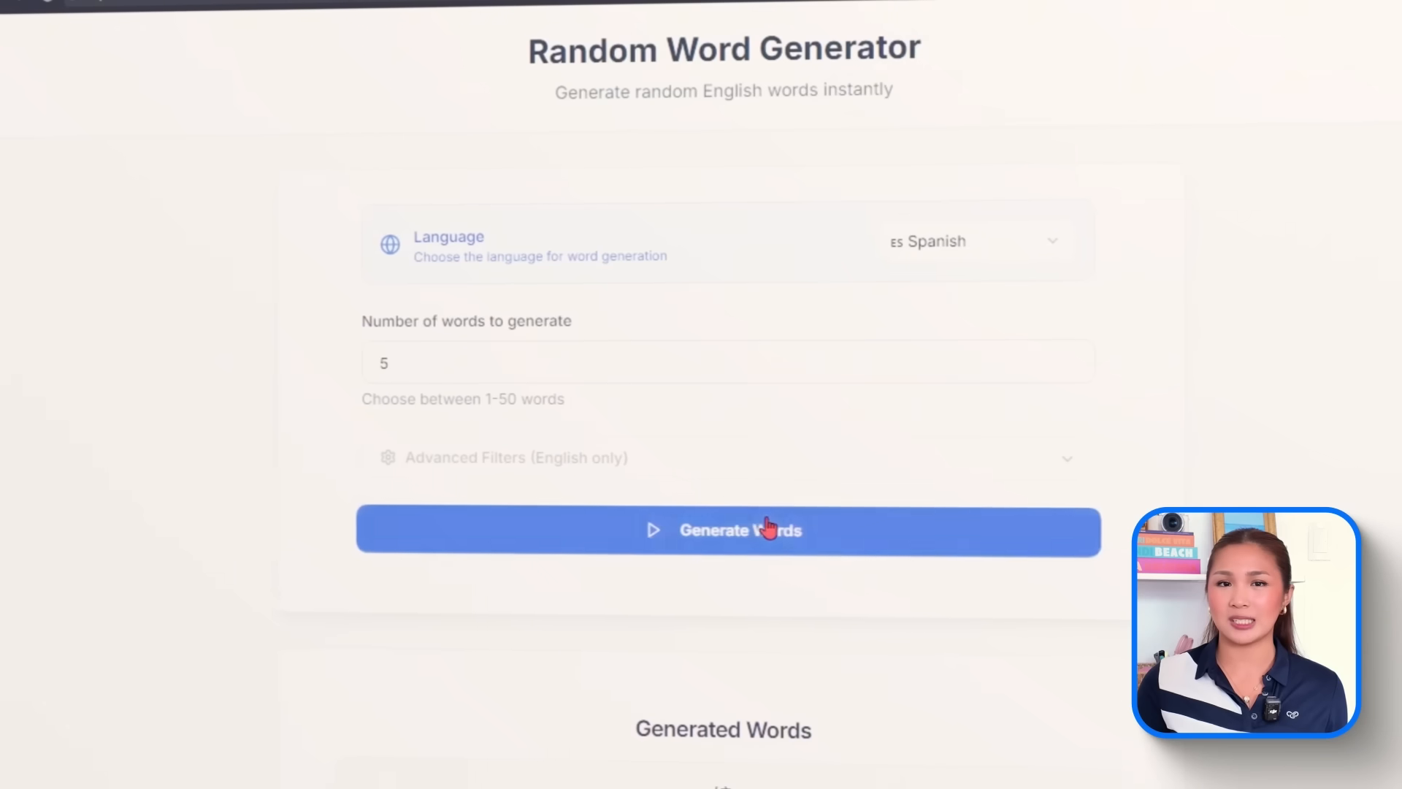
Generate five Spanish words, then switch the generation language to Latin
click(971, 242)
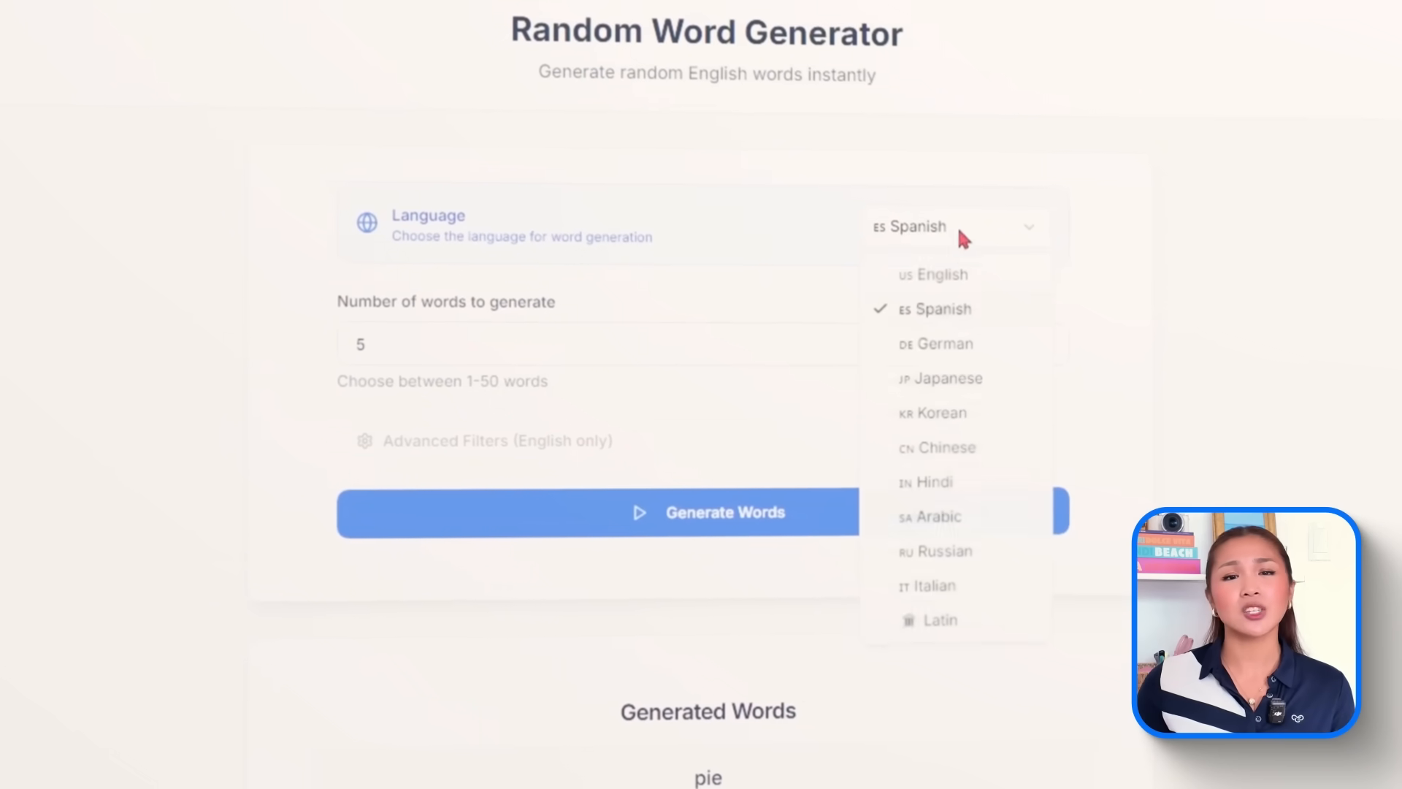
click(936, 586)
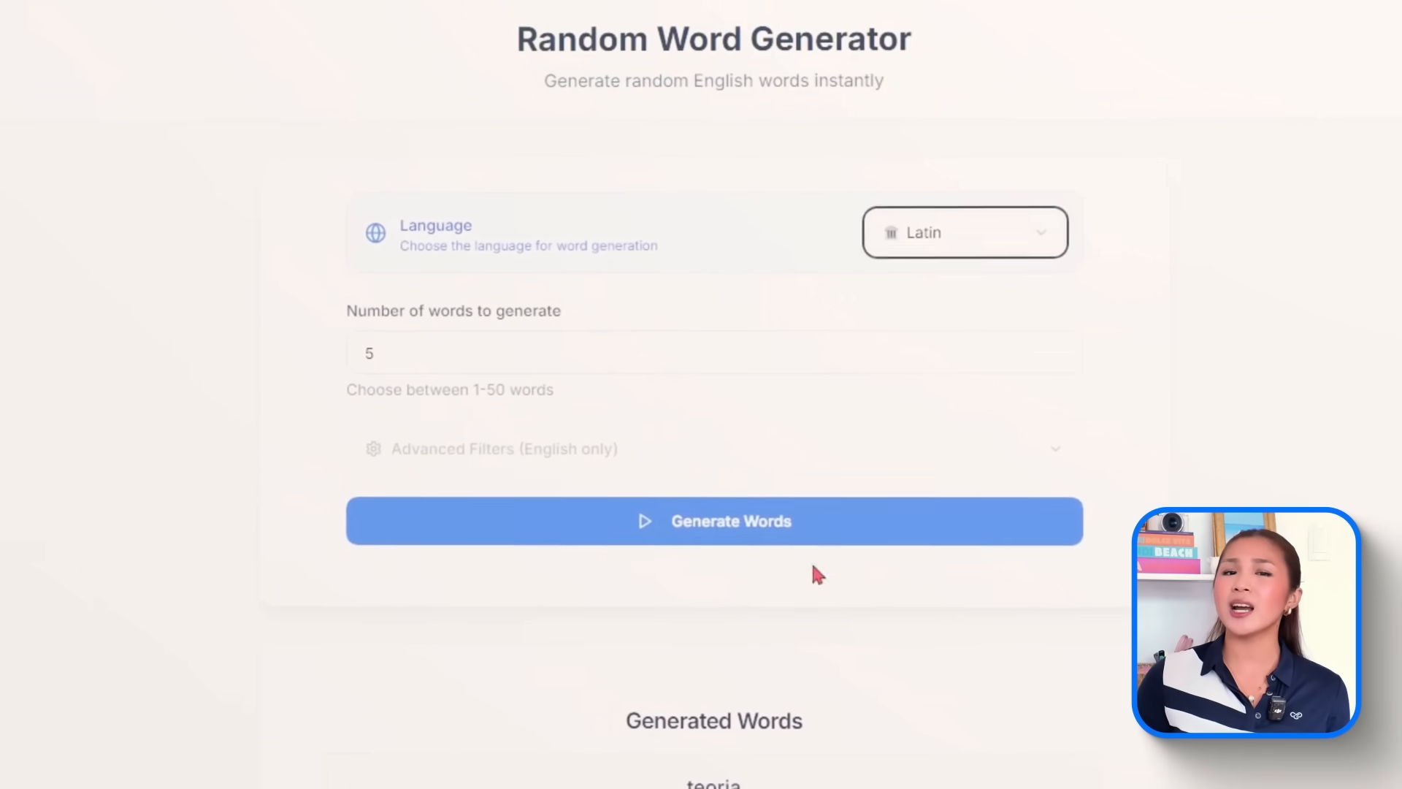
click(964, 232)
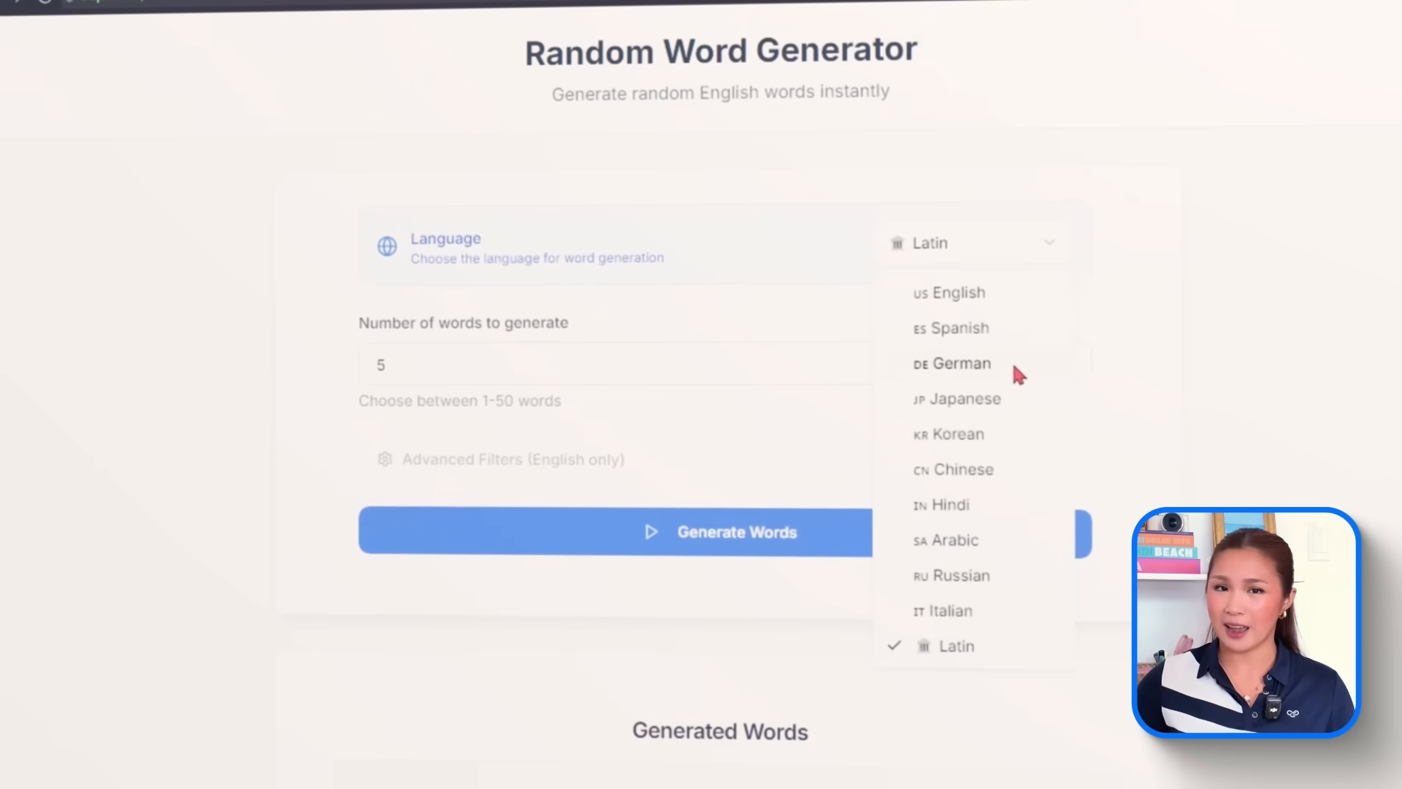
click(963, 362)
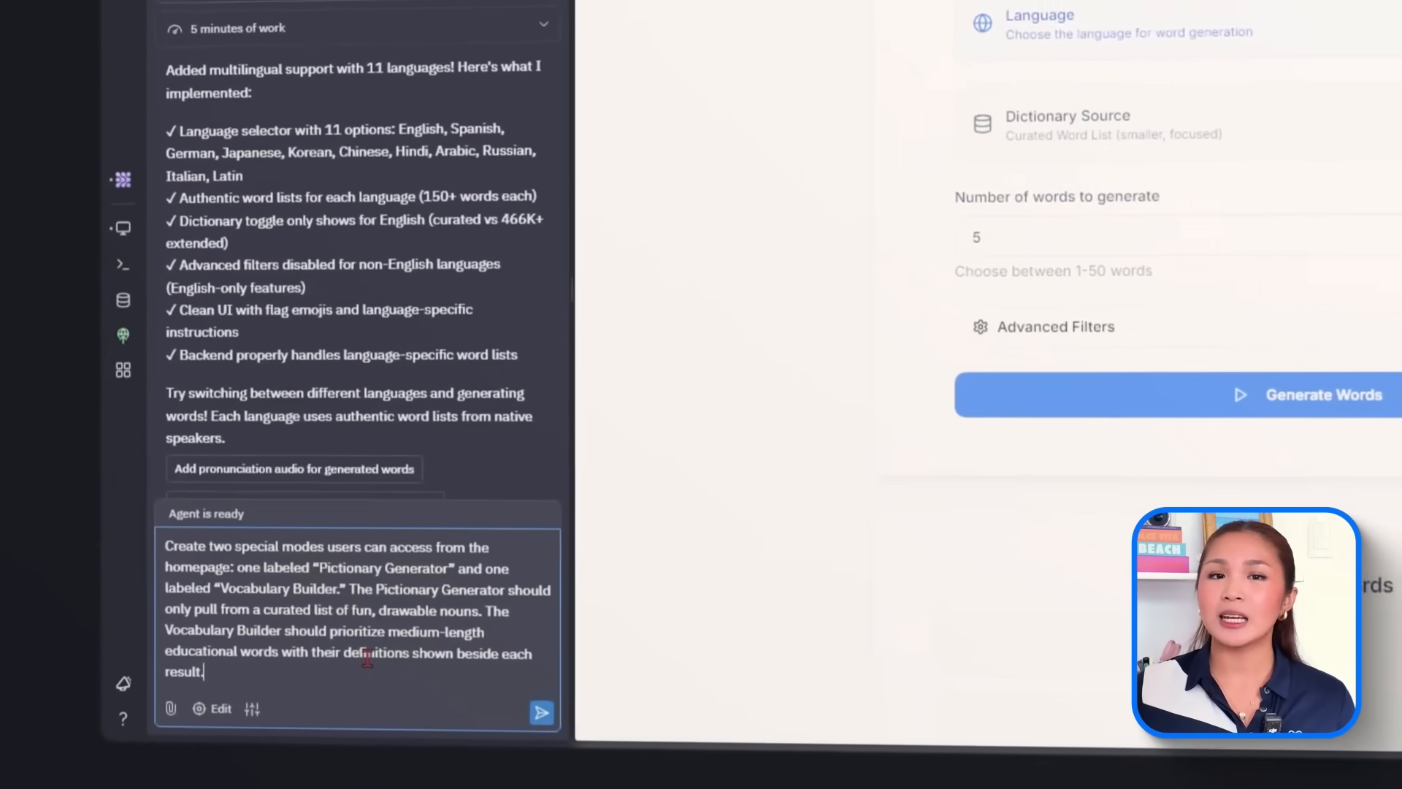
Send the Agent the prompt for Pictionary Generator and Vocabulary Builder modes
click(541, 712)
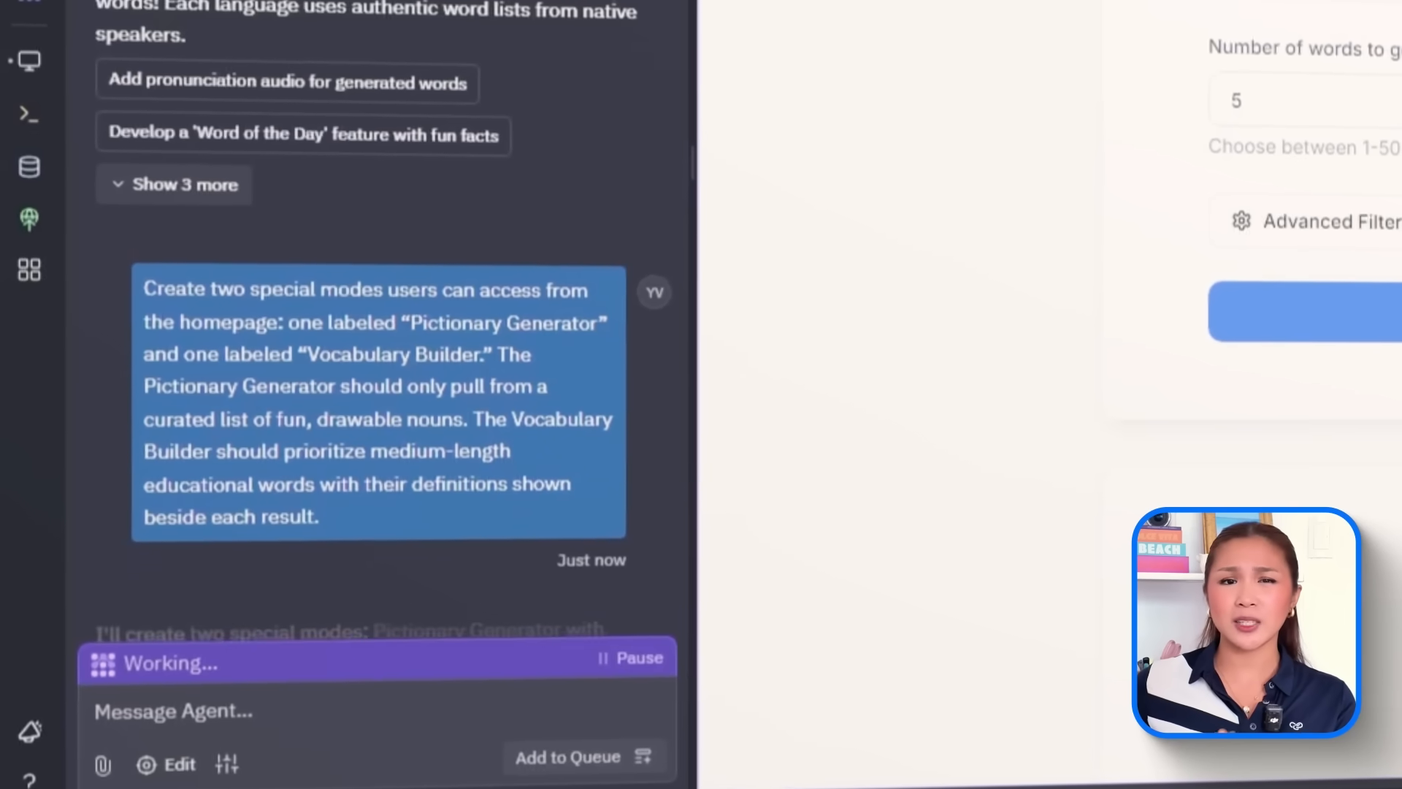
scroll(down, 3)
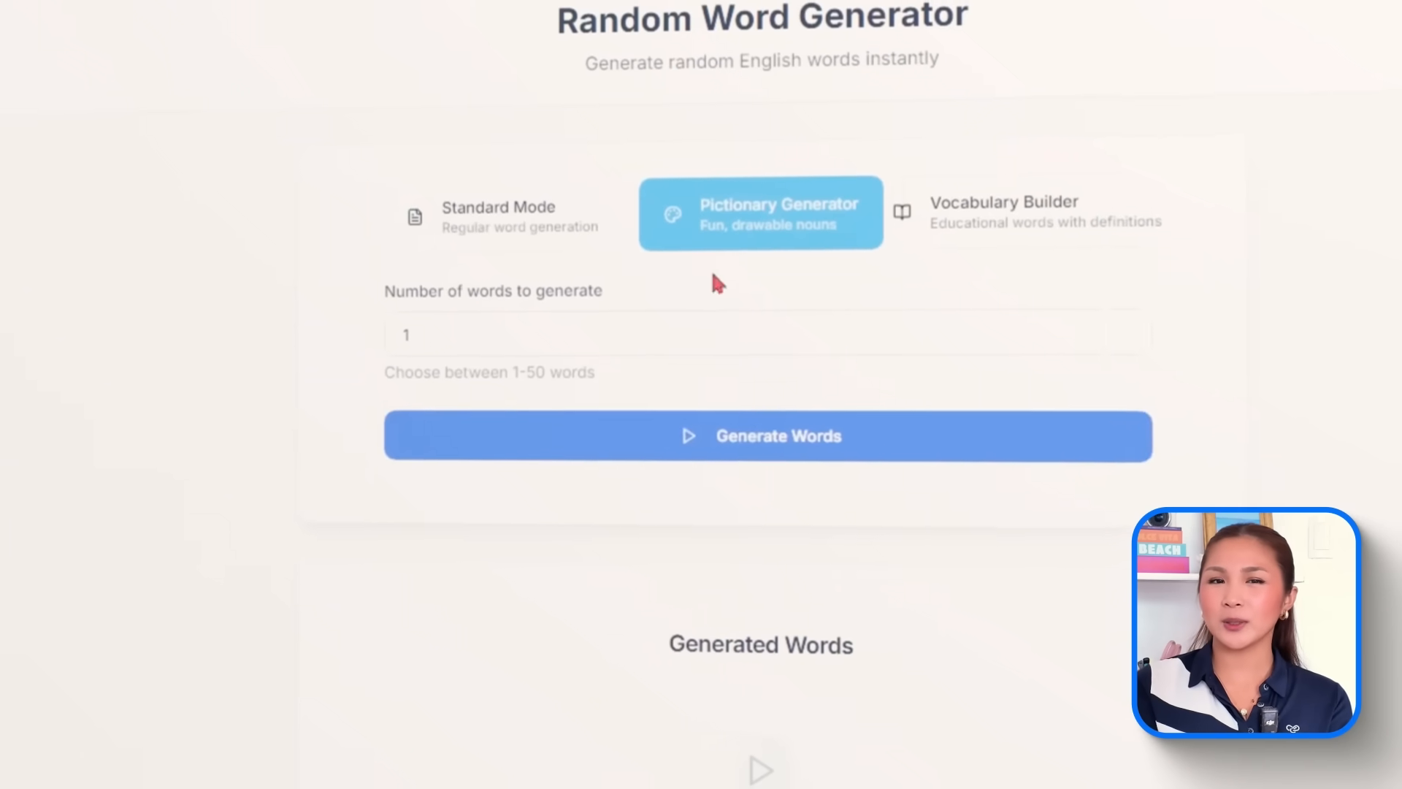
Generate one and five Pictionary words, vocabulary words with definitions, then 50 standard words
click(760, 435)
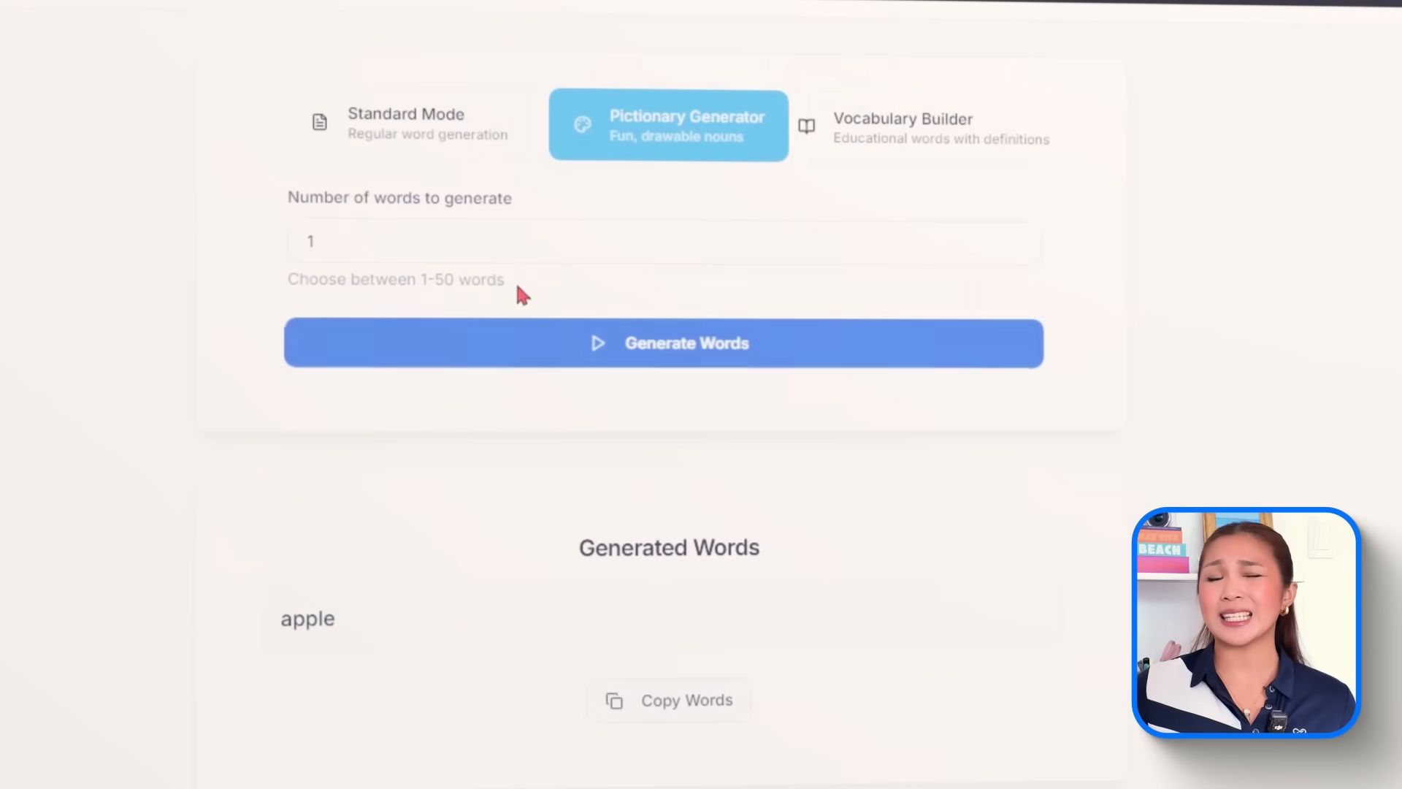
click(660, 345)
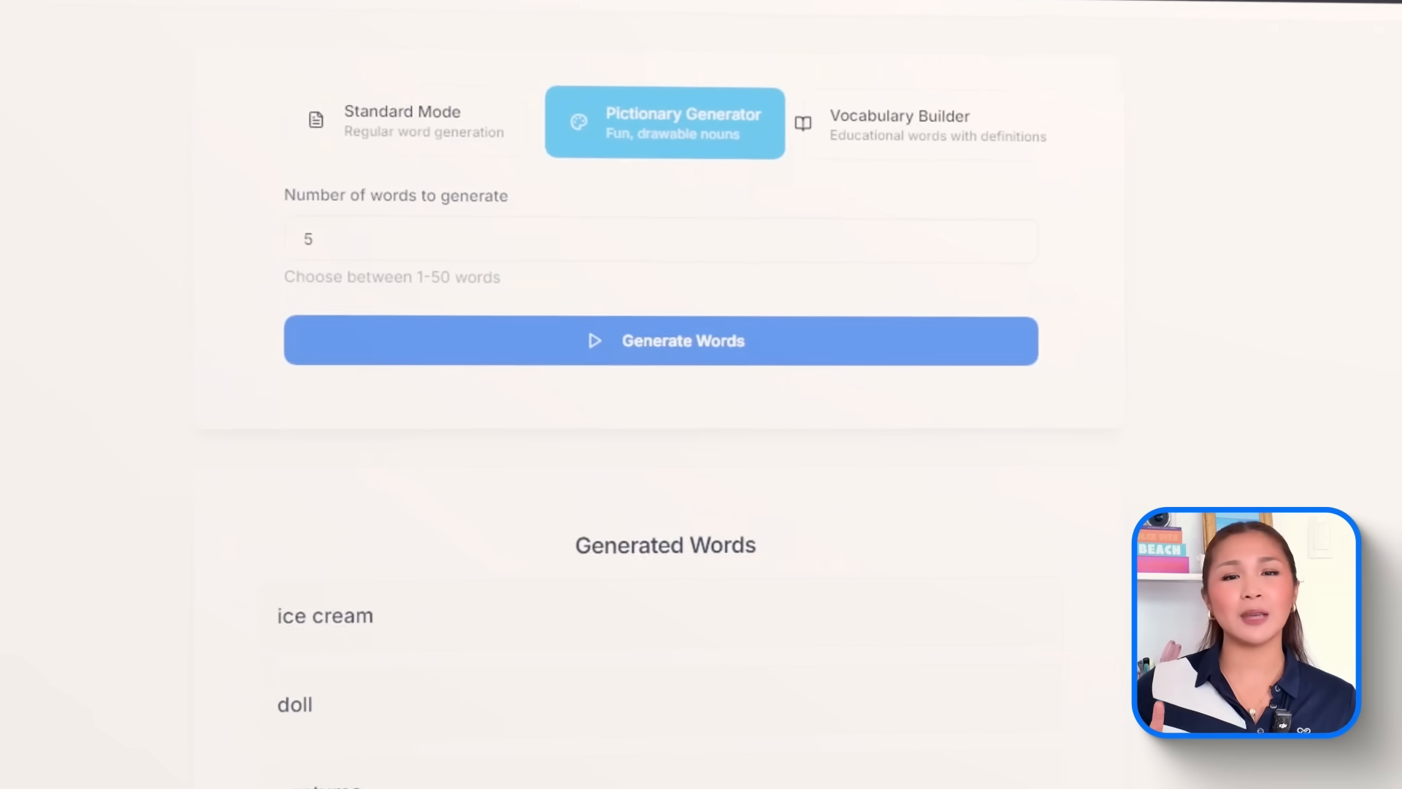
click(936, 123)
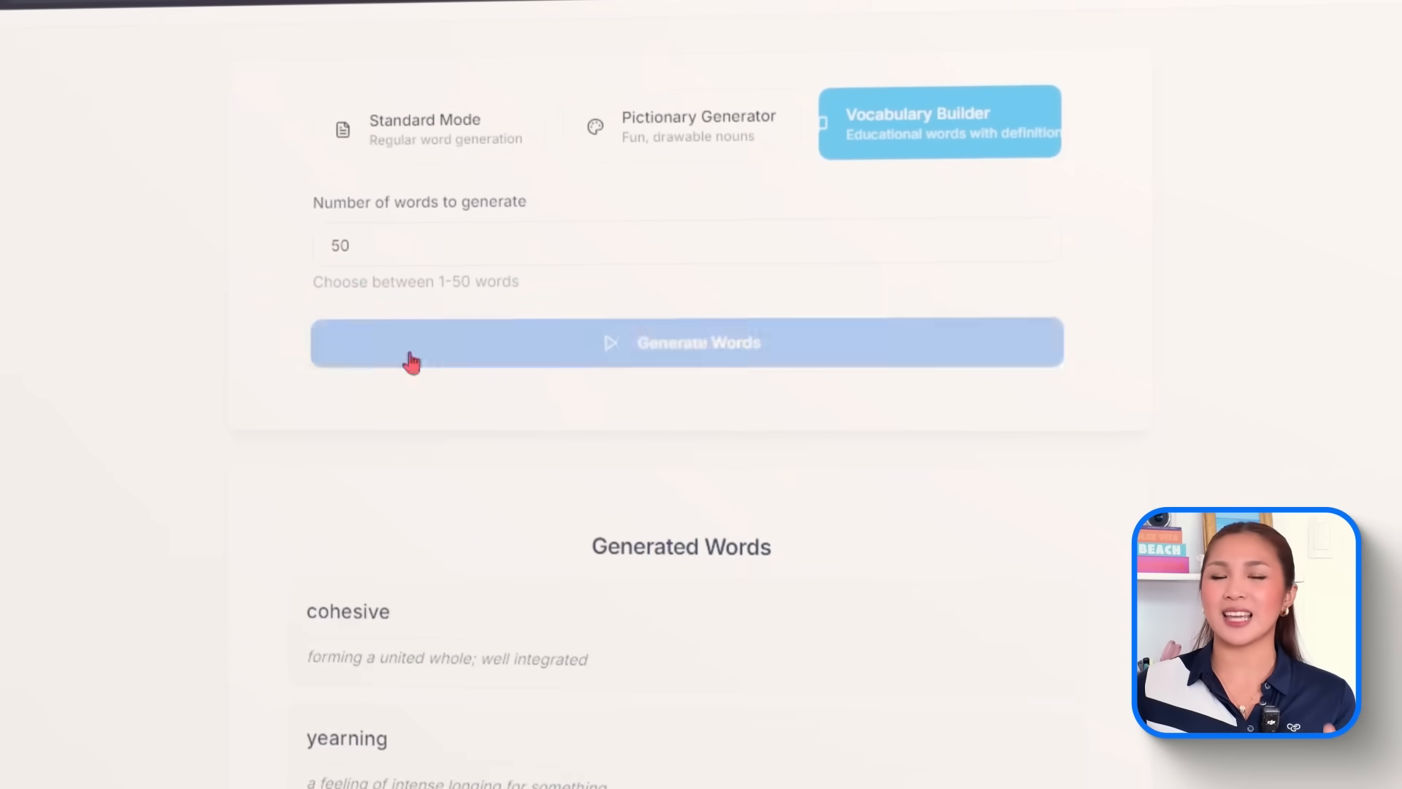
scroll(down, 3)
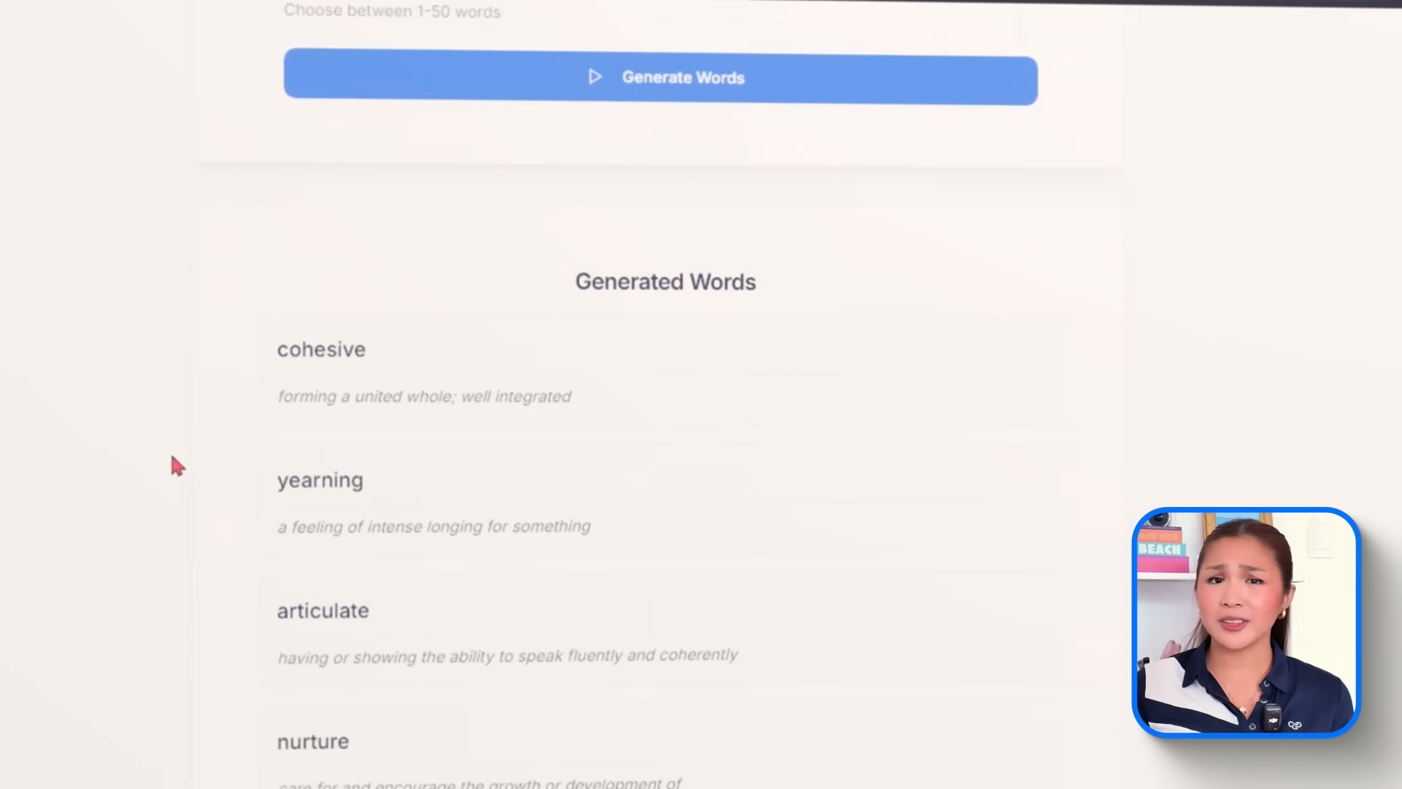
scroll(down, 3)
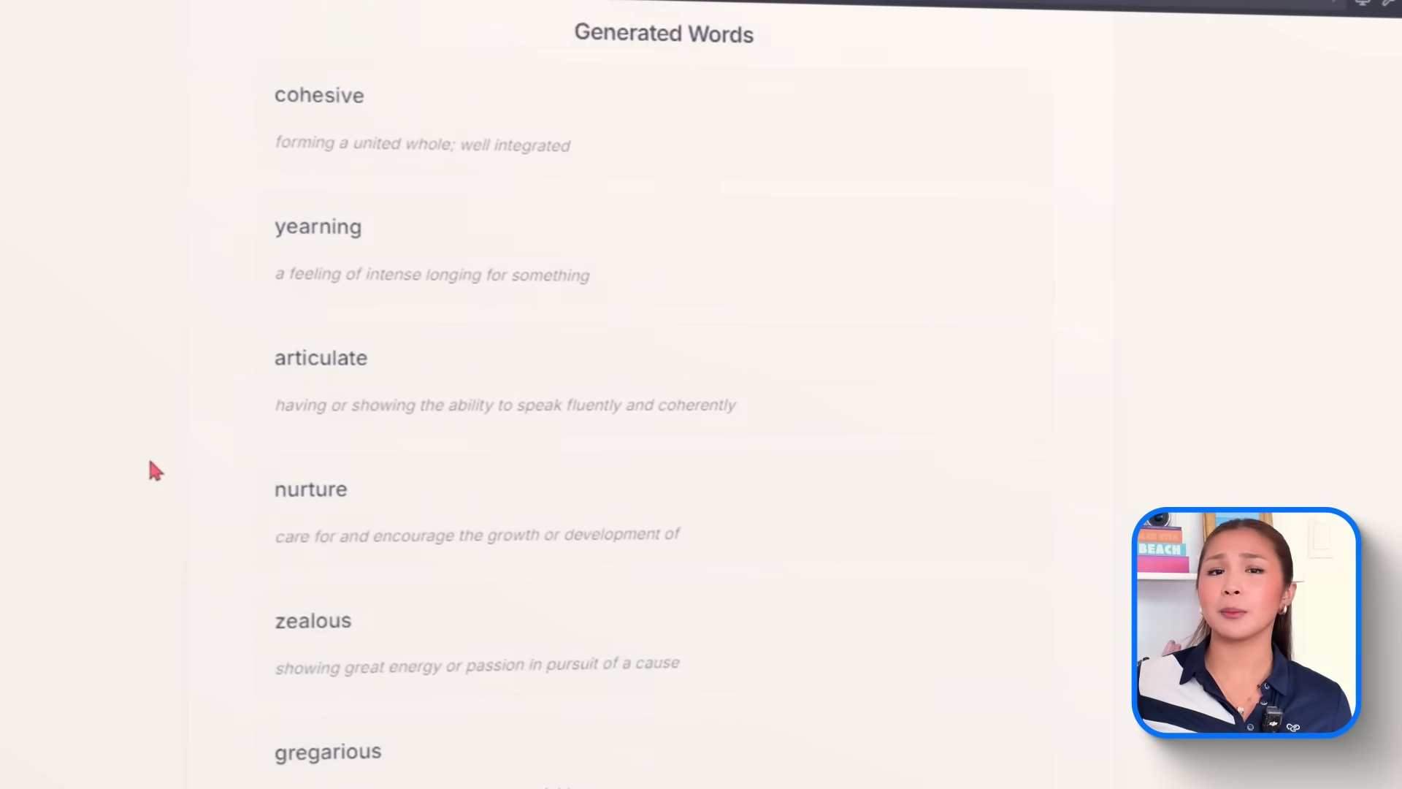
scroll(down, 3)
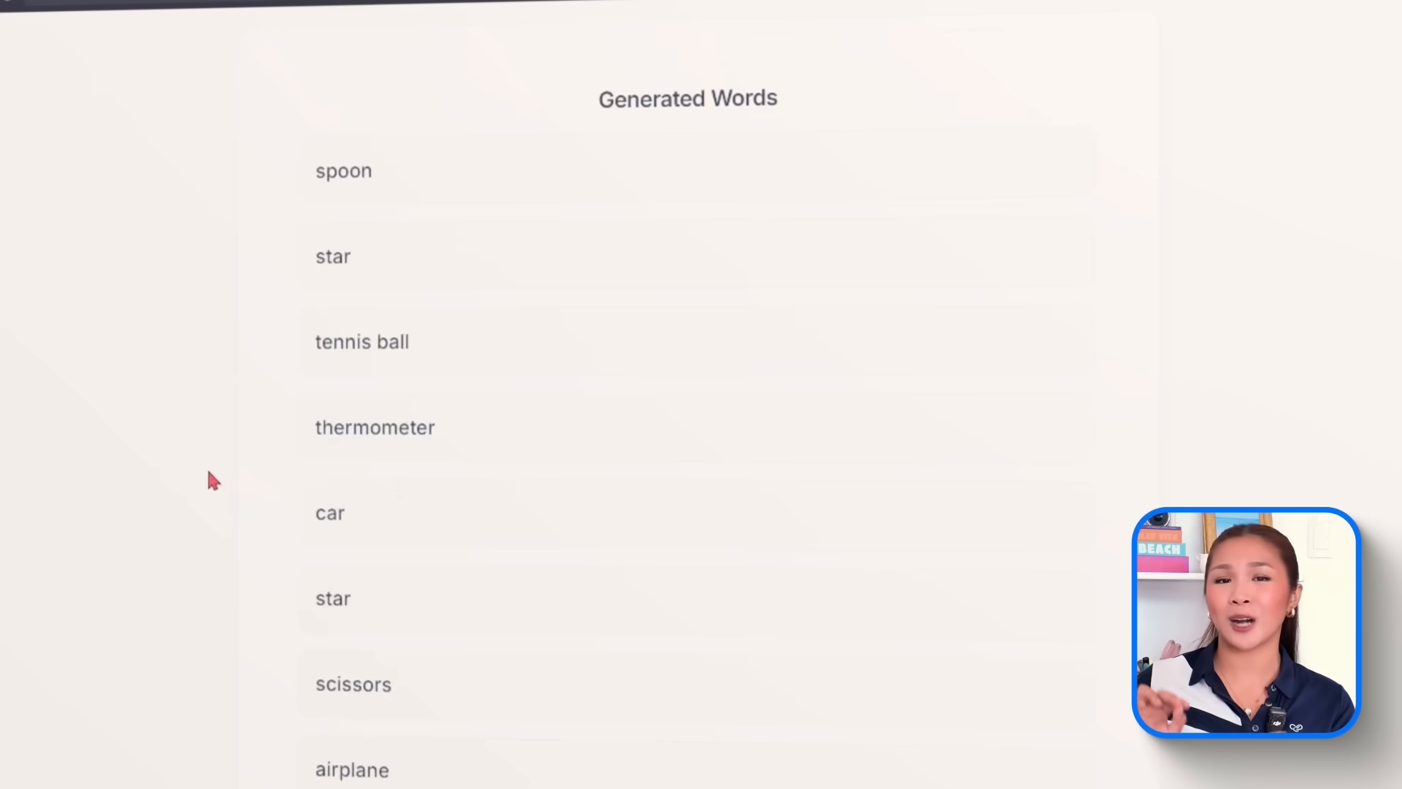
click(666, 744)
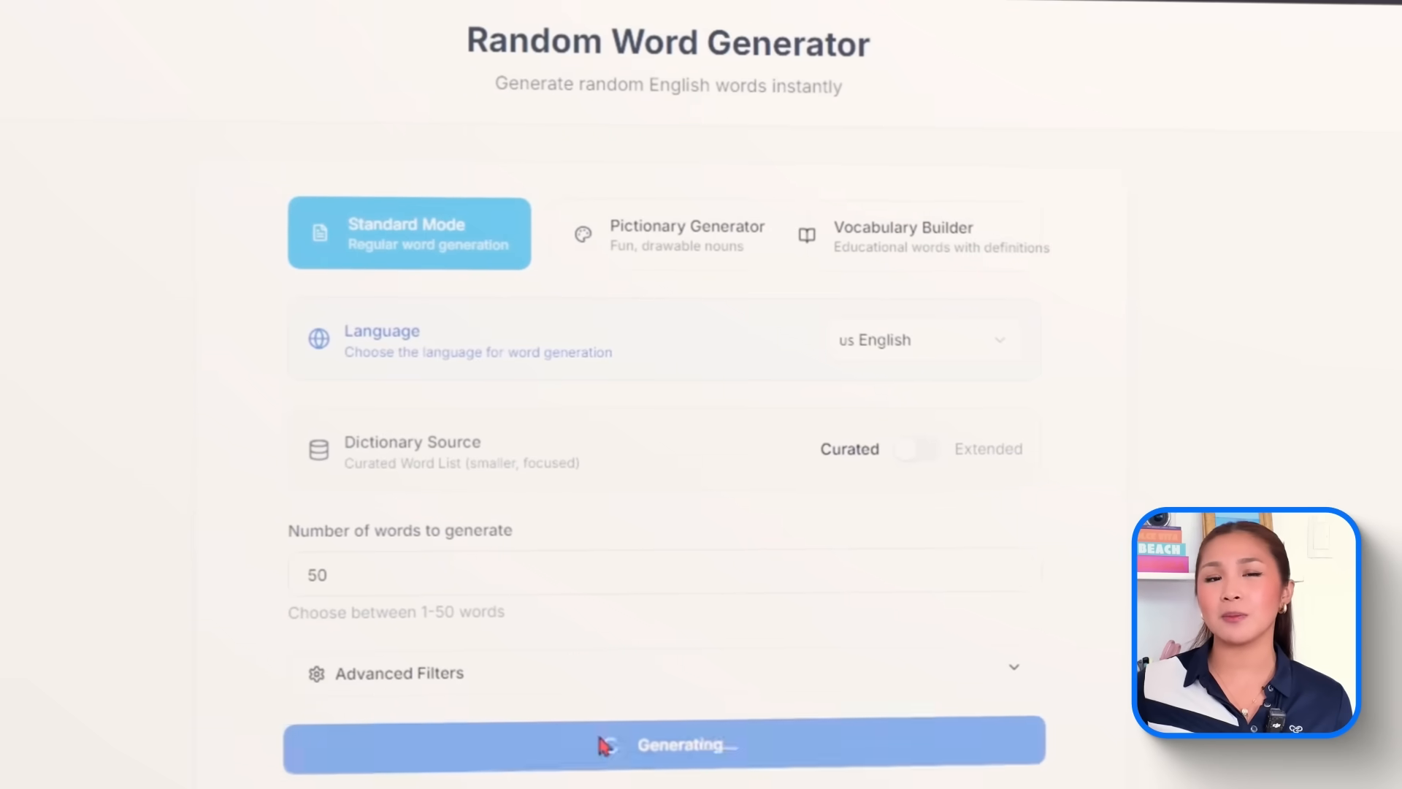
click(665, 744)
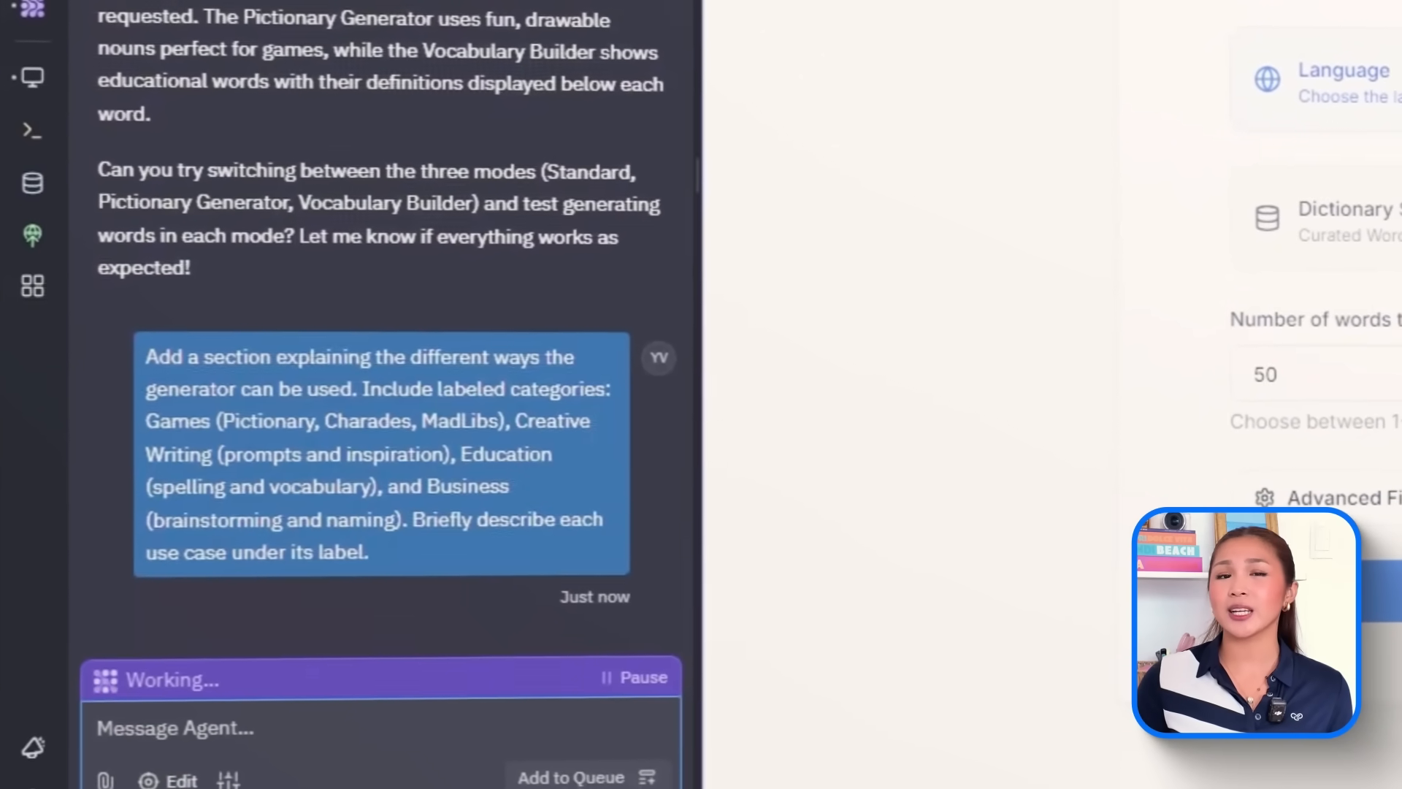
Follow the Agent's progress on the Games, Creative Writing, Education and Business use-case section
scroll(down, 3)
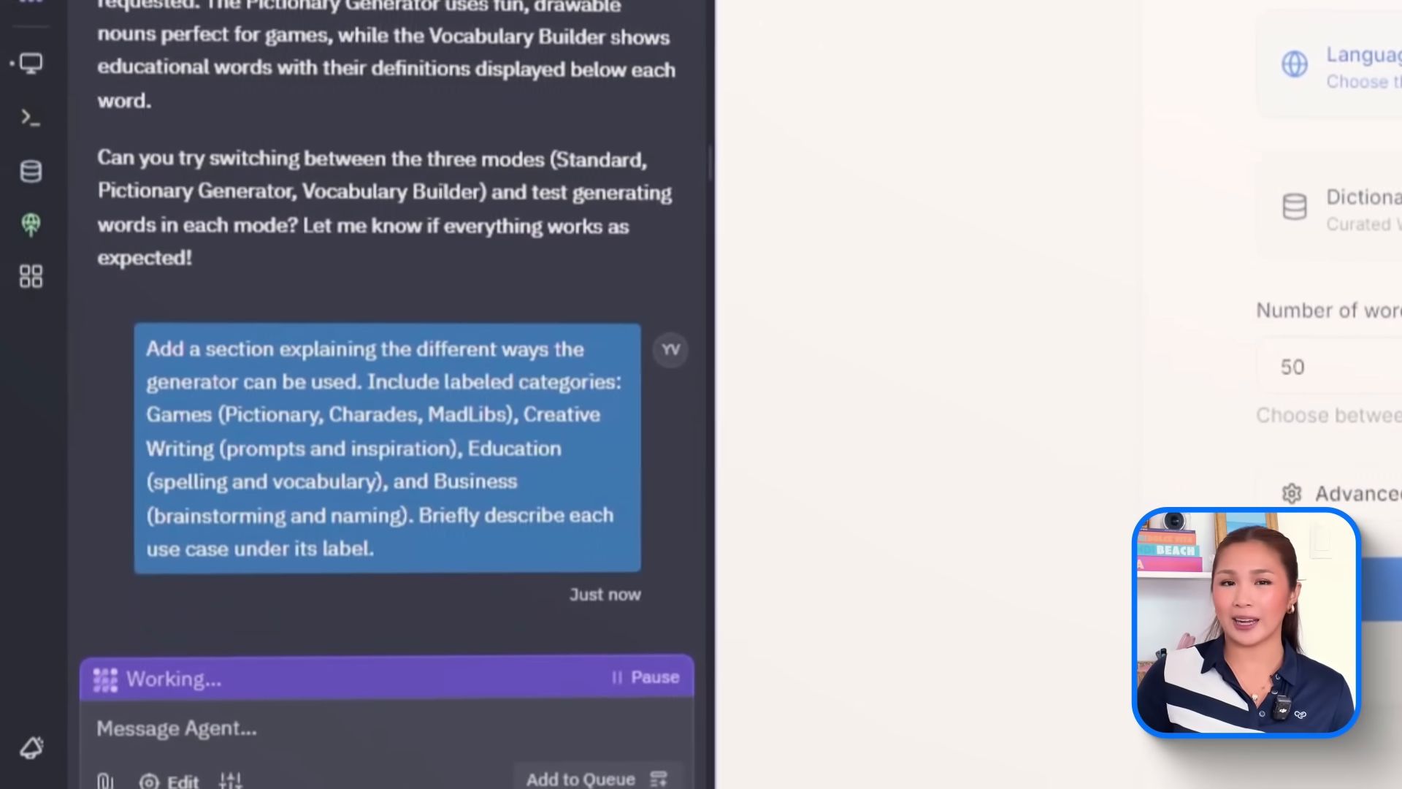
scroll(down, 3)
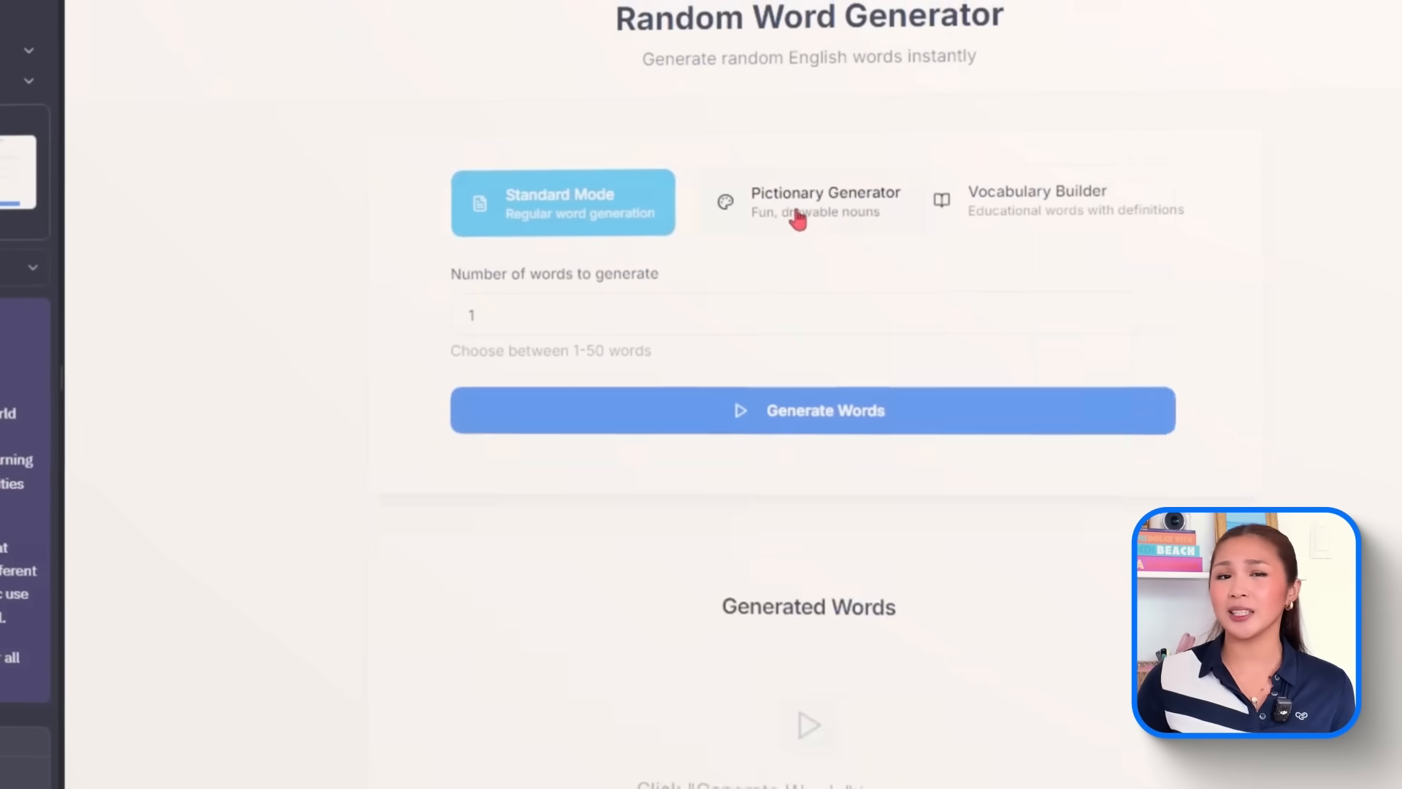
Switch to Pictionary Generator mode and scroll down to the Creative Applications section
click(809, 201)
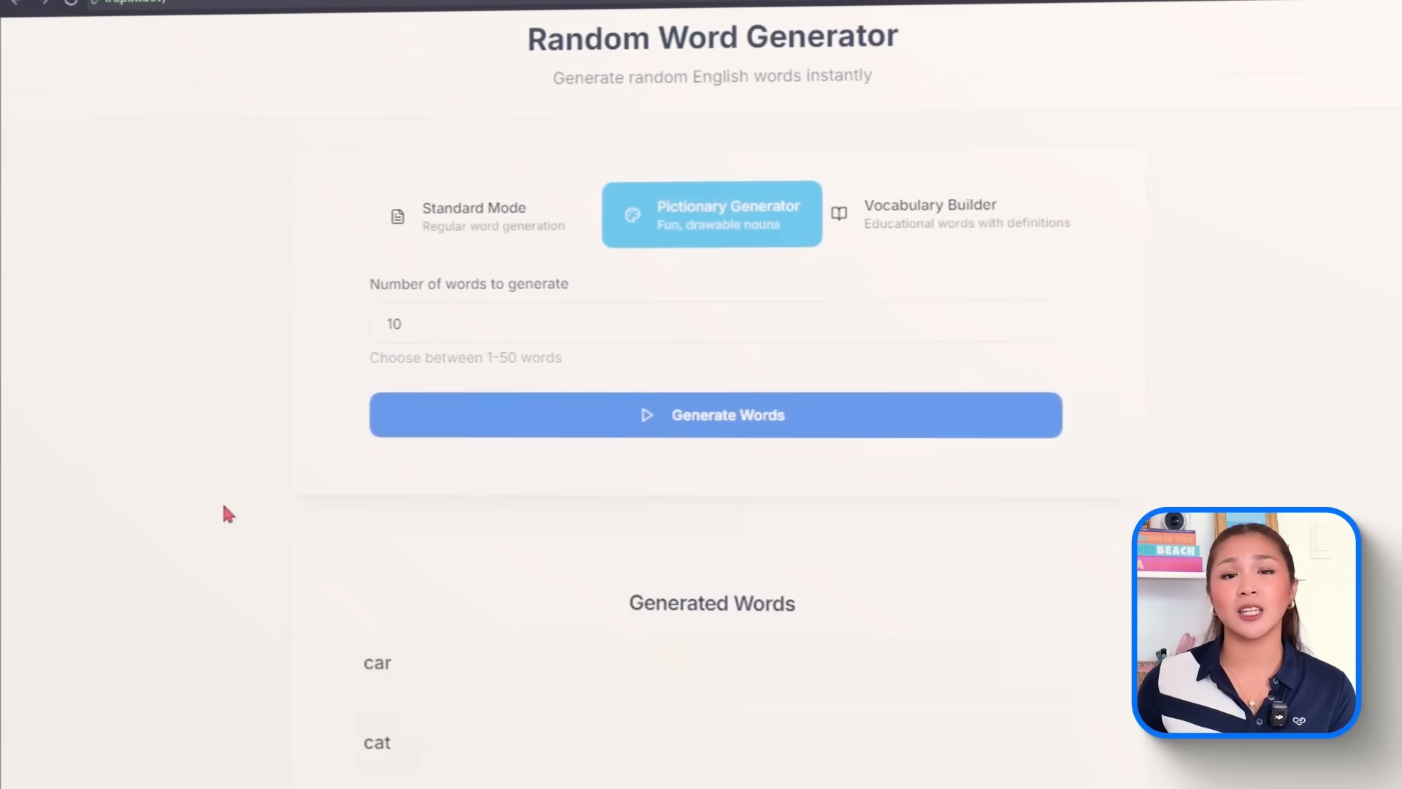
scroll(down, 3)
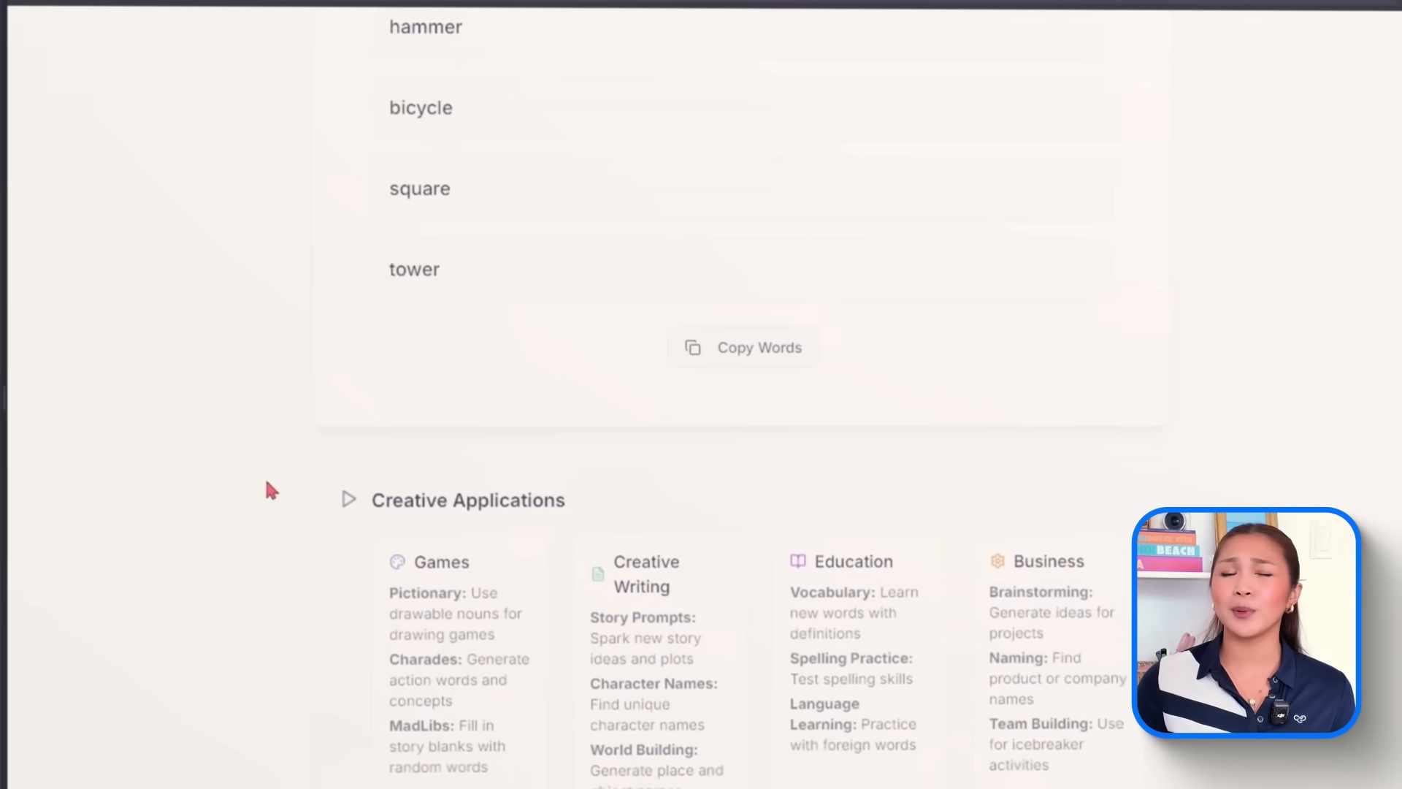
scroll(down, 3)
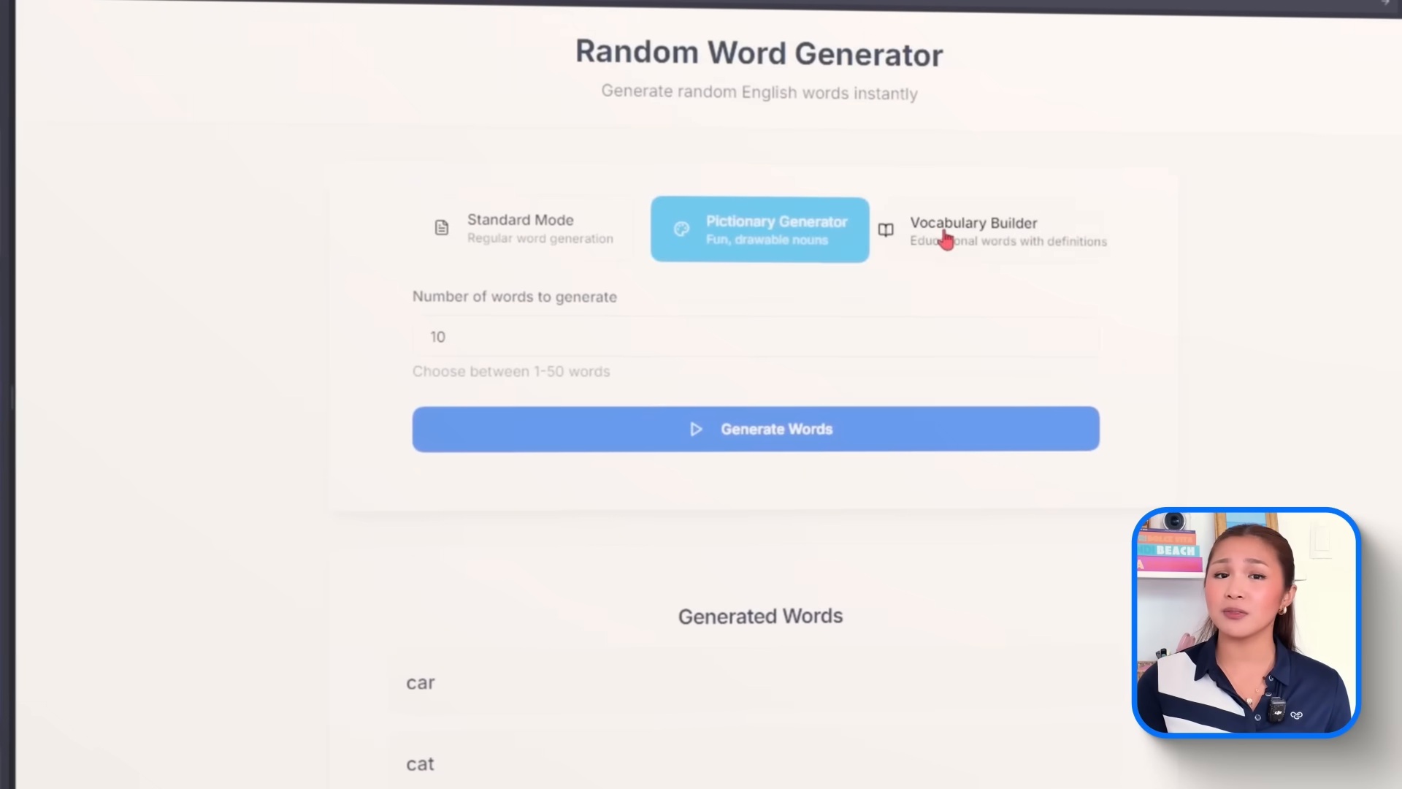
scroll(down, 3)
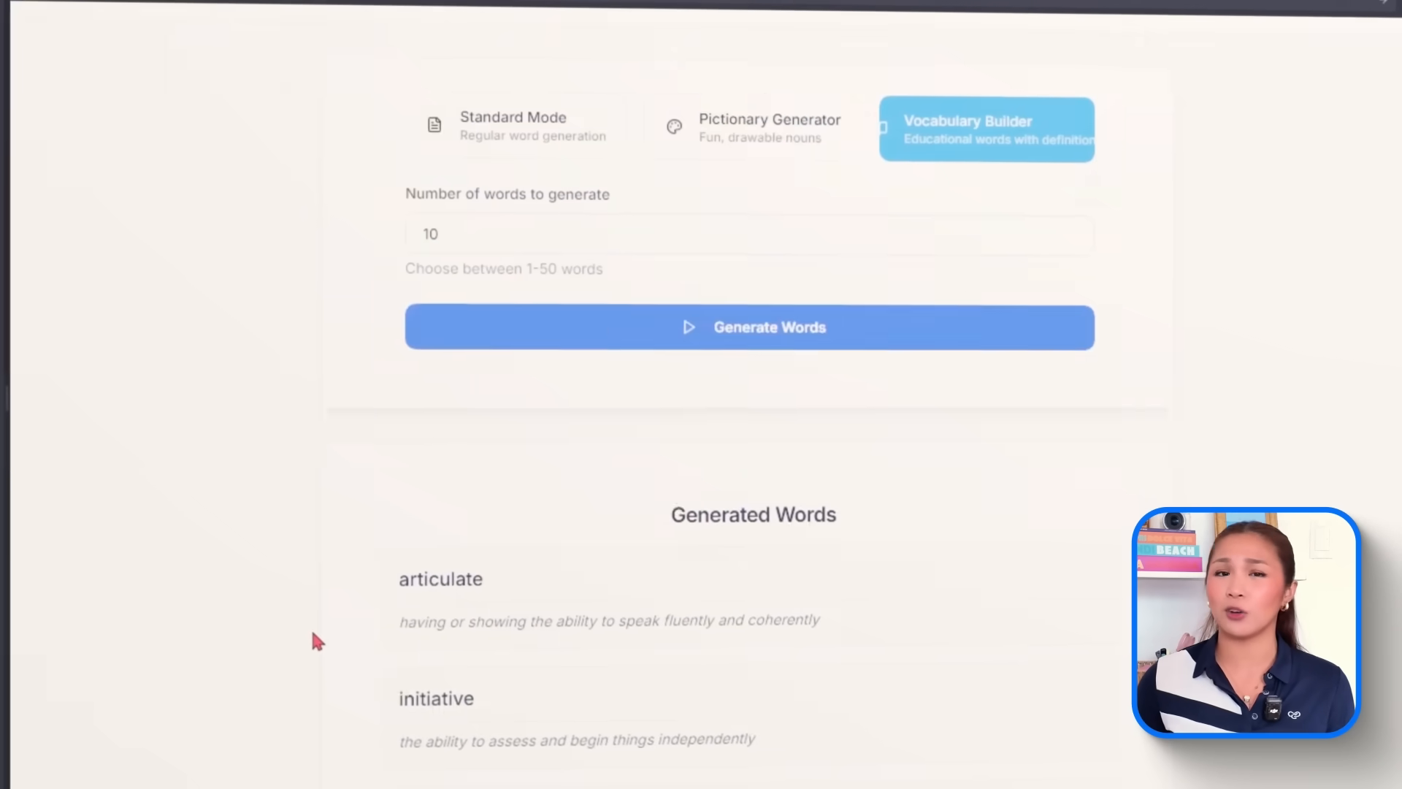
scroll(down, 3)
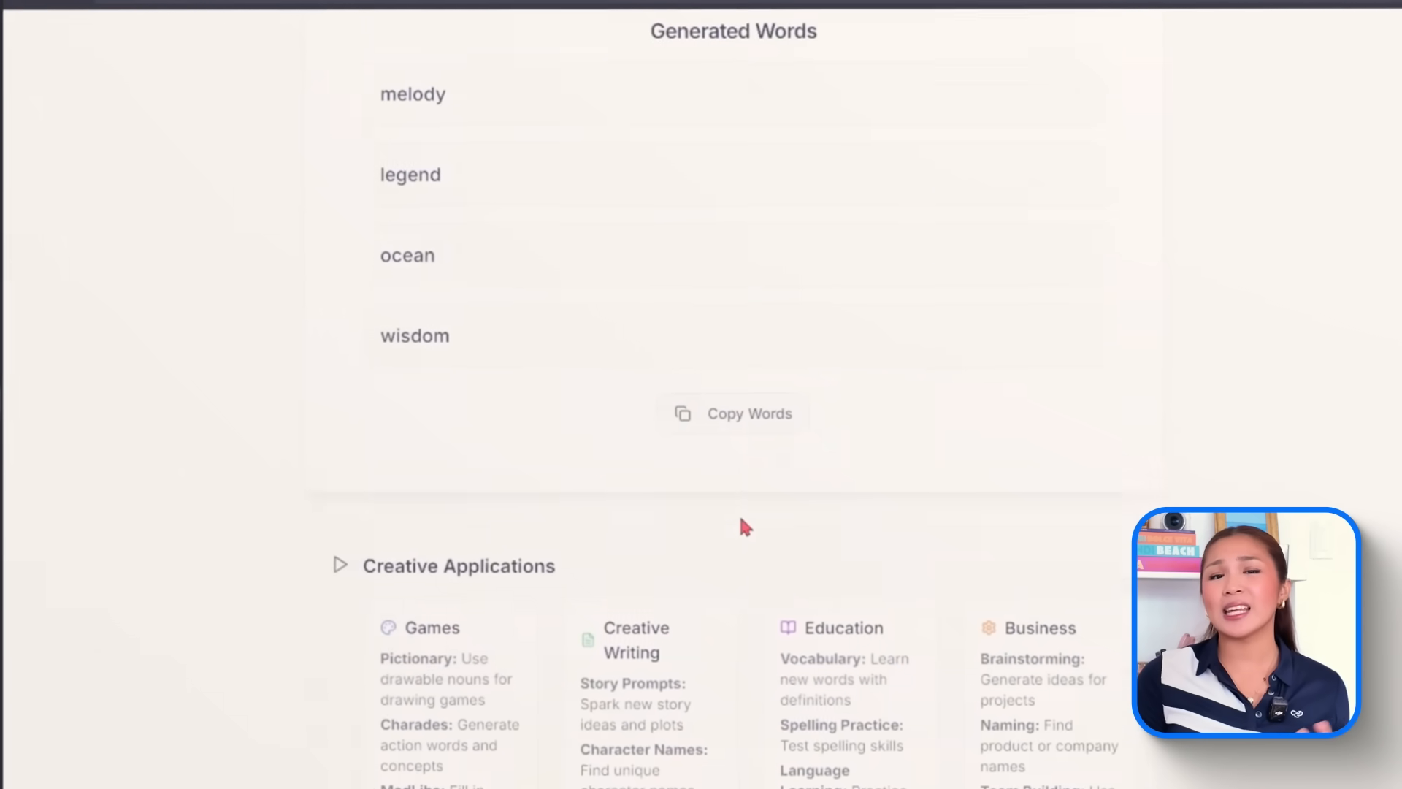
scroll(down, 3)
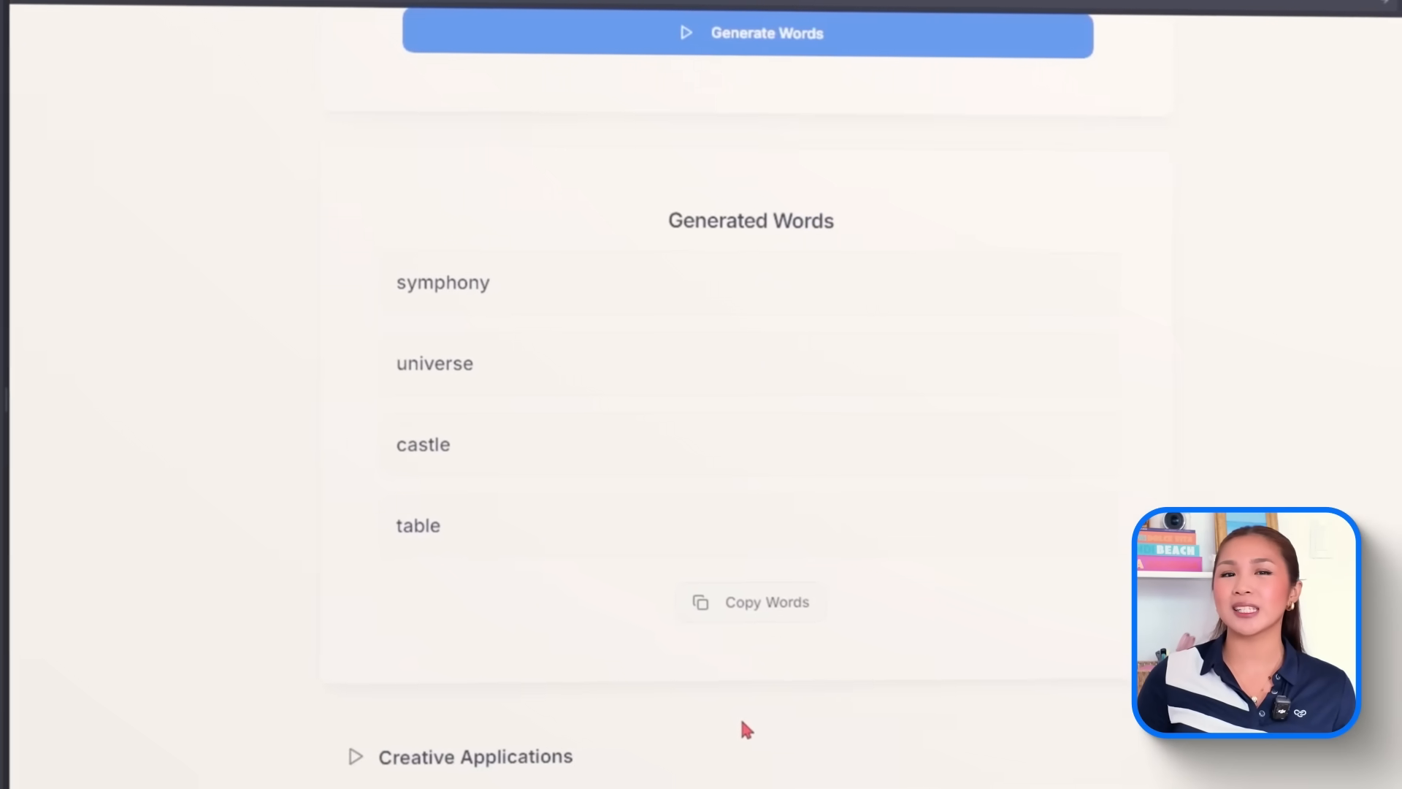
click(749, 33)
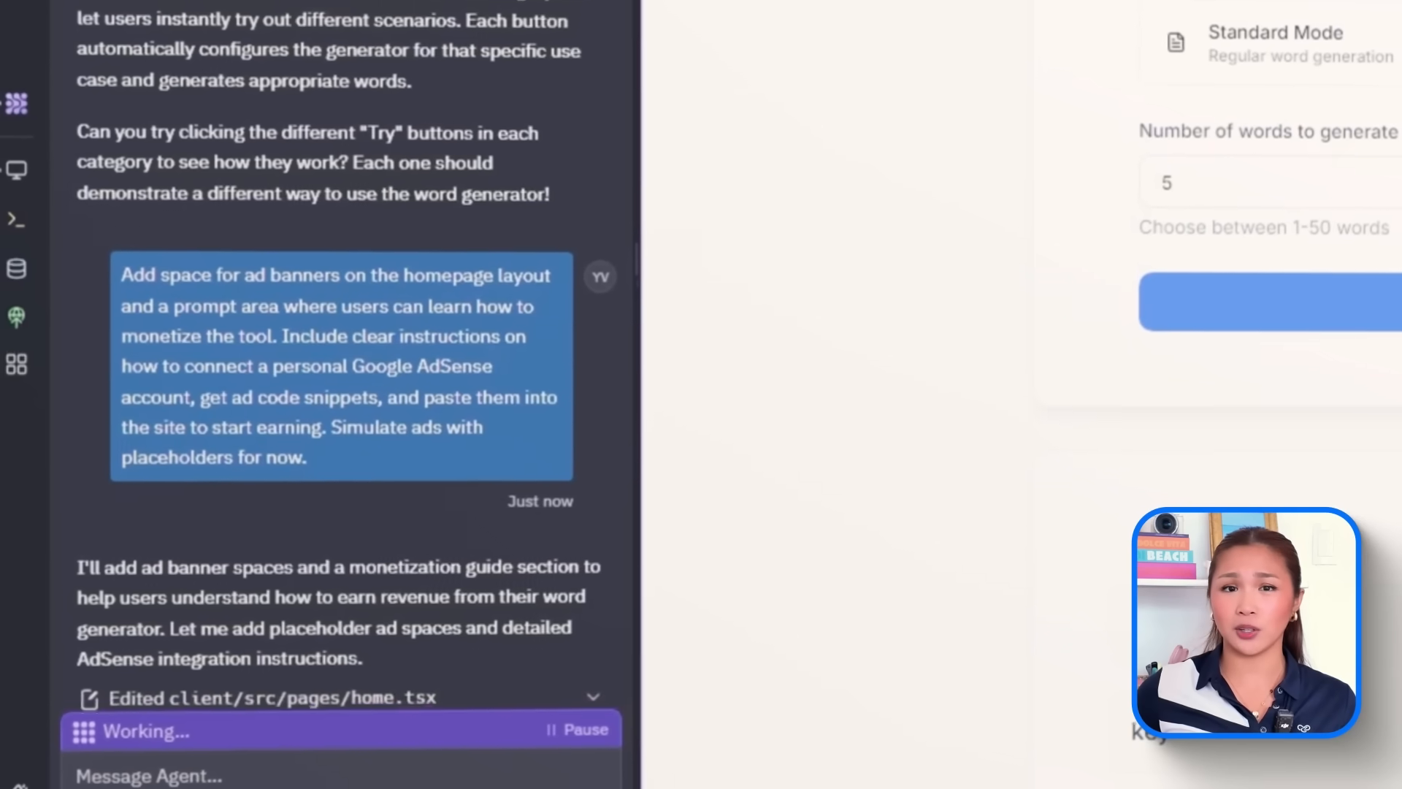
Scroll the preview to the Advertisement Space placeholder and Try buttons
scroll(down, 3)
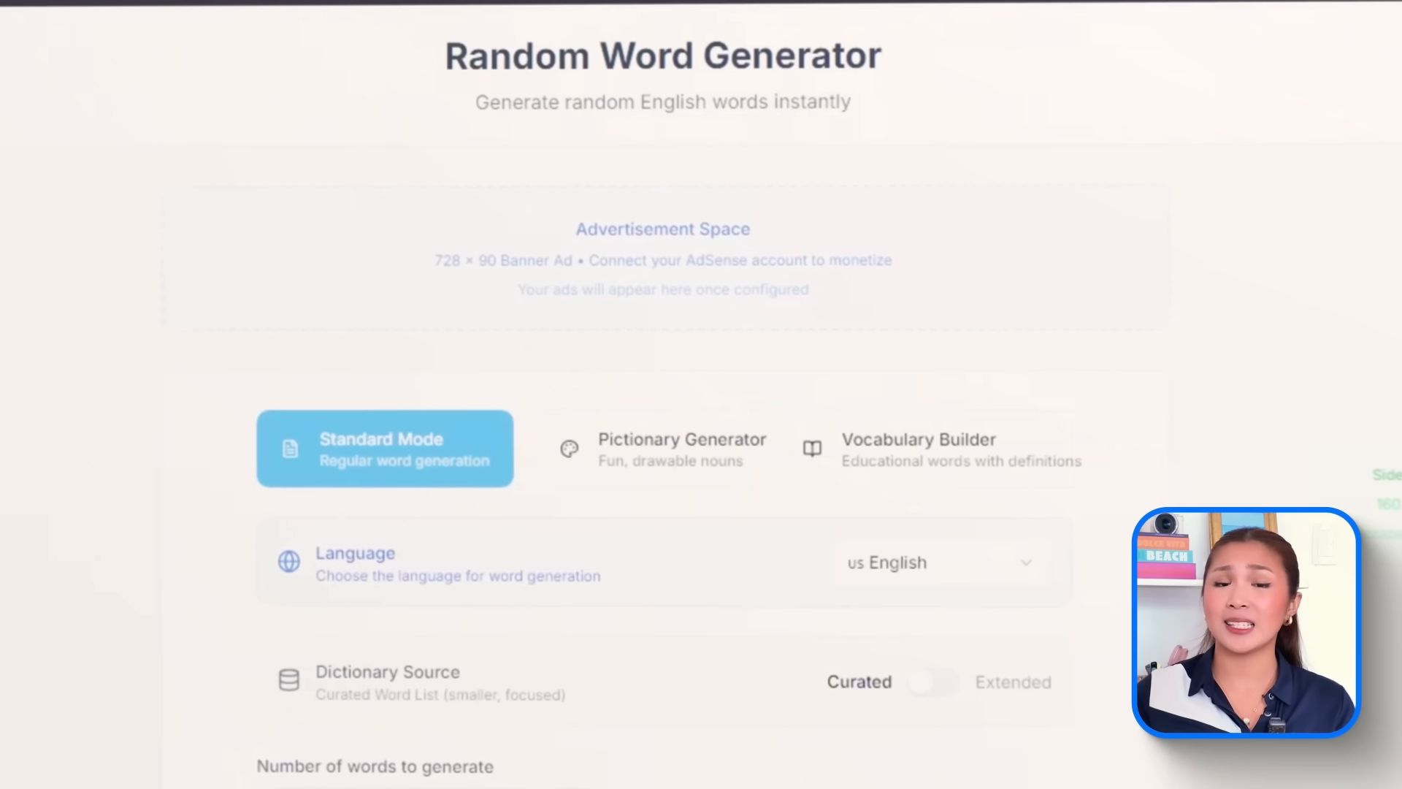
scroll(down, 3)
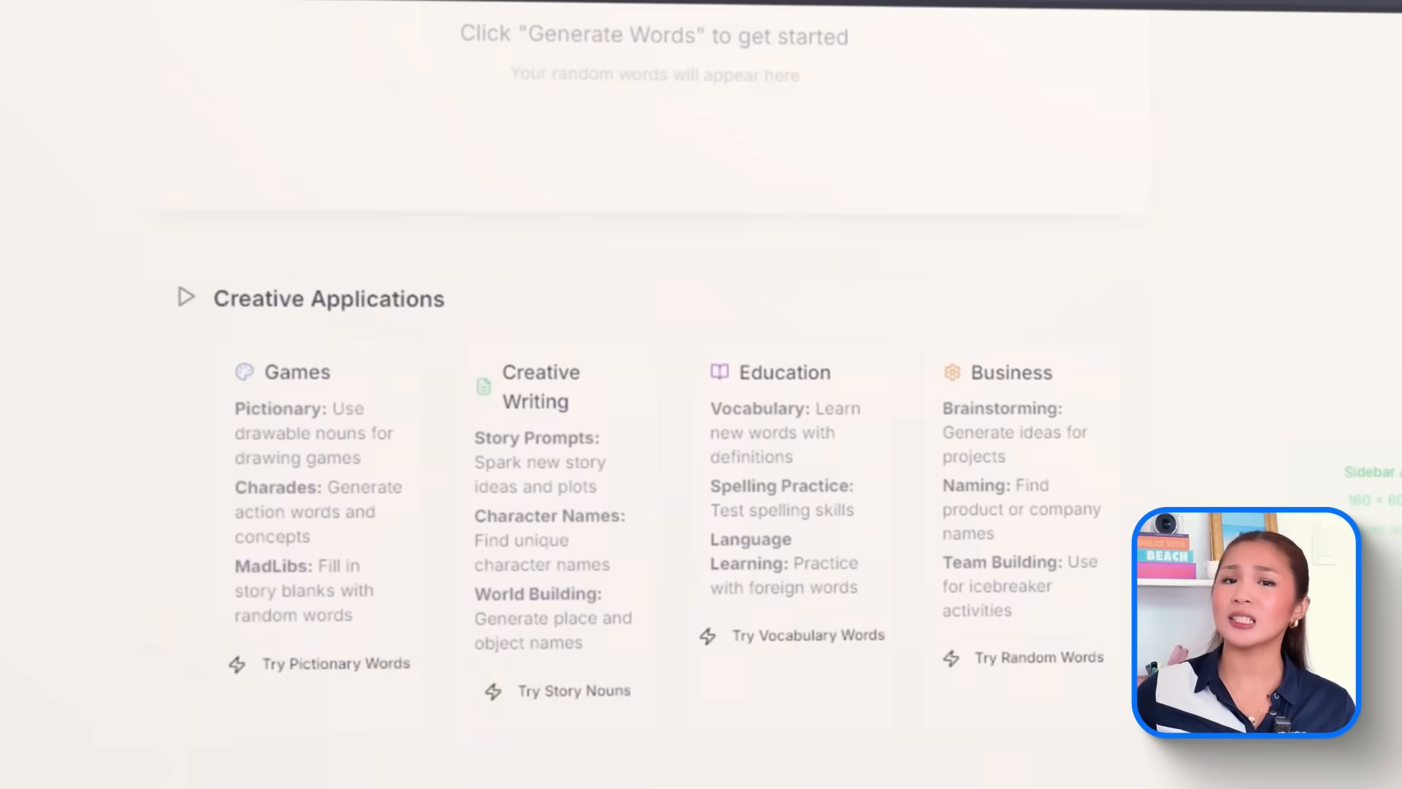
scroll(down, 3)
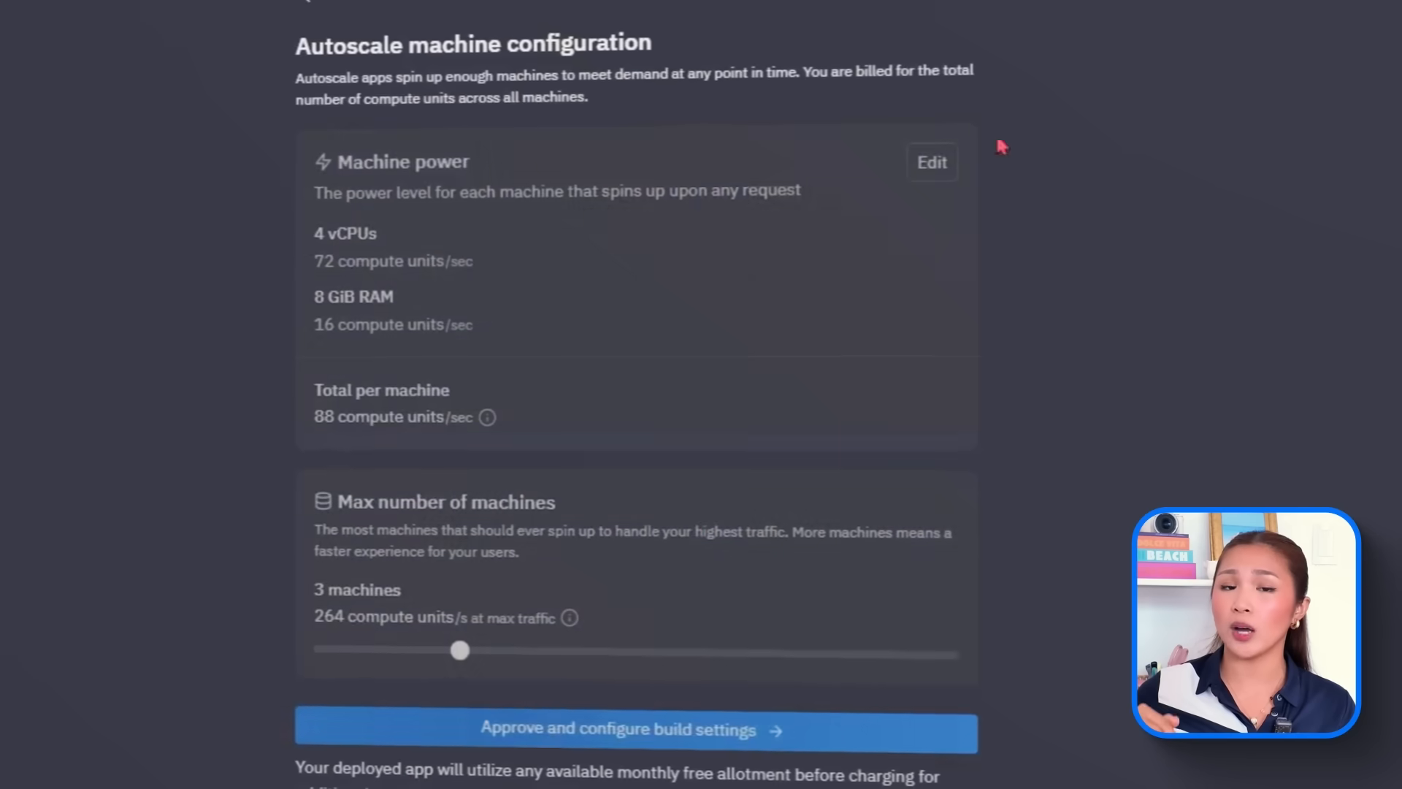
Approve the autoscale configuration of 4 vCPUs, 8 GiB RAM and 3 machines
click(617, 728)
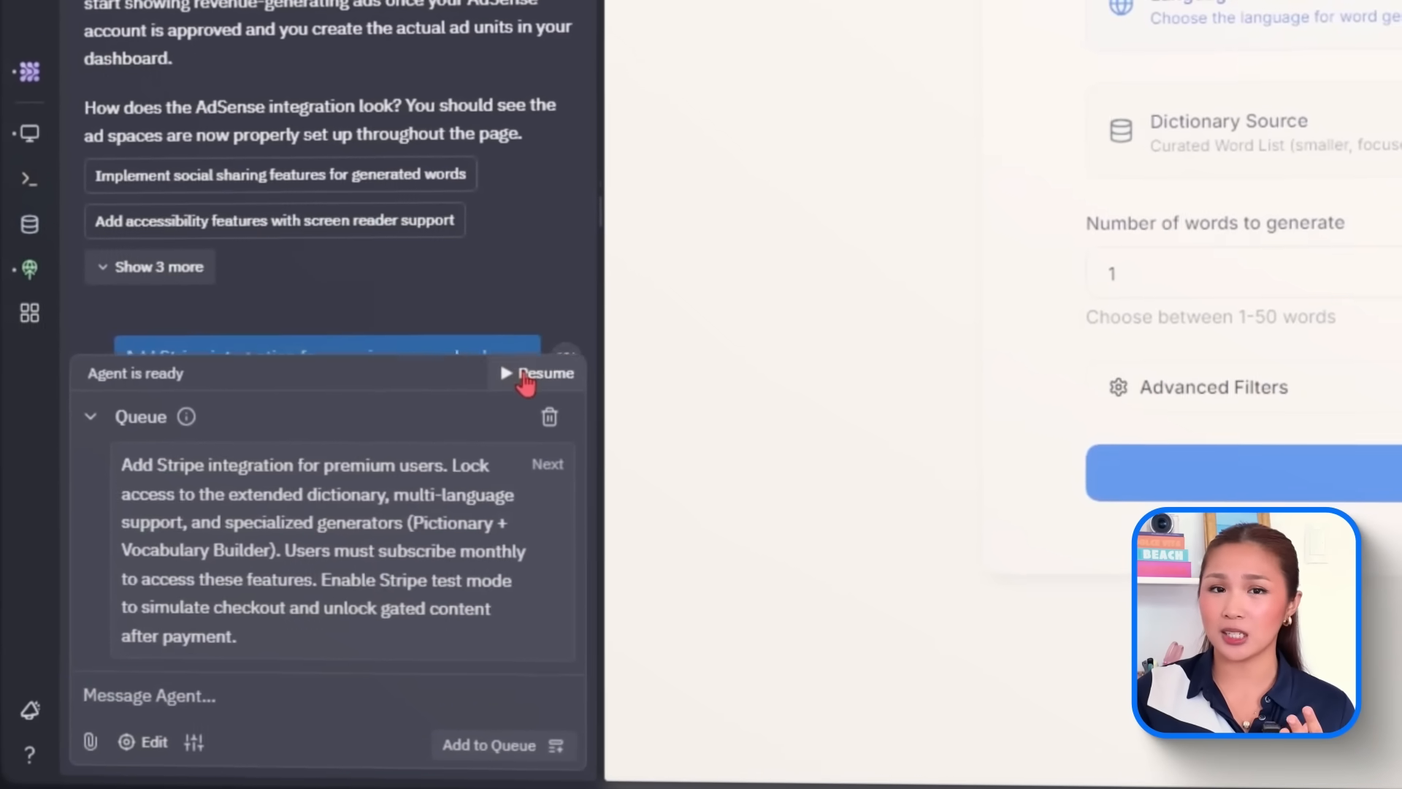
Resume the queued Stripe premium subscription prompt so the Agent runs it
click(542, 373)
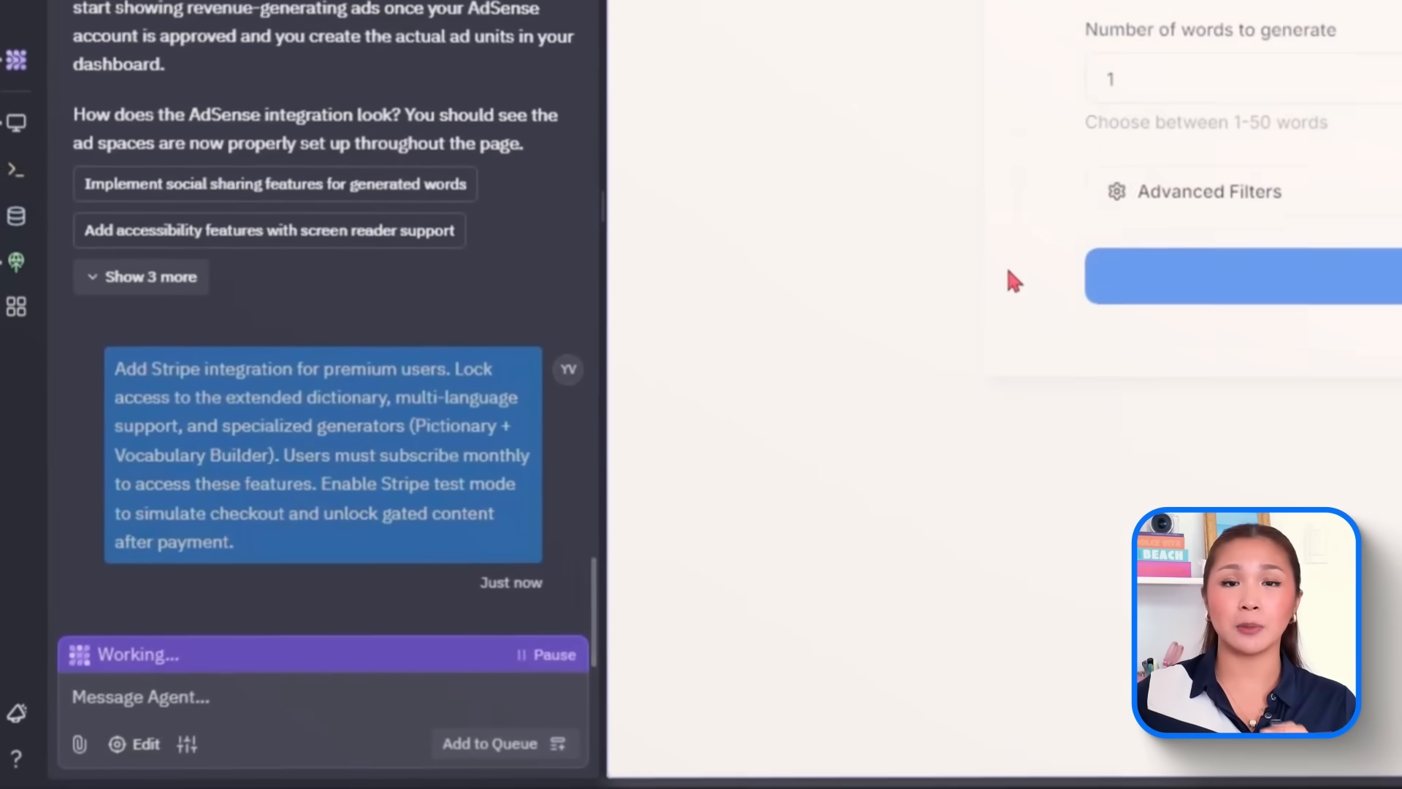
scroll(down, 3)
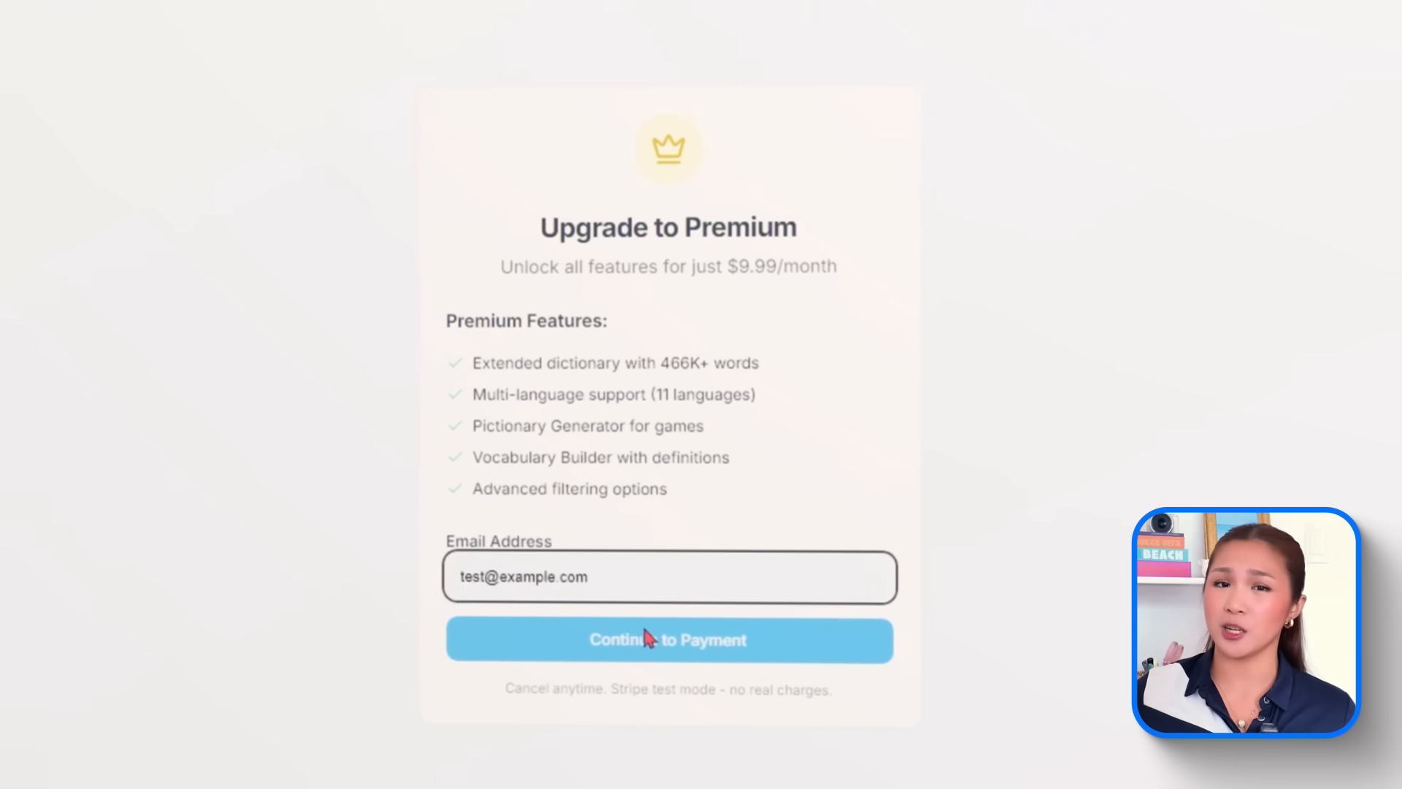
Pay for the $9.99/month premium plan in Stripe test mode and start using premium features
click(669, 639)
text(0)
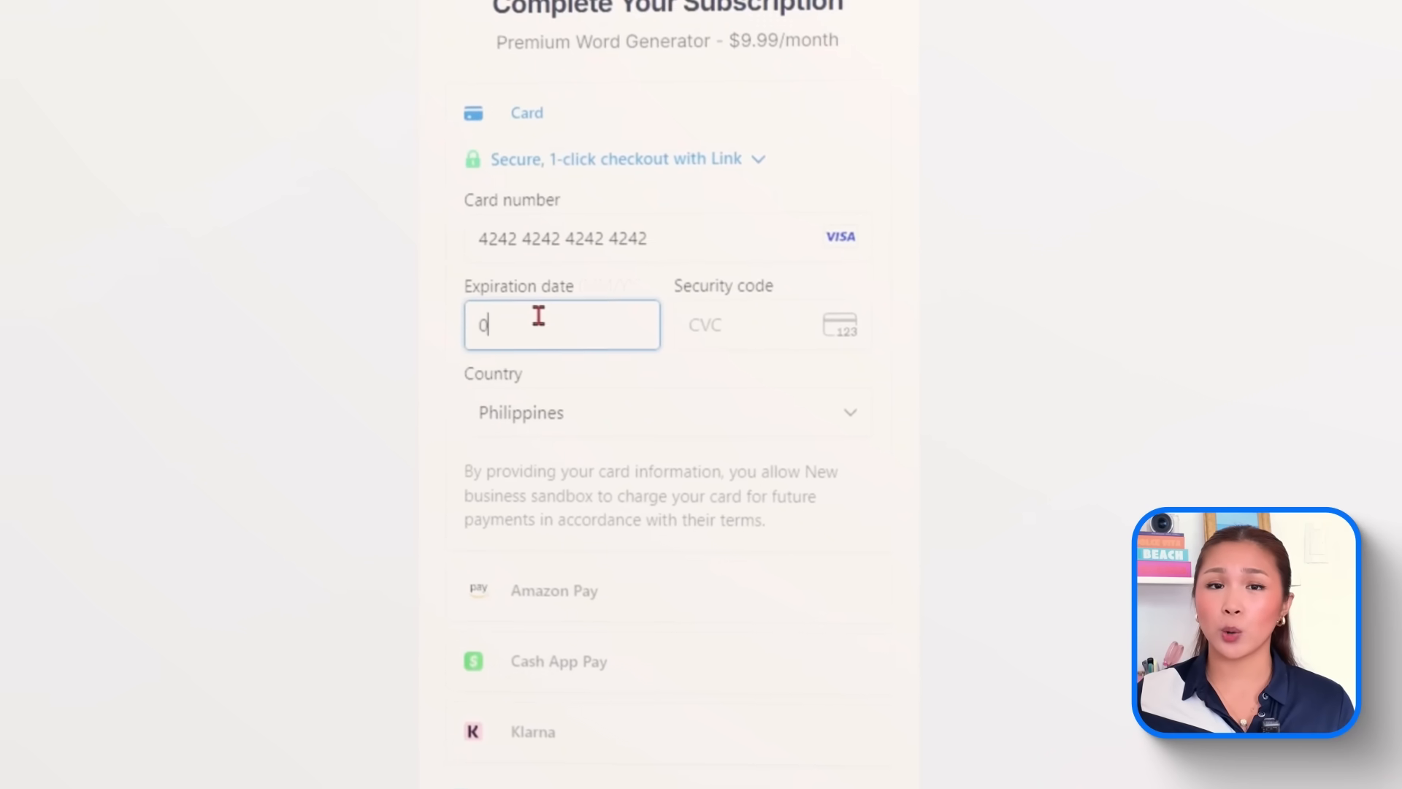
scroll(down, 3)
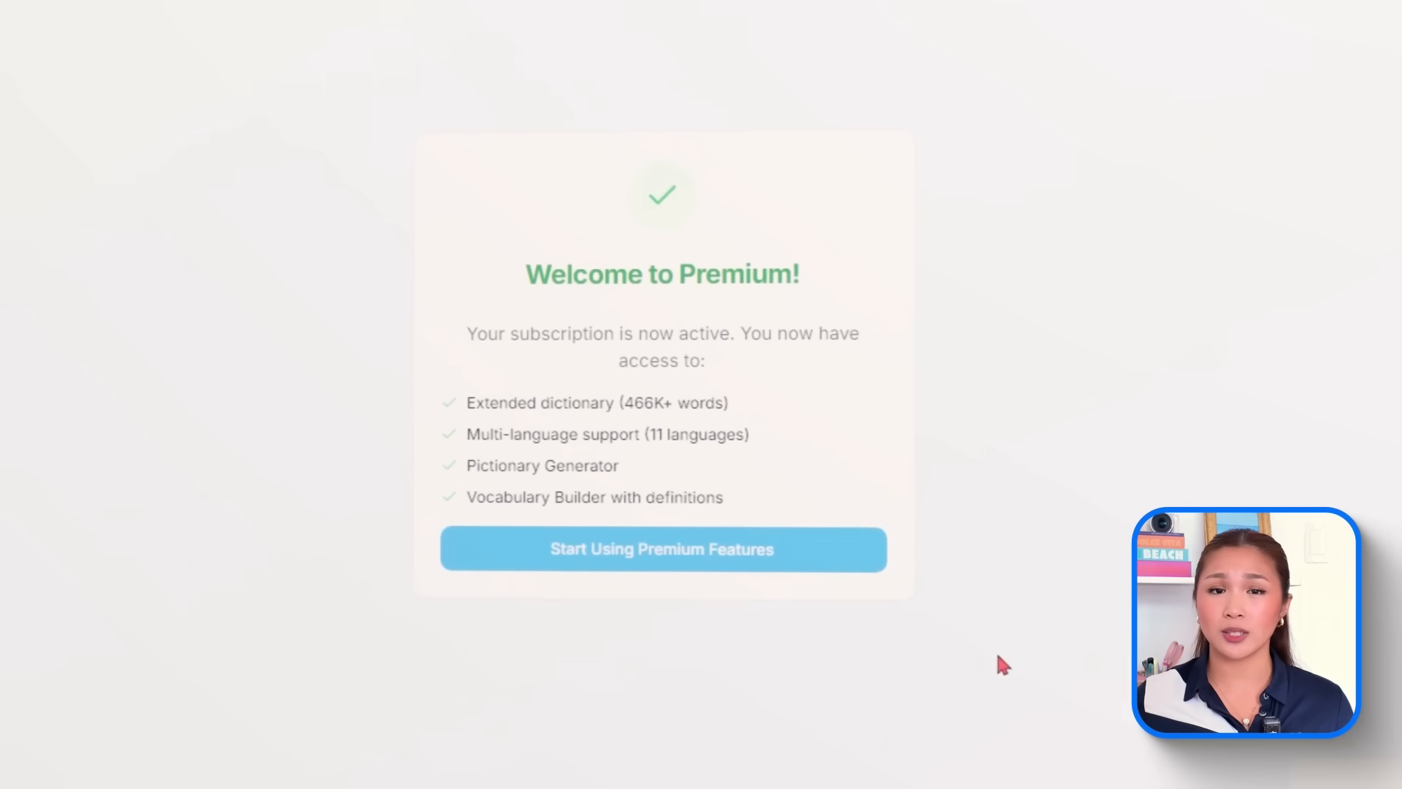
click(661, 549)
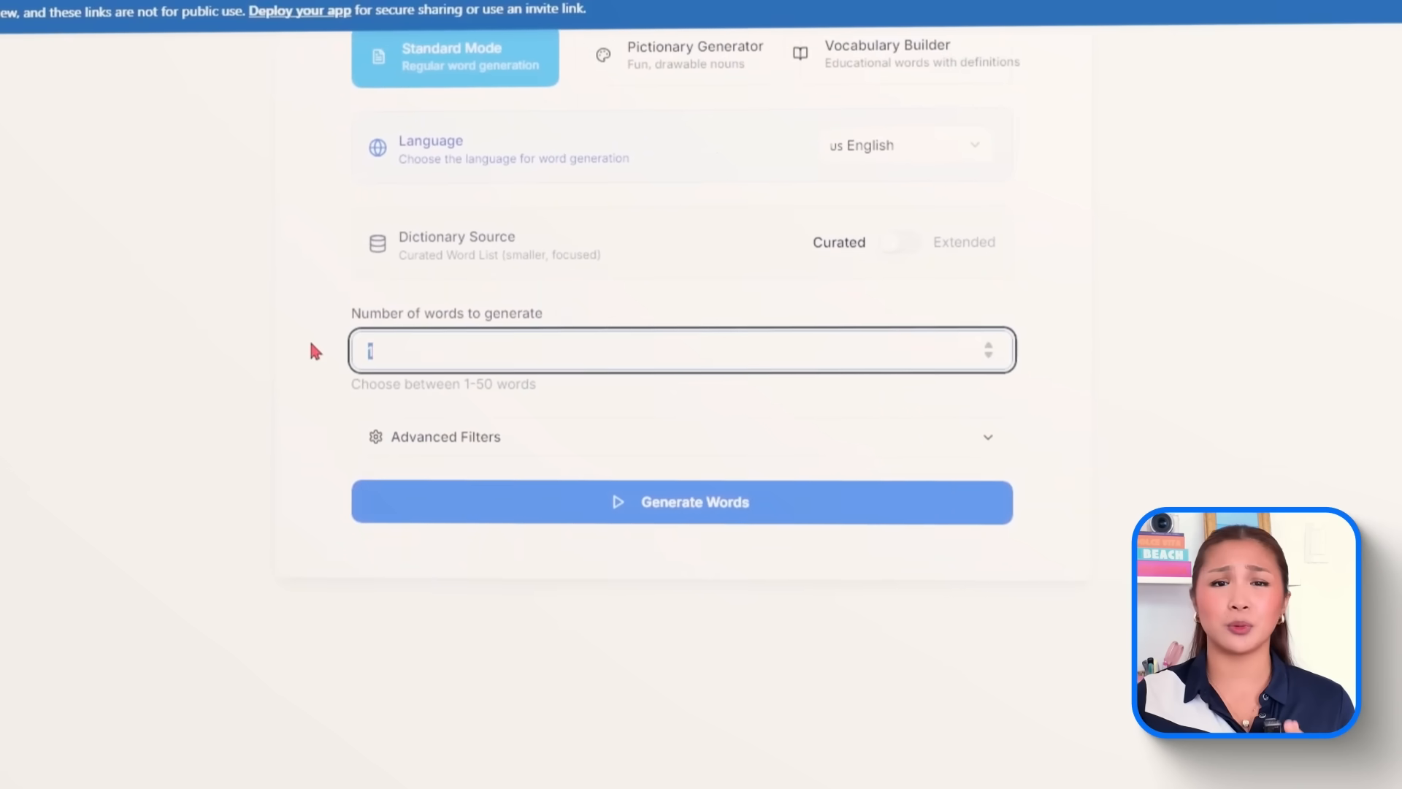
Generate five words in Standard Mode, such as 'technology', 'command', 'tent' and 'yeah'
text(5)
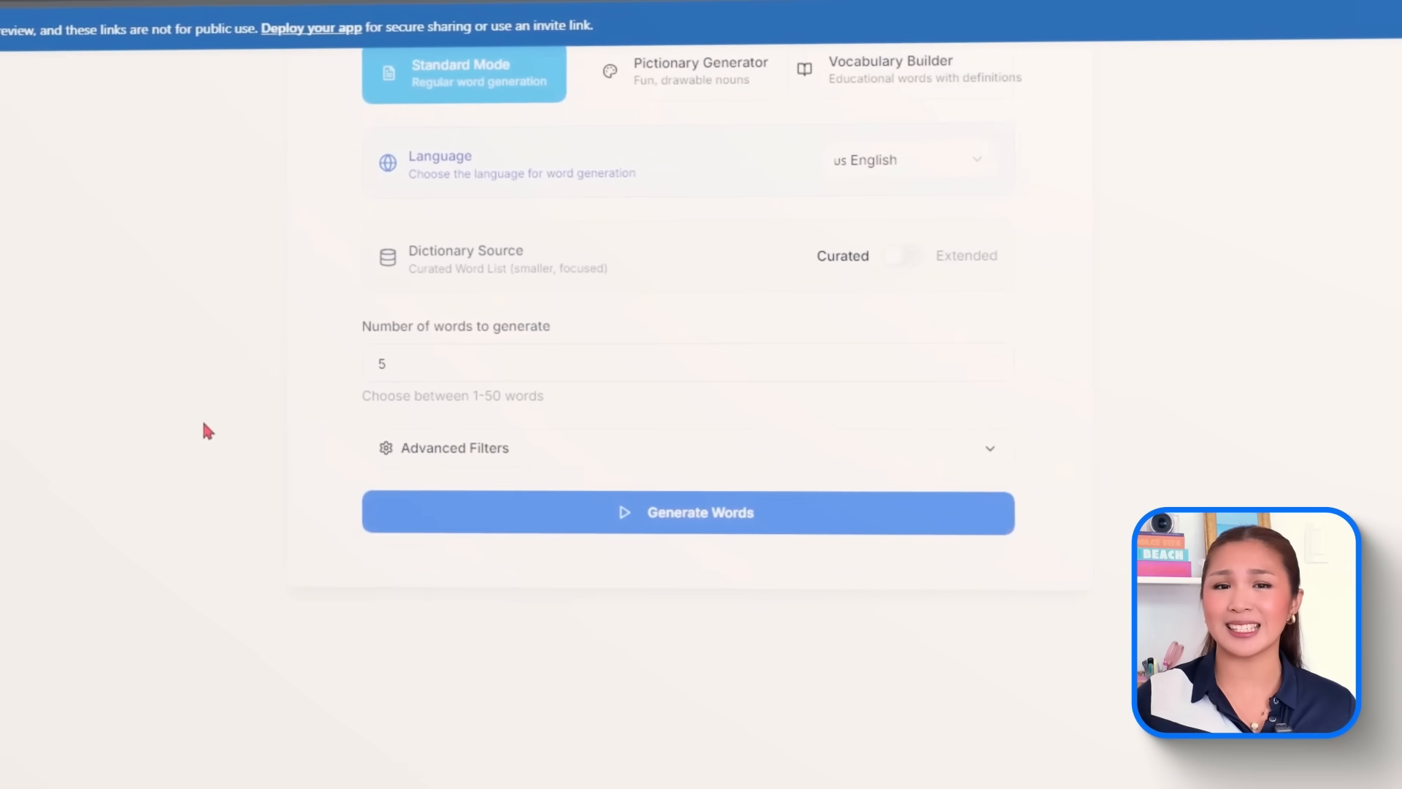
click(686, 513)
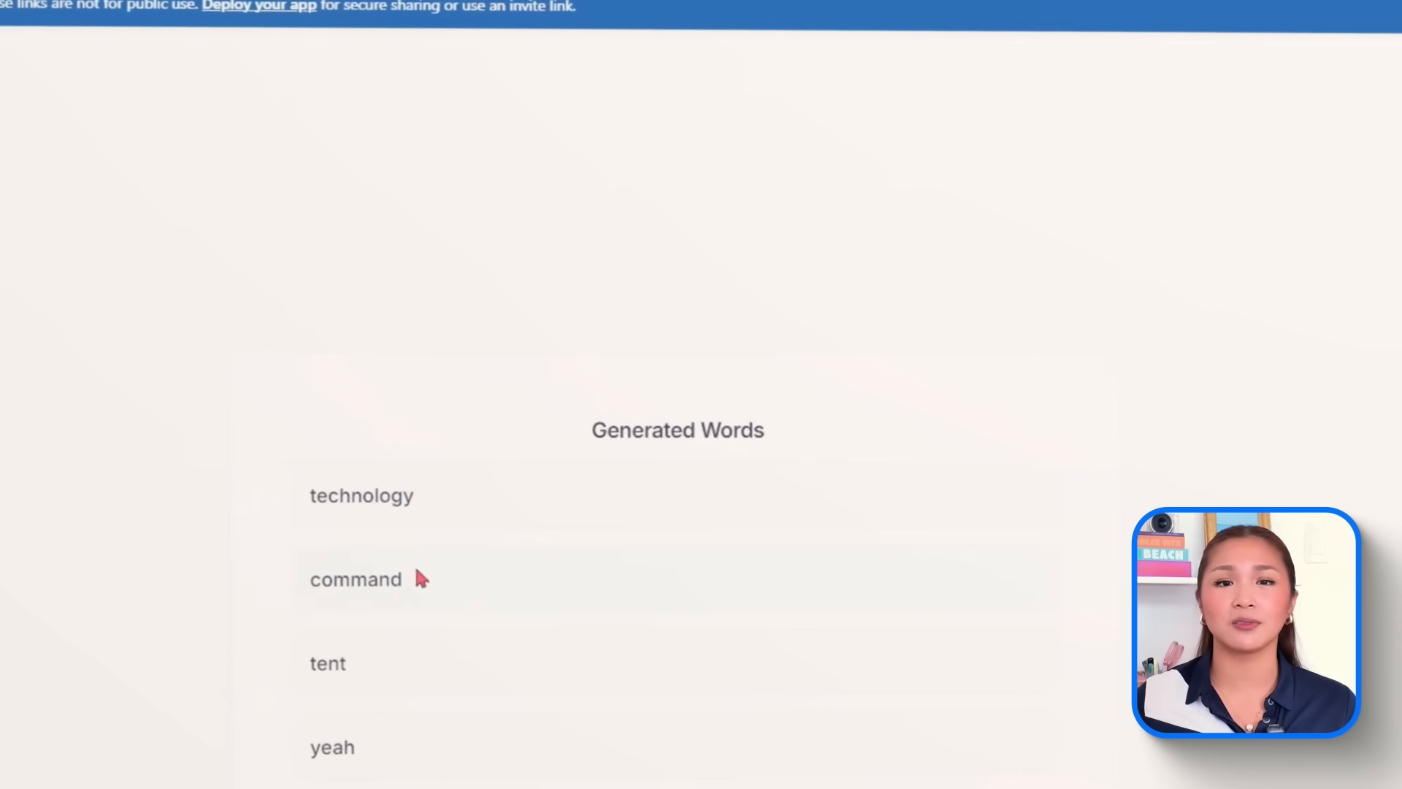